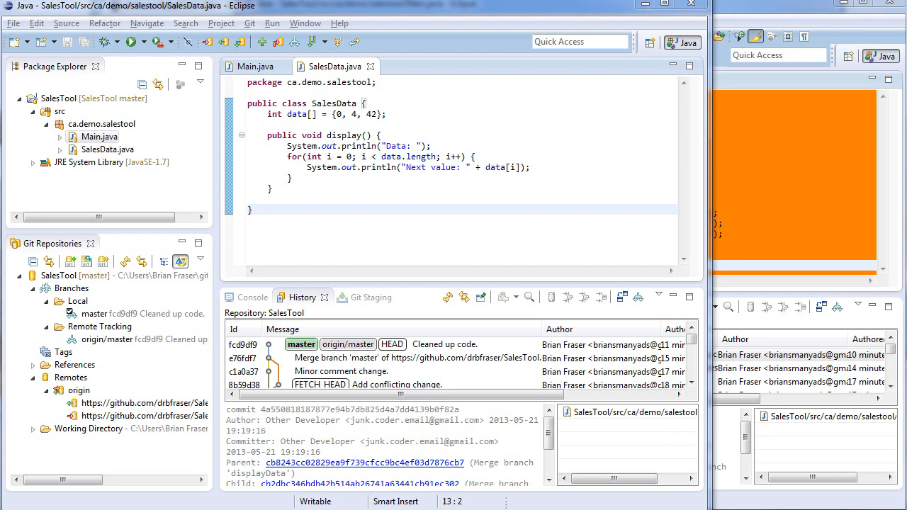
mouse_move(538, 151)
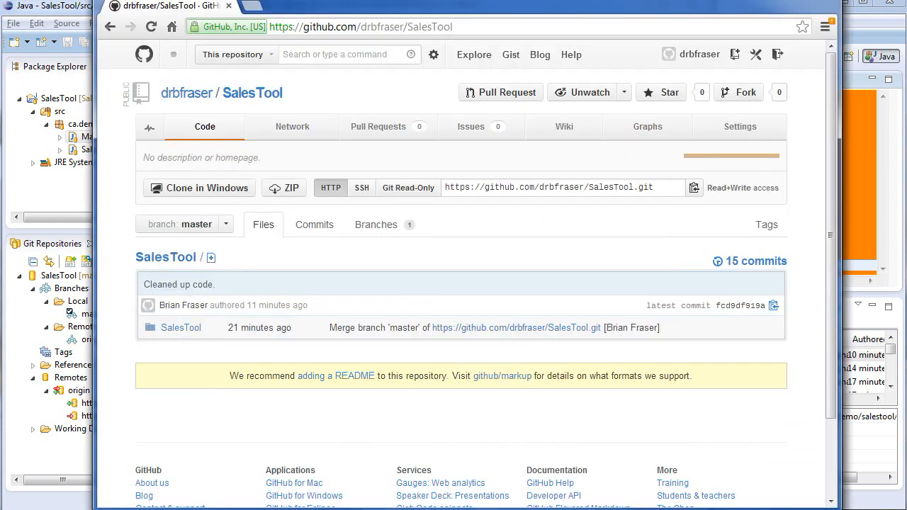
mouse_move(218, 100)
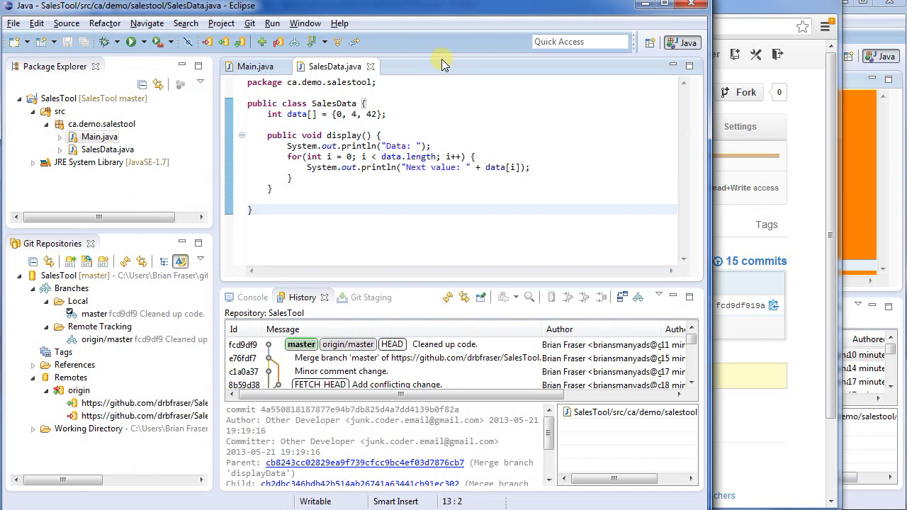
mouse_move(330, 260)
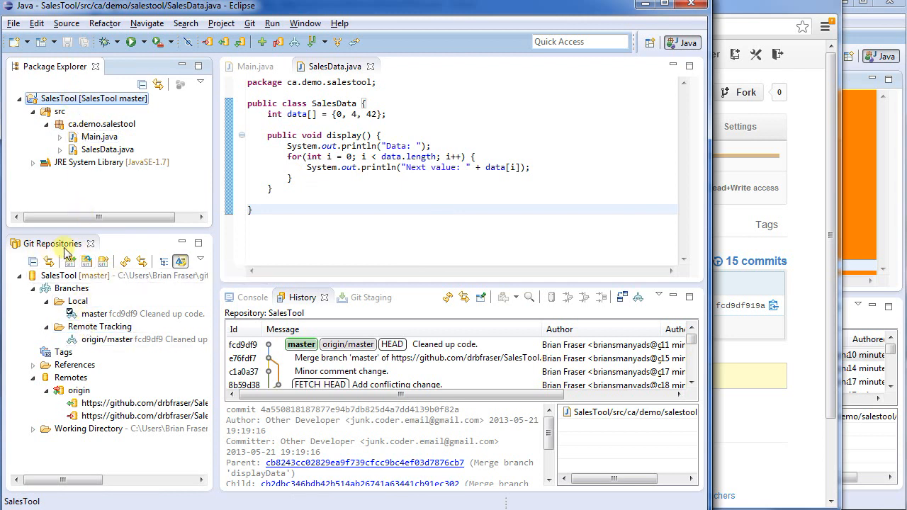
Expand the repository's branch nodes in Git Repositories to show origin/master.
click(70, 377)
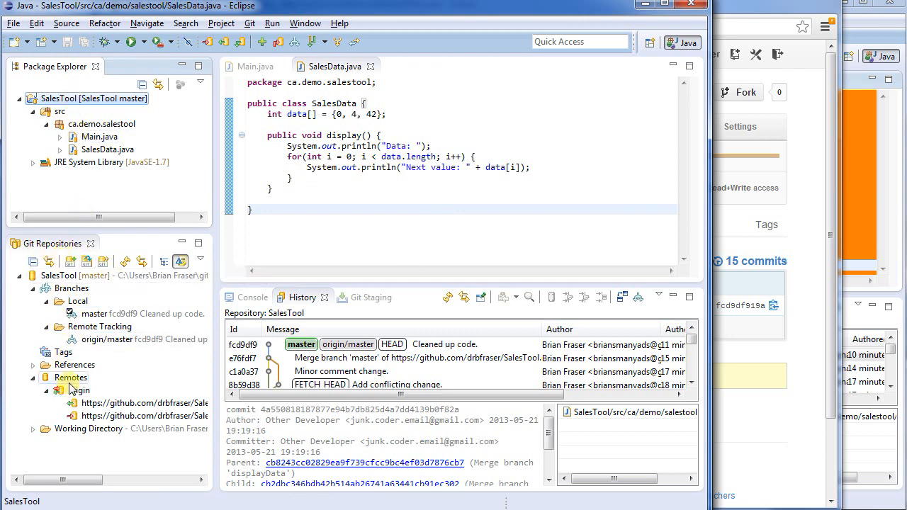
click(76, 391)
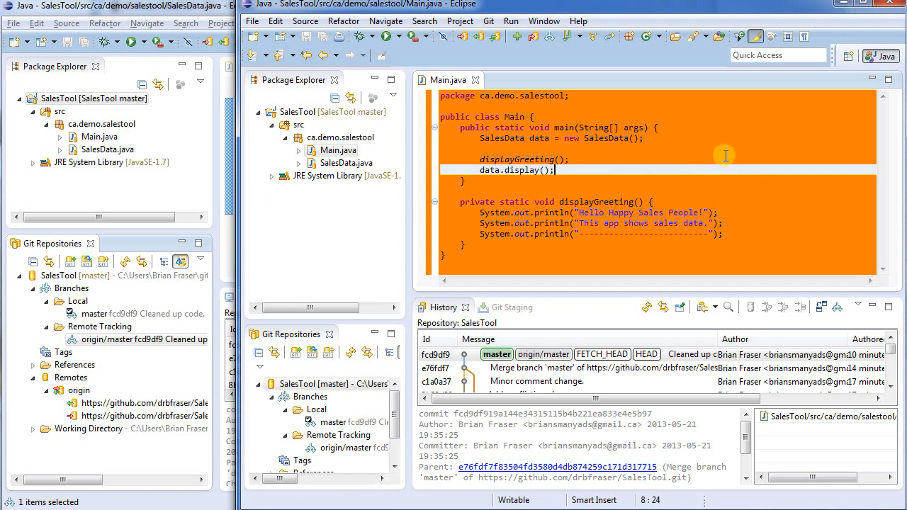
mouse_move(720, 142)
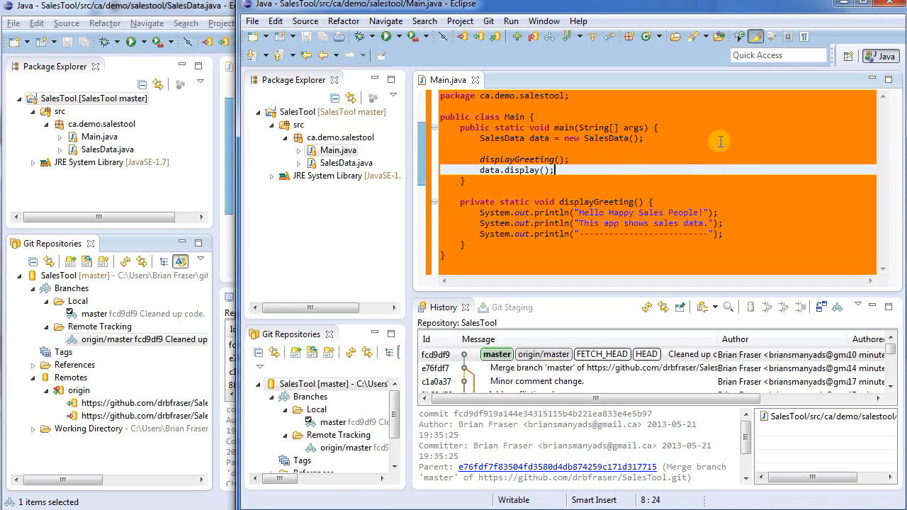
mouse_move(696, 147)
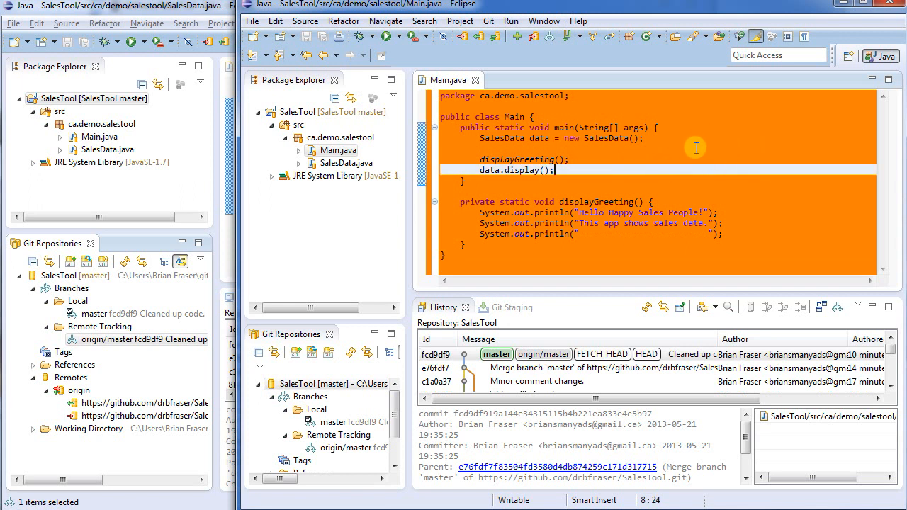
mouse_move(692, 151)
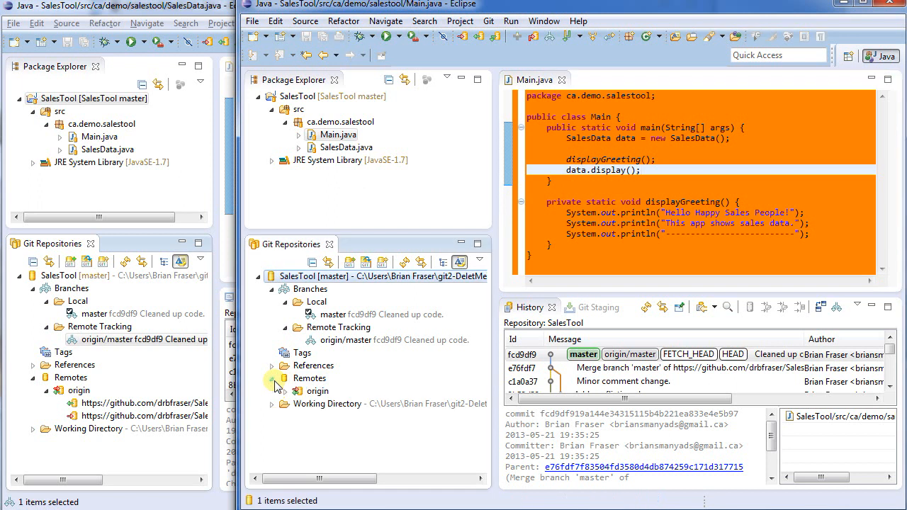
click(275, 392)
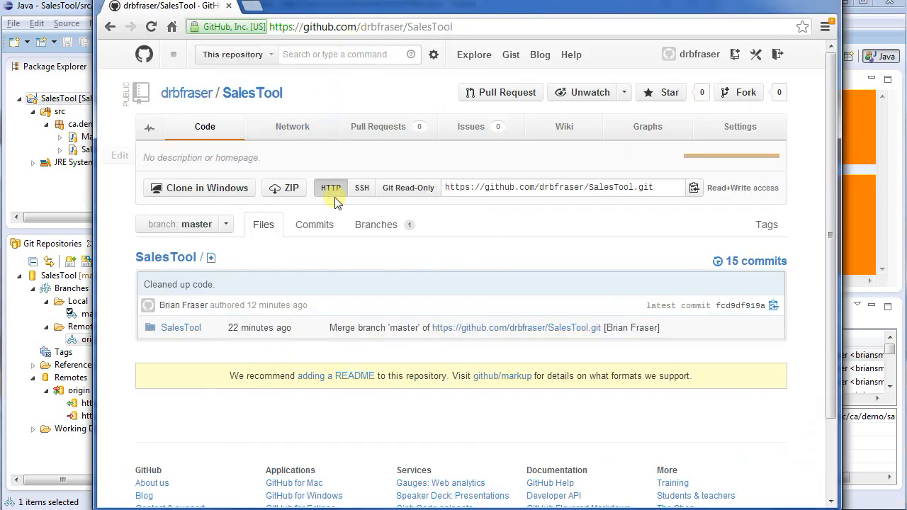
mouse_move(323, 272)
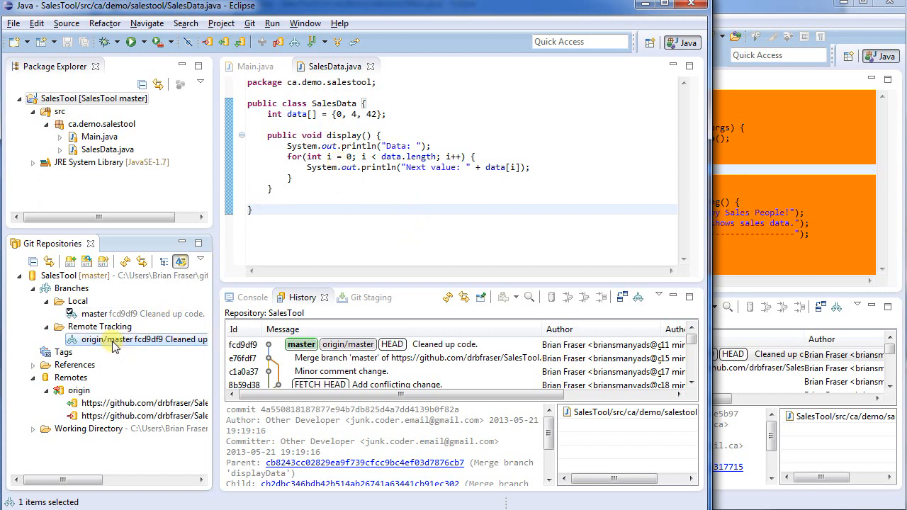
Create local branch changeDefaults from origin/master with the Merge pull strategy and check it out.
right_click(114, 340)
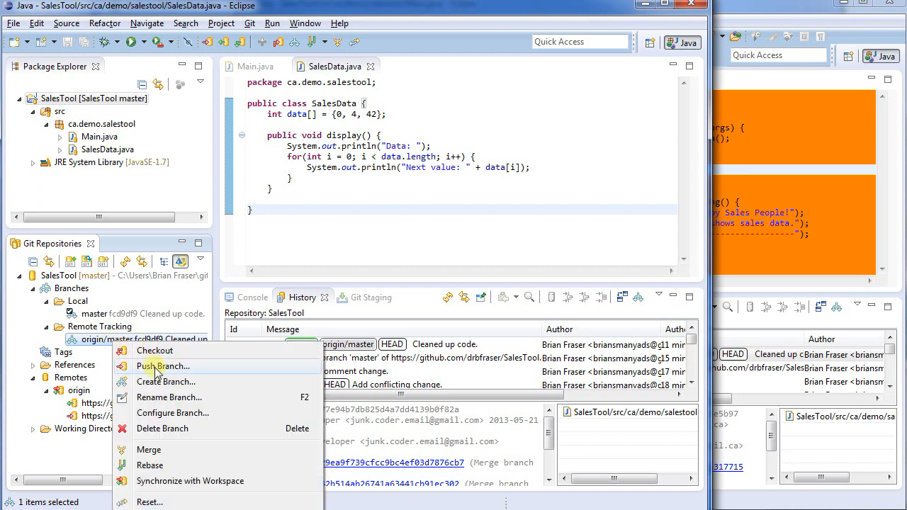
click(164, 383)
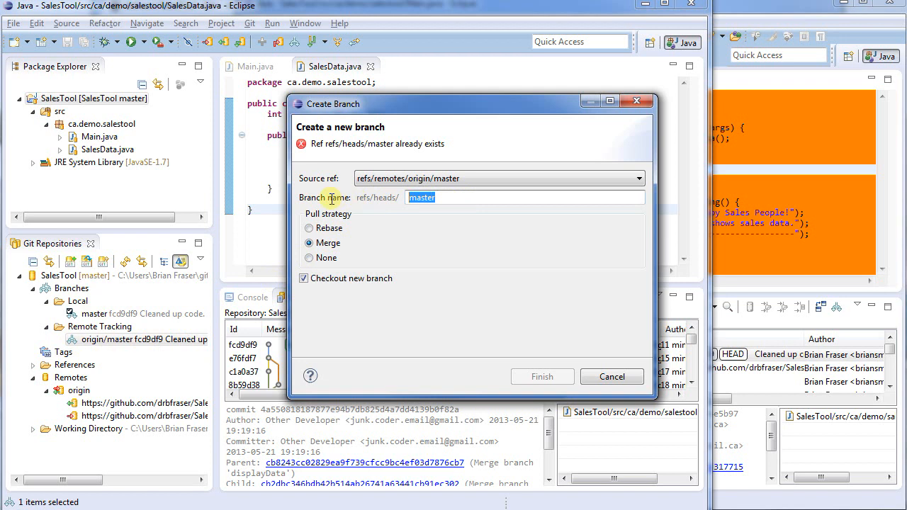
text(change)
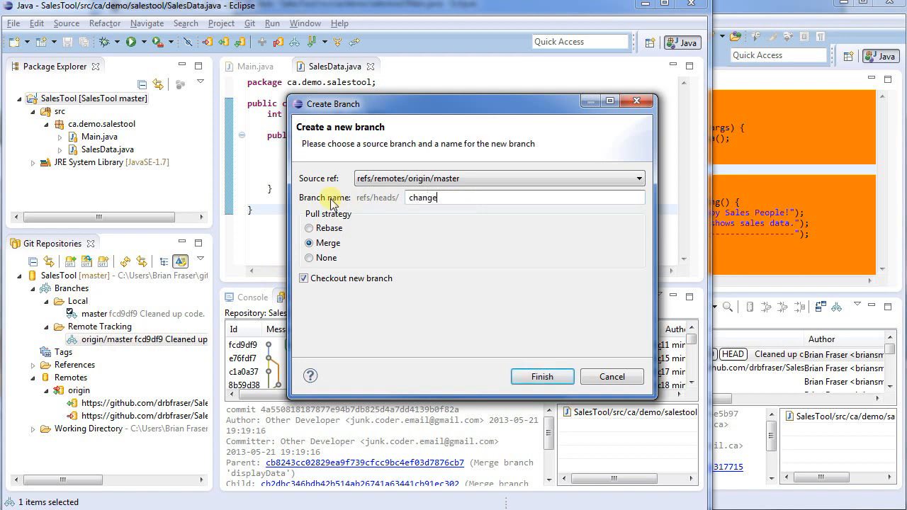
text(Defaults)
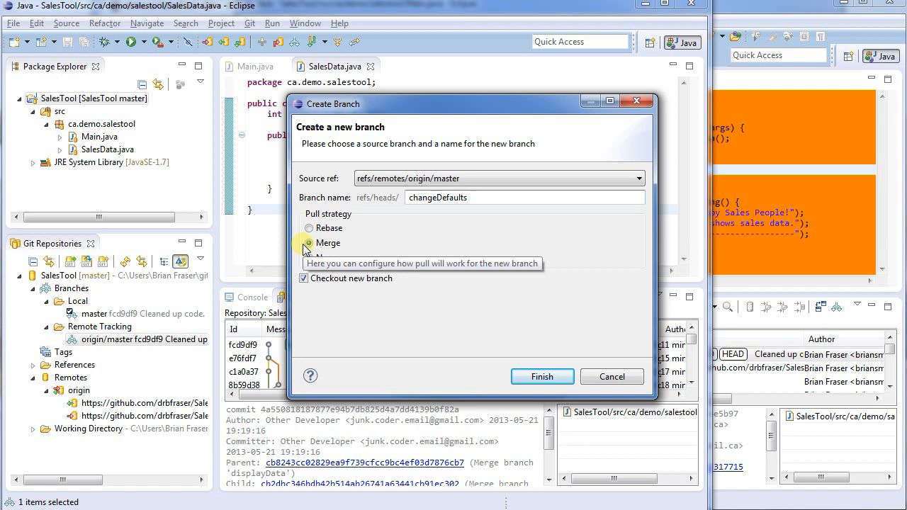
click(309, 243)
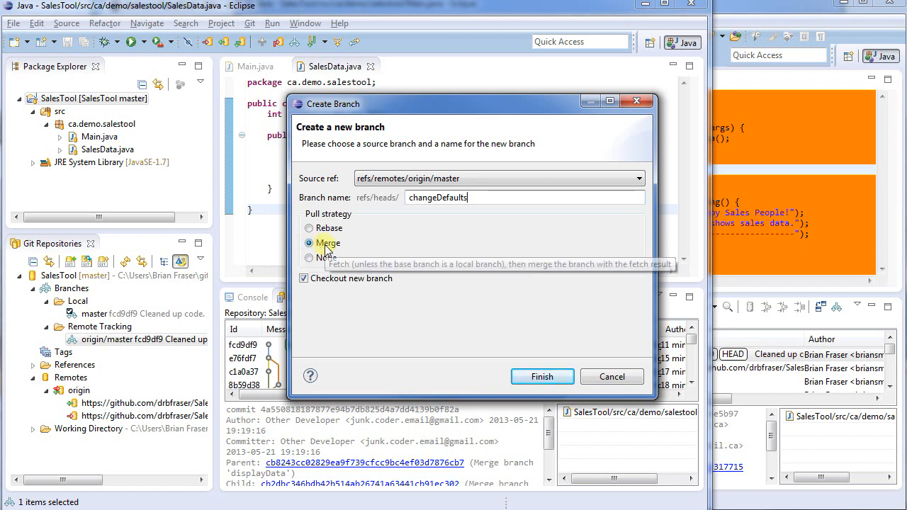
mouse_move(326, 227)
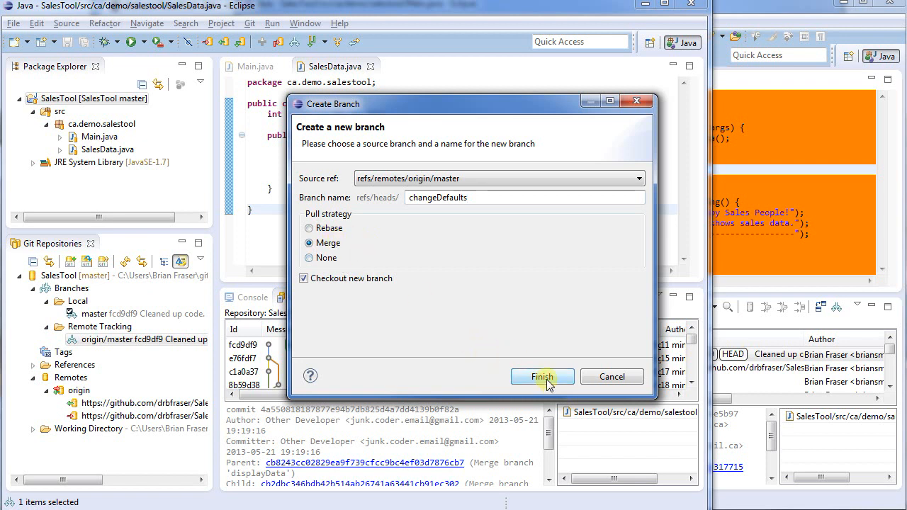
click(541, 377)
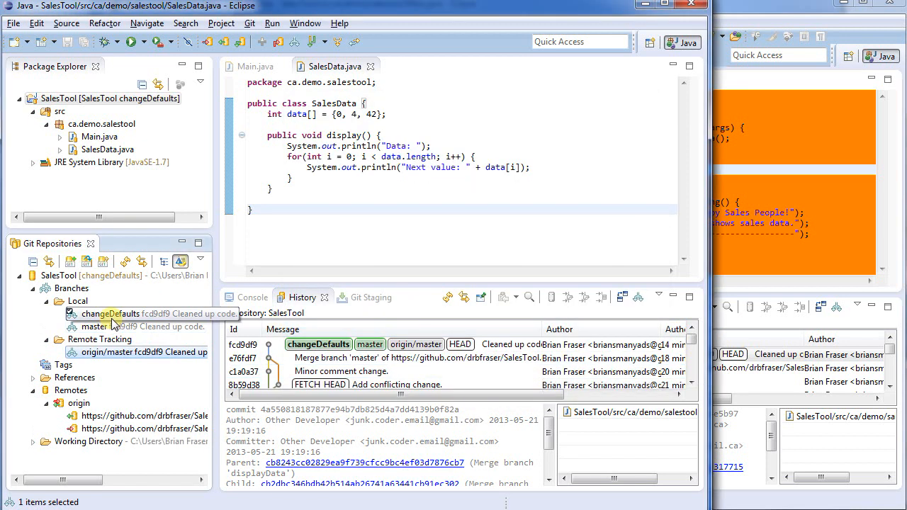
On changeDefaults, extend the data array in SalesData.java to {-1, 0, 4, 42, 84}.
click(110, 313)
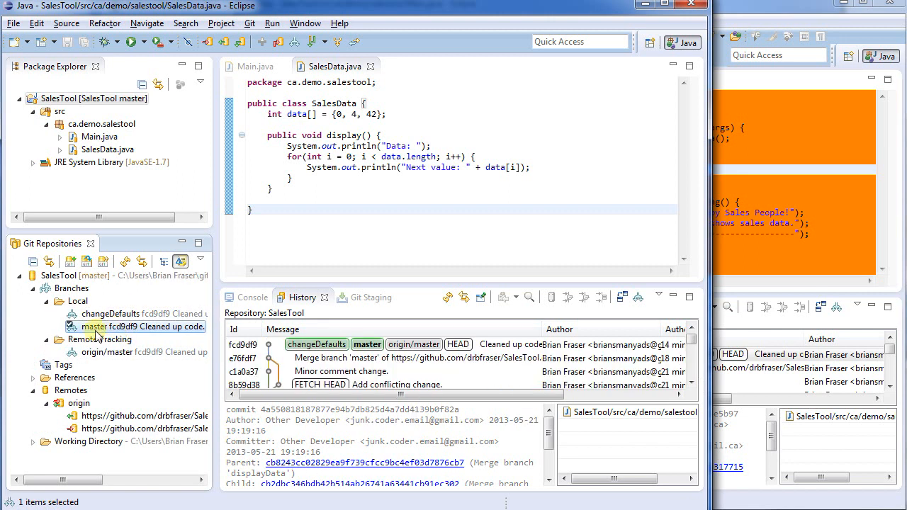
double_click(111, 313)
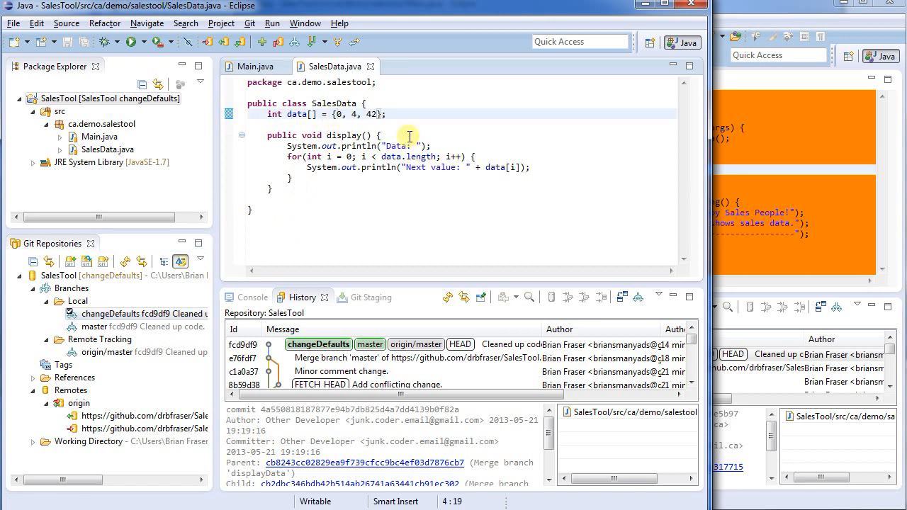
click(388, 113)
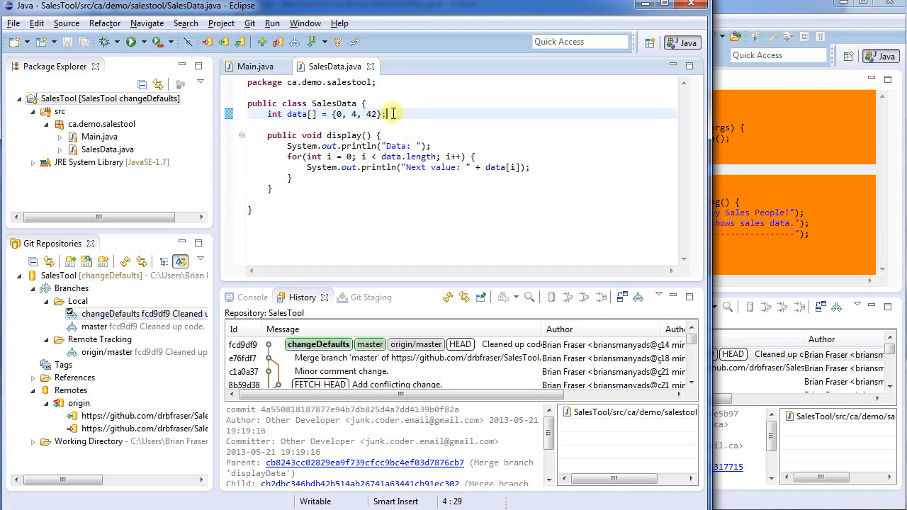
text(,)
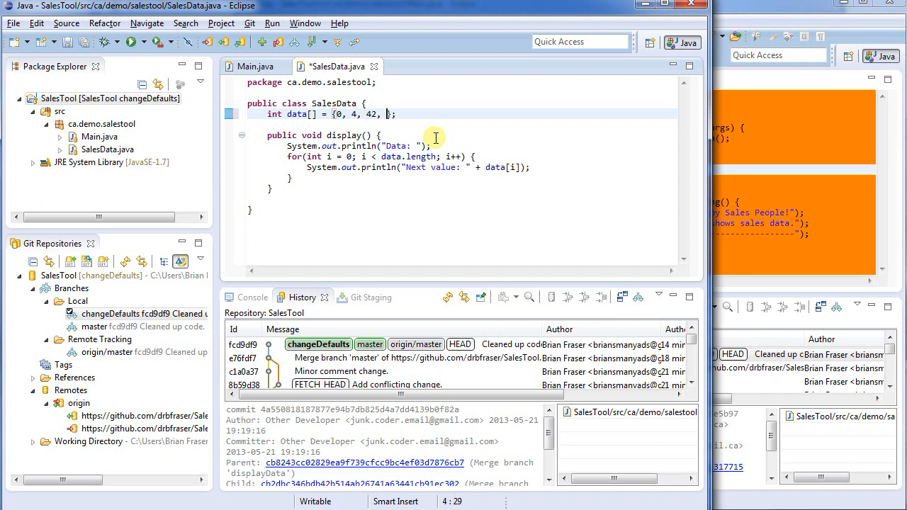
text(8)
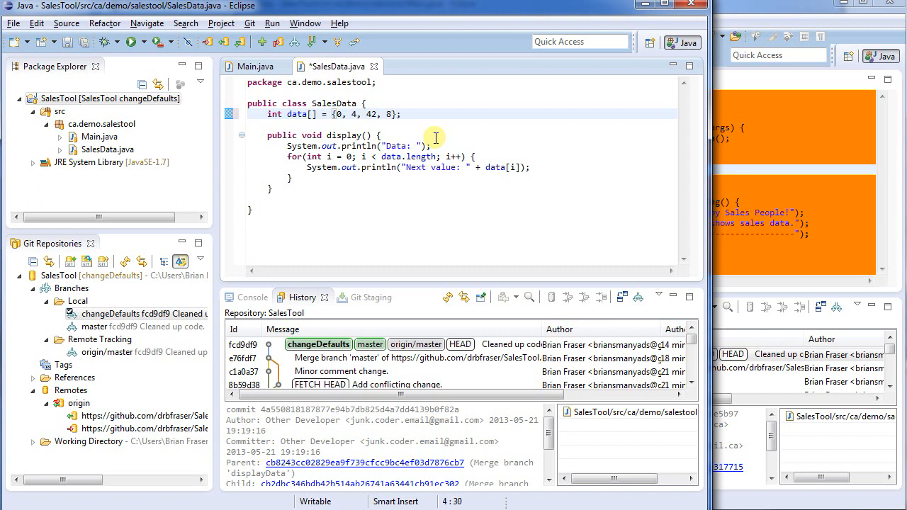
text(4)
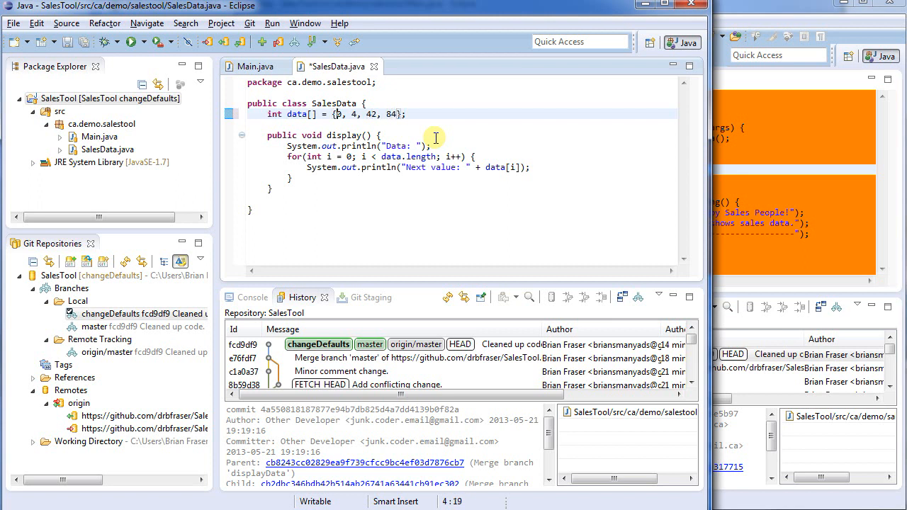
text(-1,)
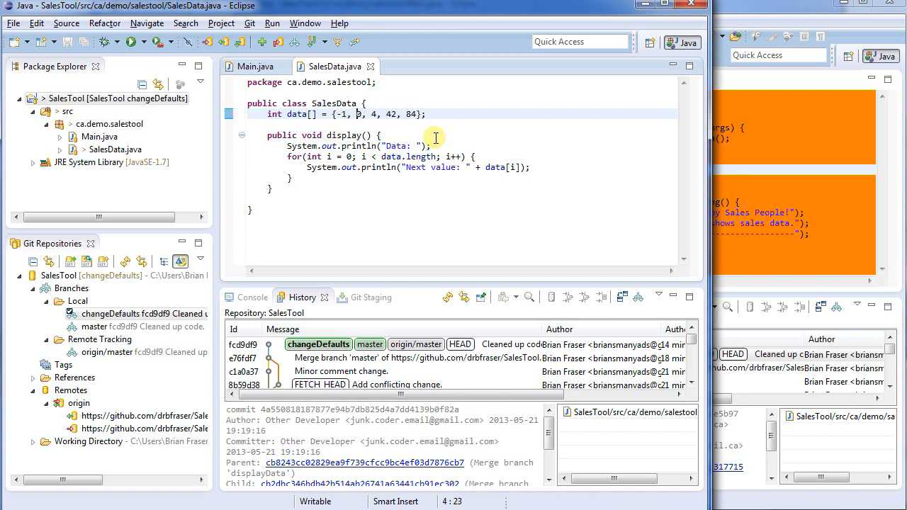
text(0)
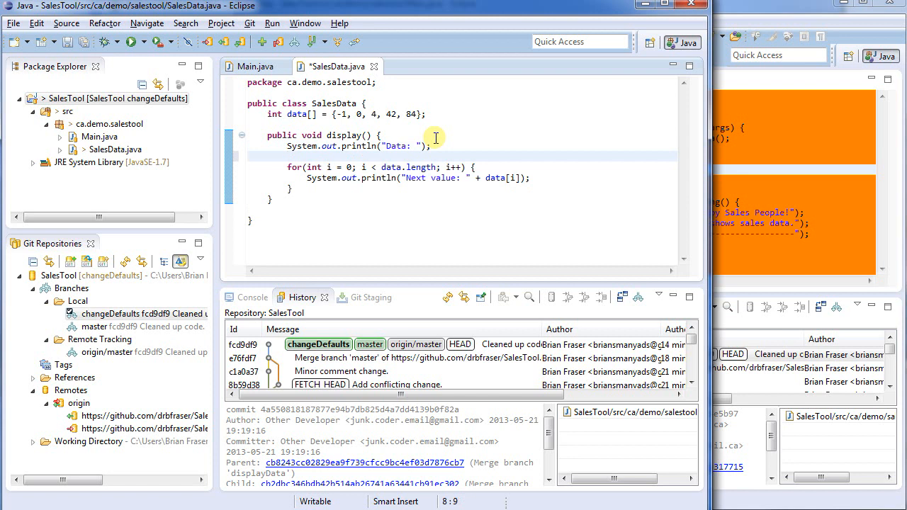
Rewrite the display loop header as 'for (int i : data) {' and save the file.
text(for(int))
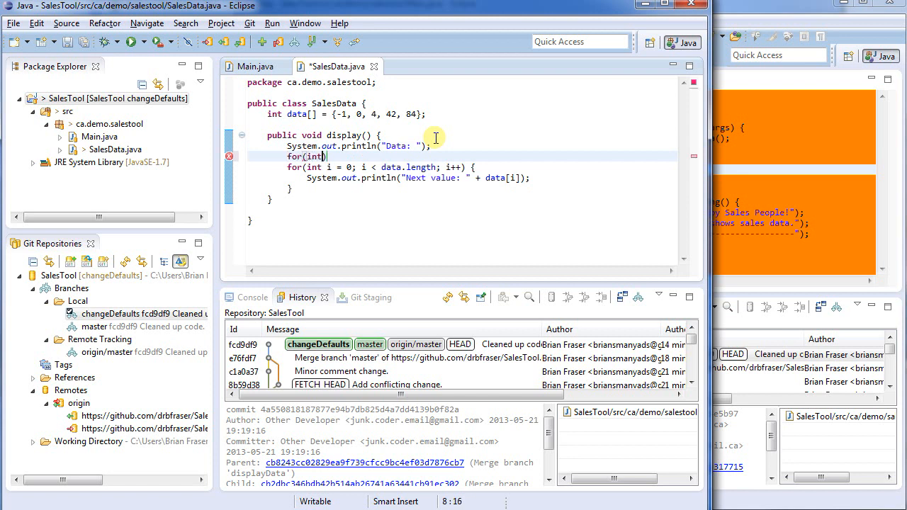
text(i;)
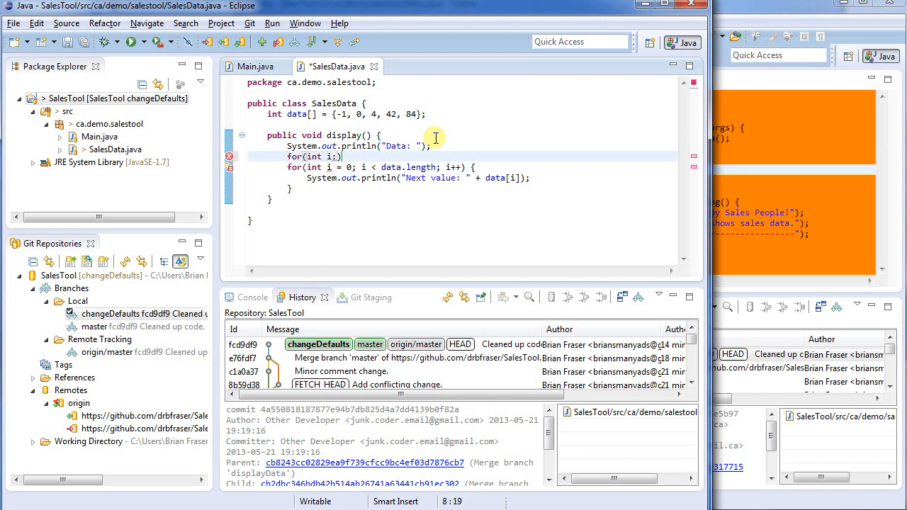
text(: data)
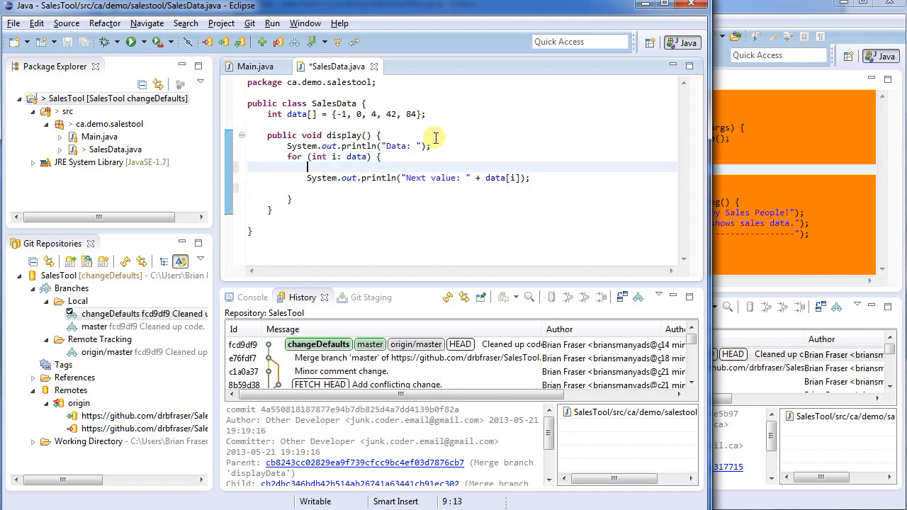
key(ctrl+s)
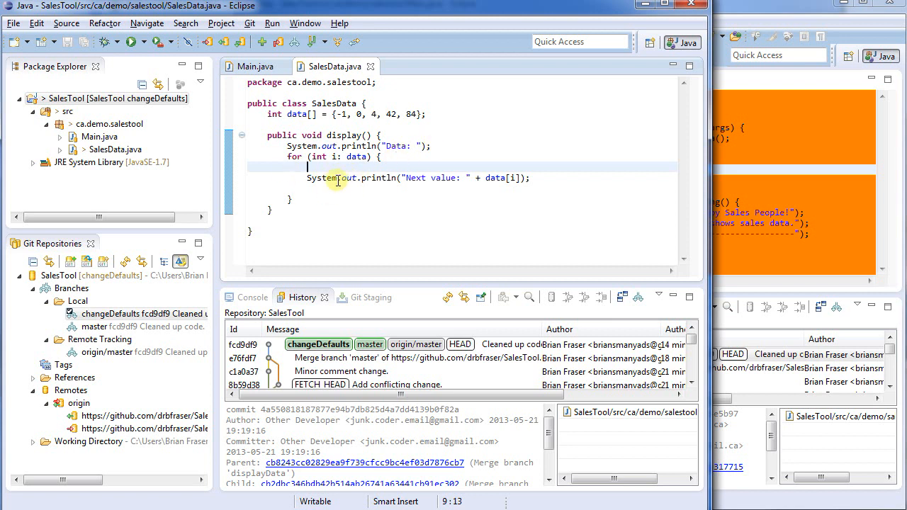
mouse_move(307, 168)
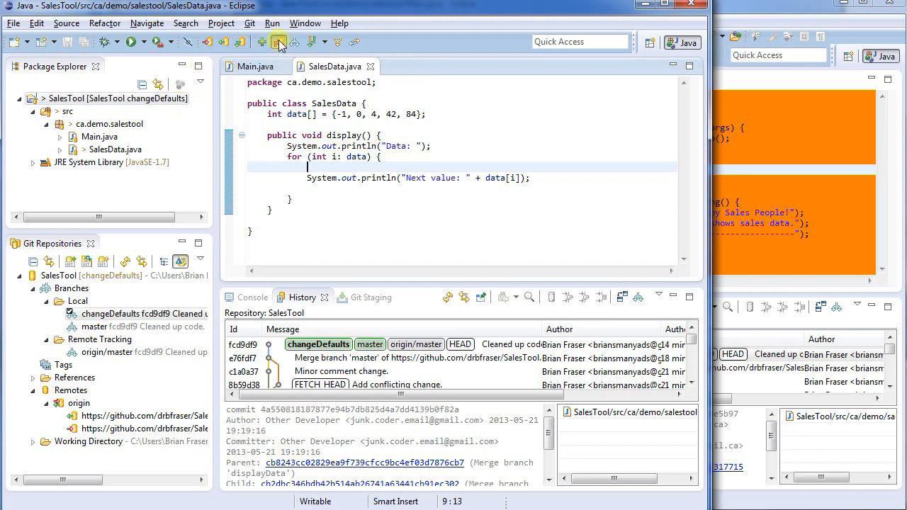
Commit SalesData.java with message "Change default values, and refactor for loop.".
click(278, 41)
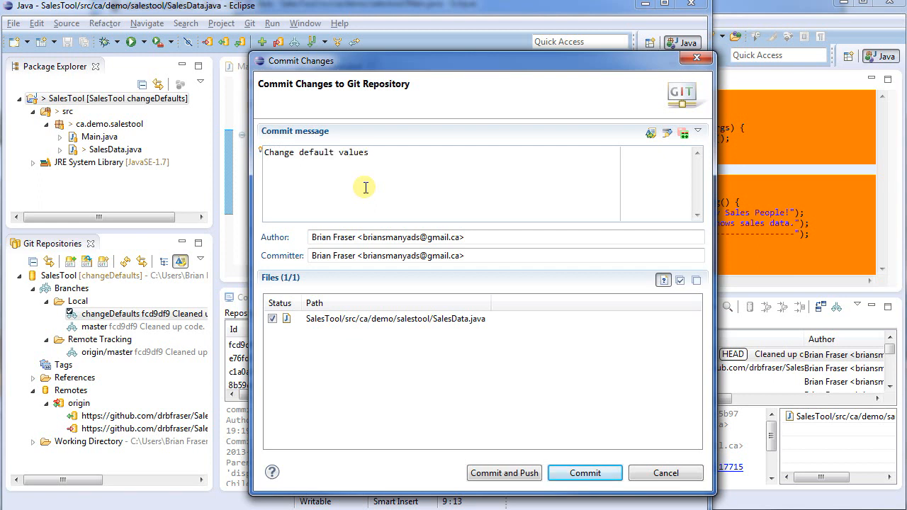
text(, and refactor for loop.)
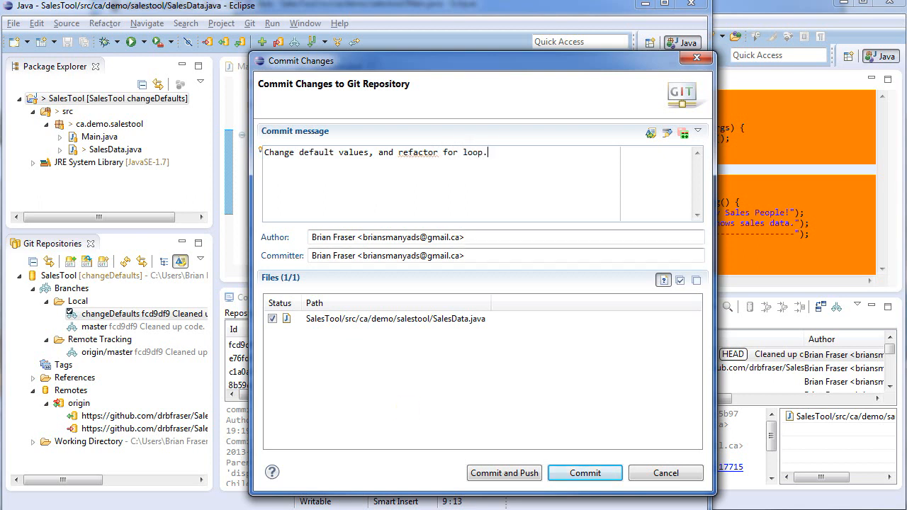
click(584, 473)
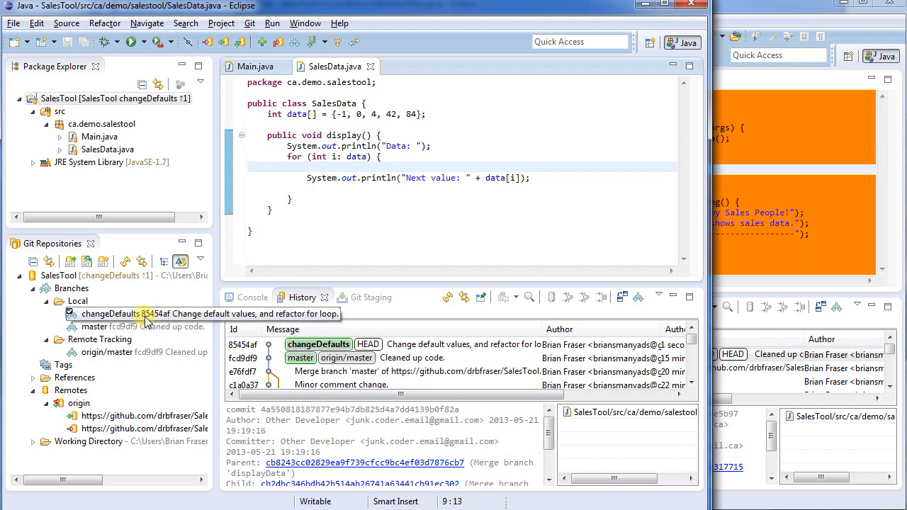
mouse_move(150, 323)
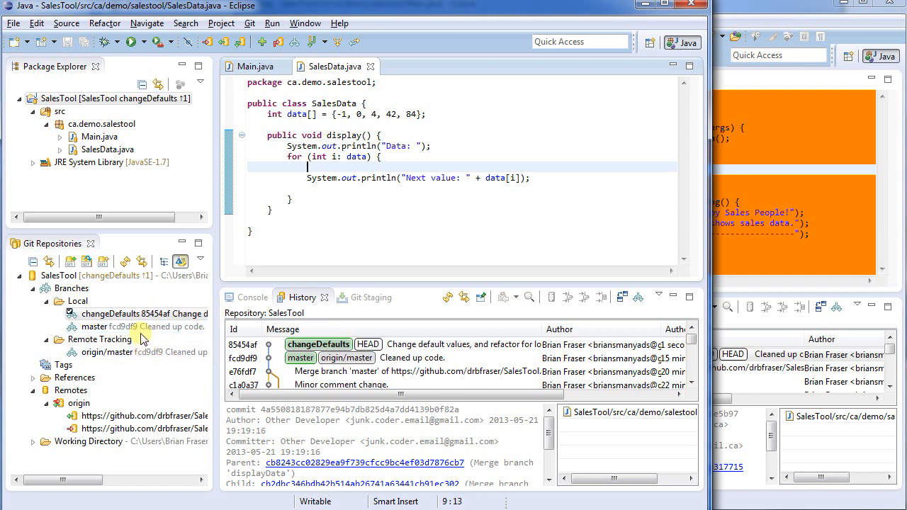
mouse_move(139, 339)
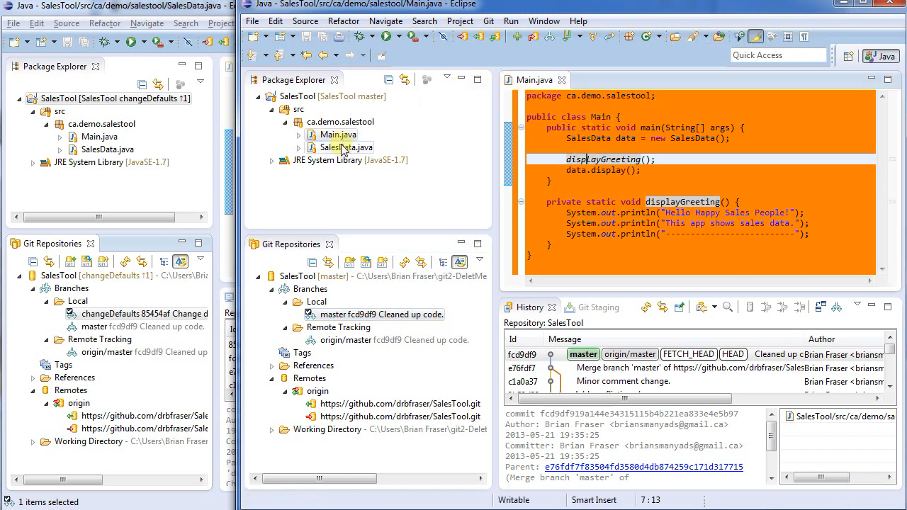
In the second workspace, create and check out branch sumValues from origin/master.
double_click(346, 146)
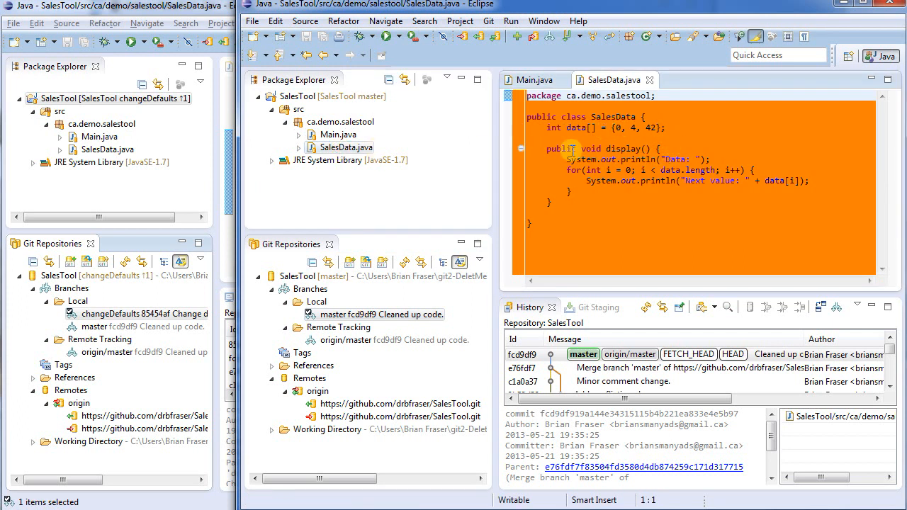
right_click(386, 340)
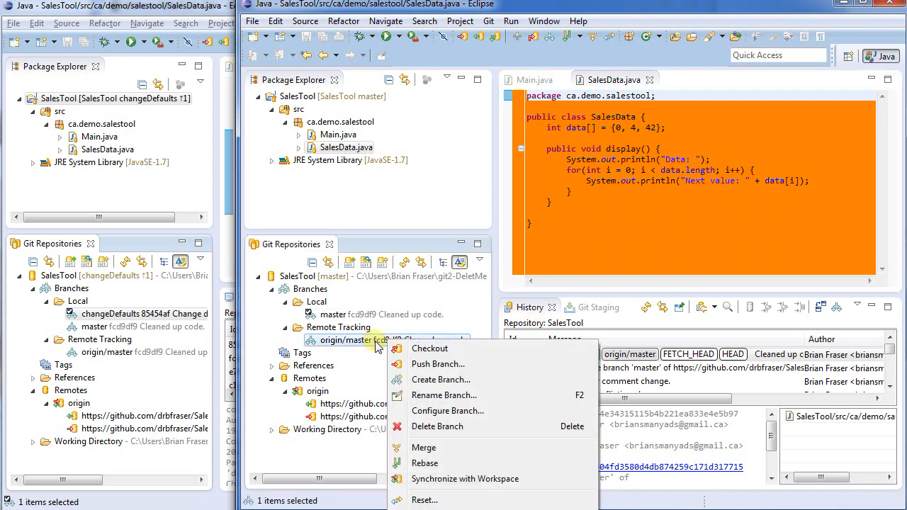
mouse_move(450, 380)
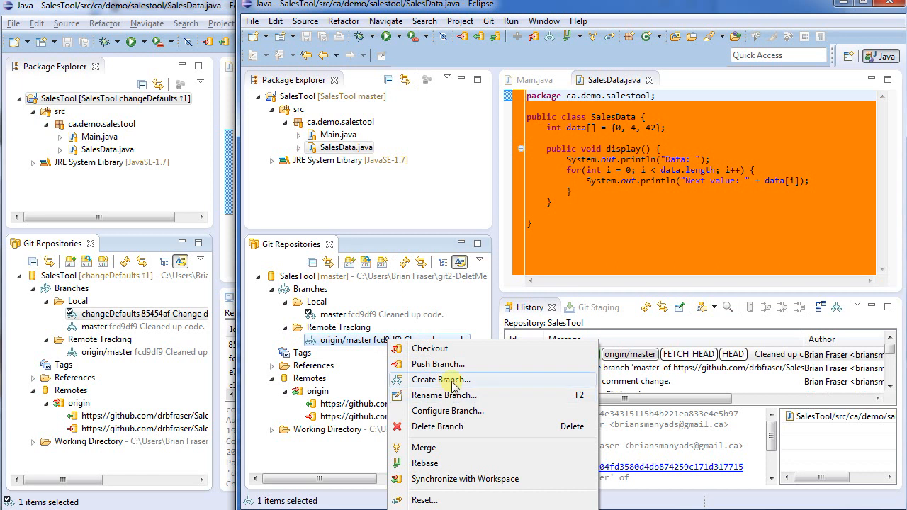
click(439, 380)
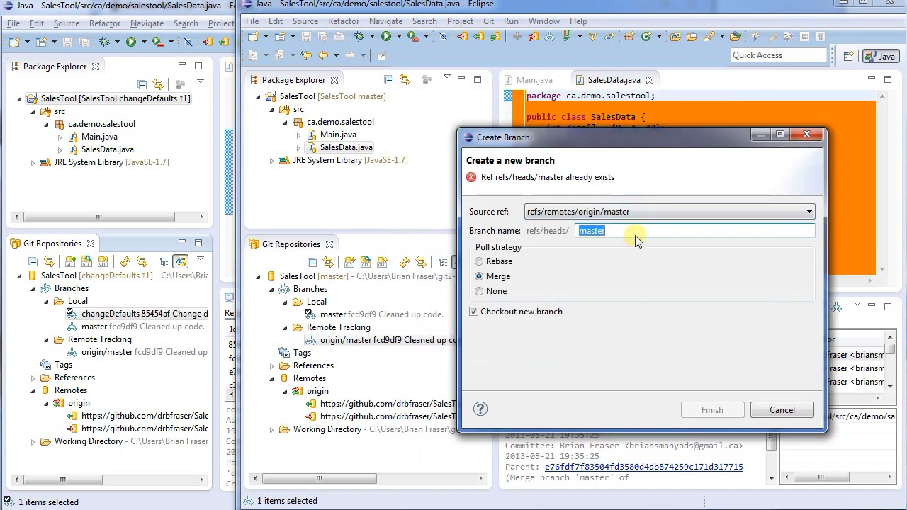
text(sum)
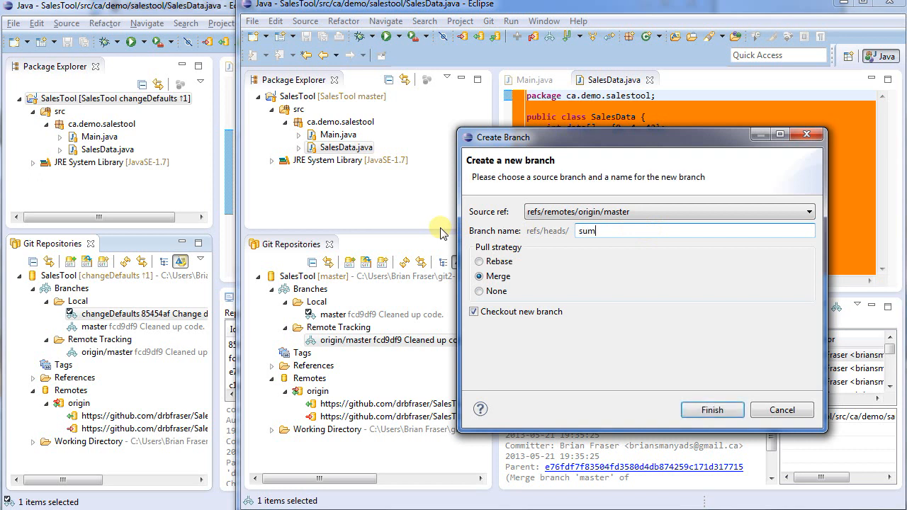
text(Values)
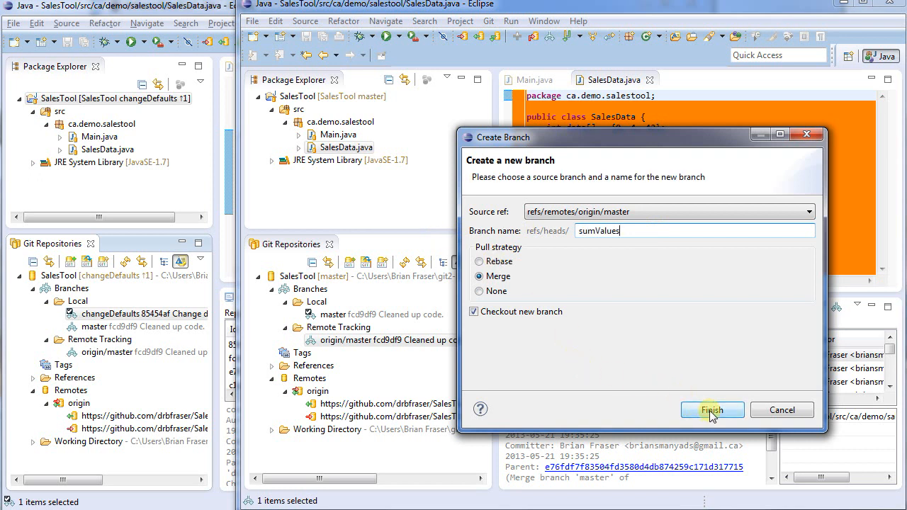
click(712, 409)
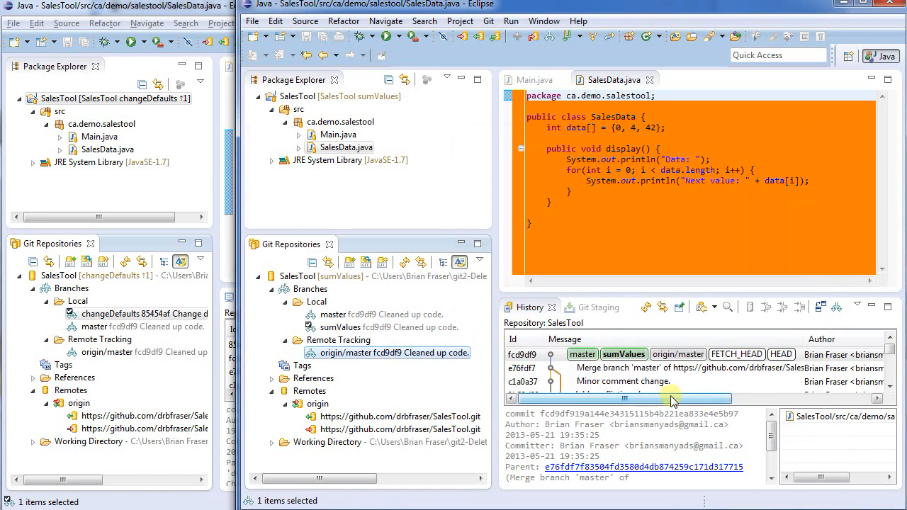
Add 'int sum = 0;', 'sum += i;' in the loop, a println of the sum, and a class comment.
click(363, 326)
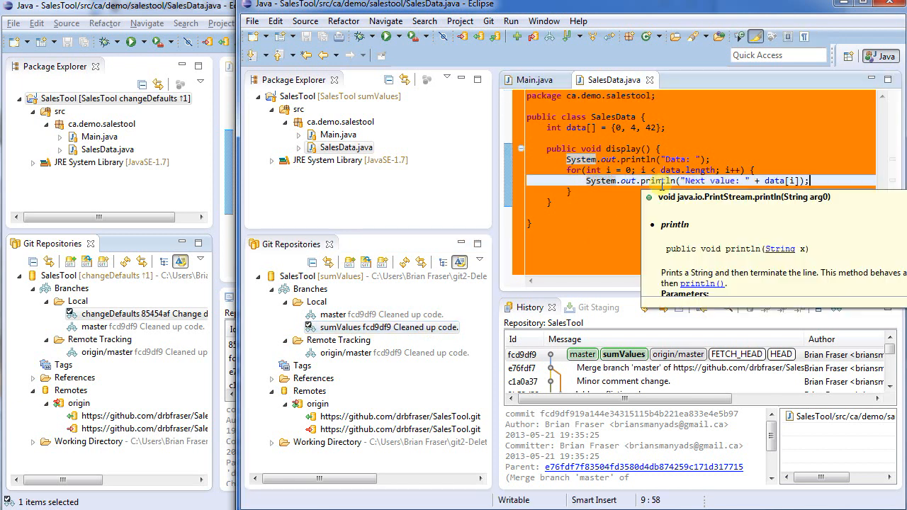
text(Syst)
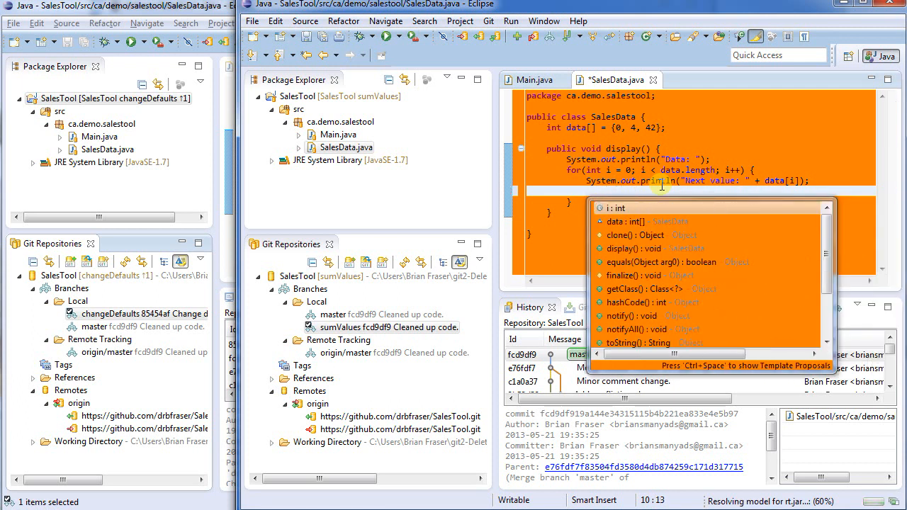
text(sum +=)
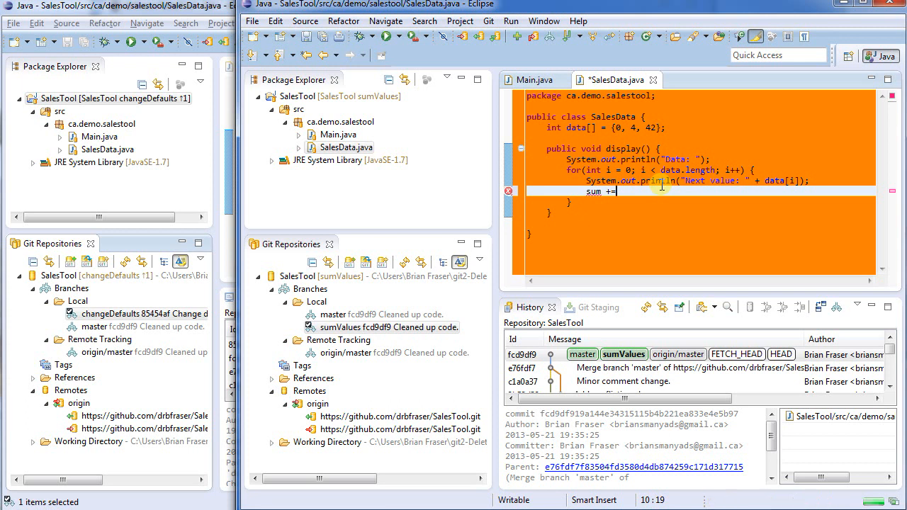
text(i;)
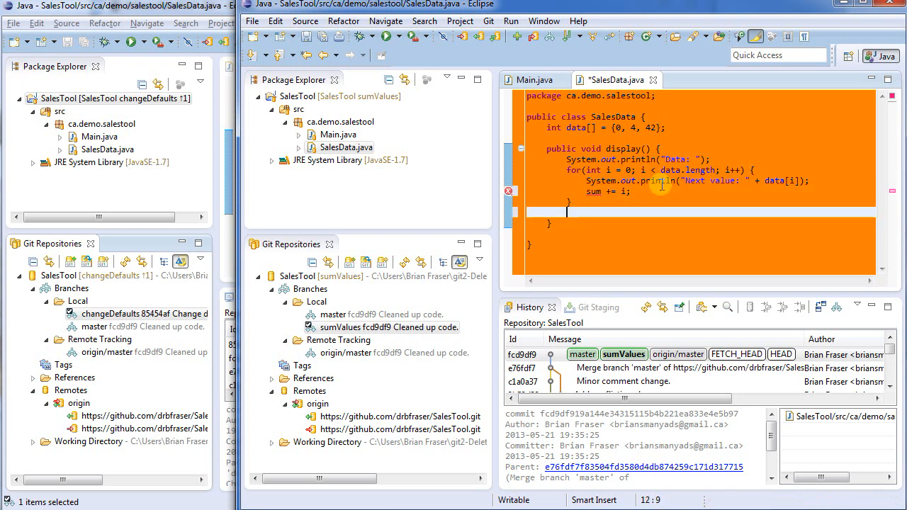
text(System.out.println("Sum is: " + i);)
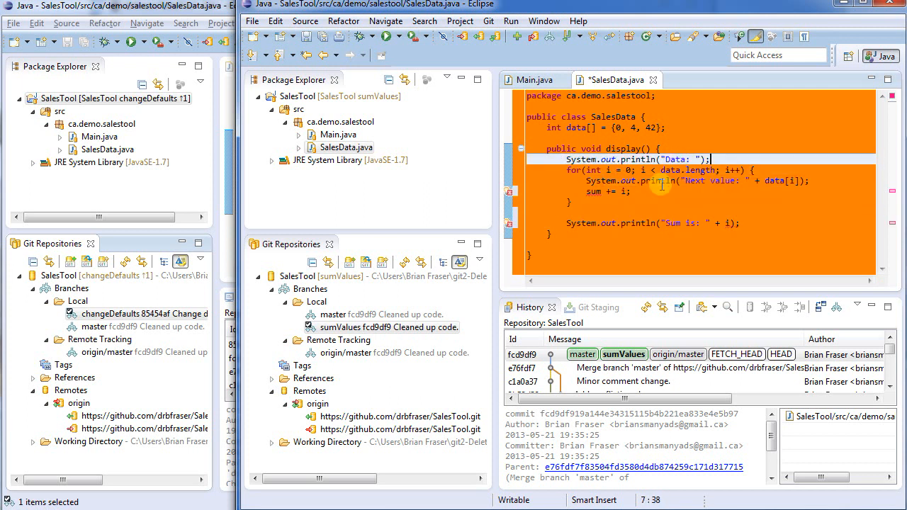
text(int sum = 0;)
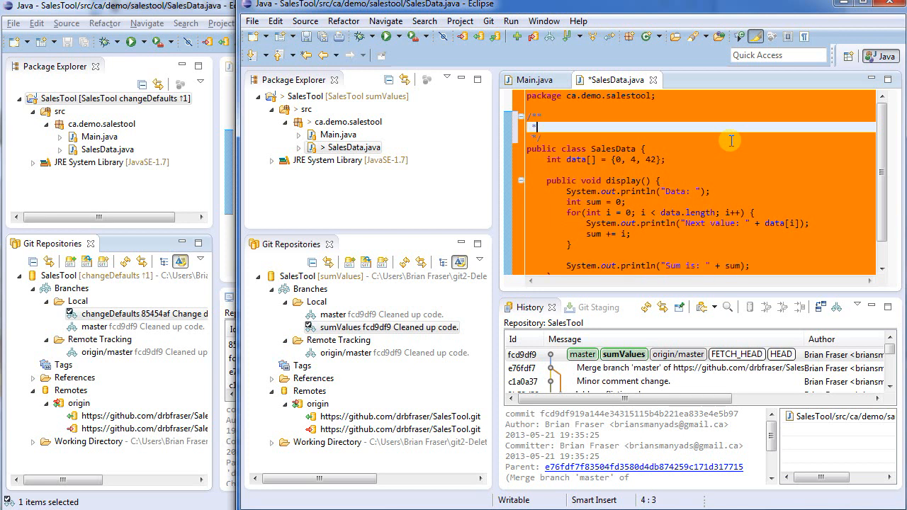
text(Re)
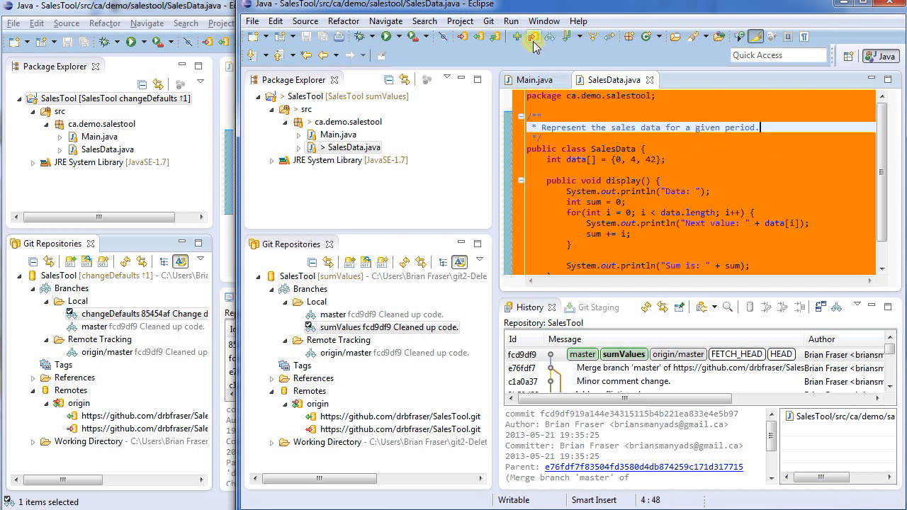
Start the commit and set Author and Committer to 'Other Developer'.
click(343, 326)
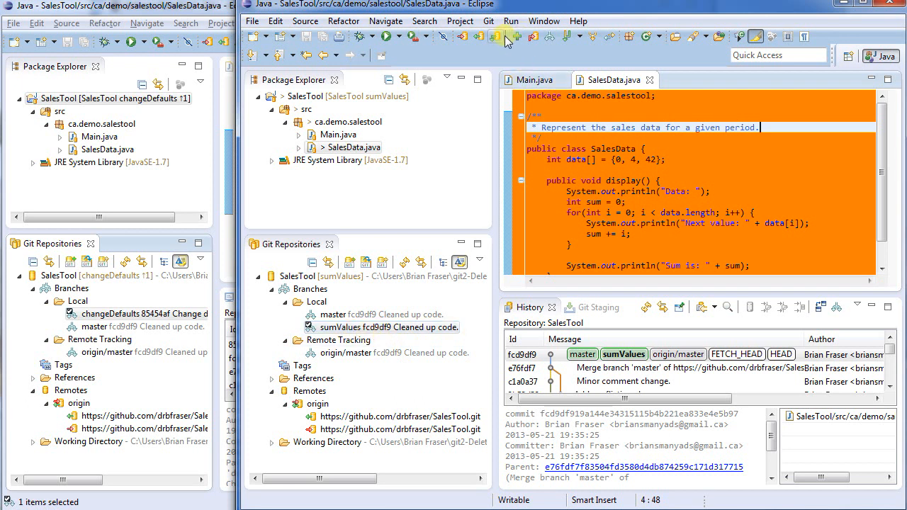
click(496, 37)
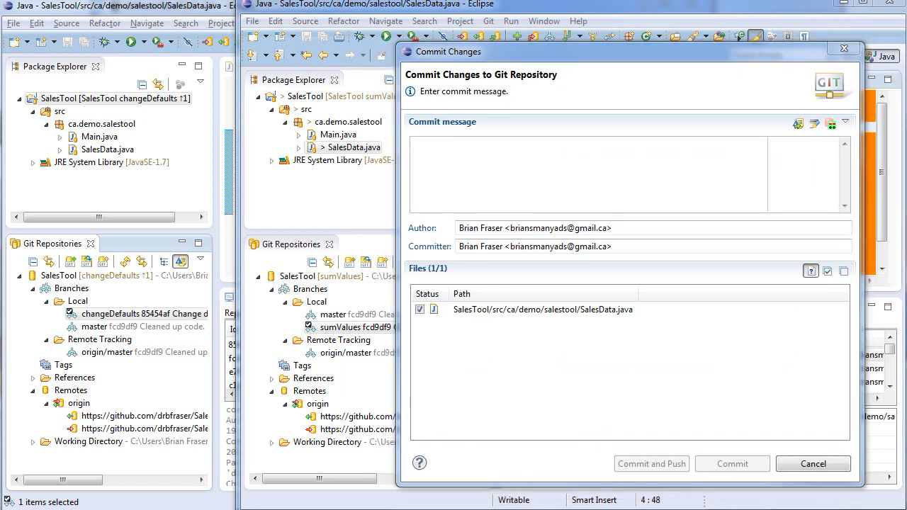
mouse_move(575, 286)
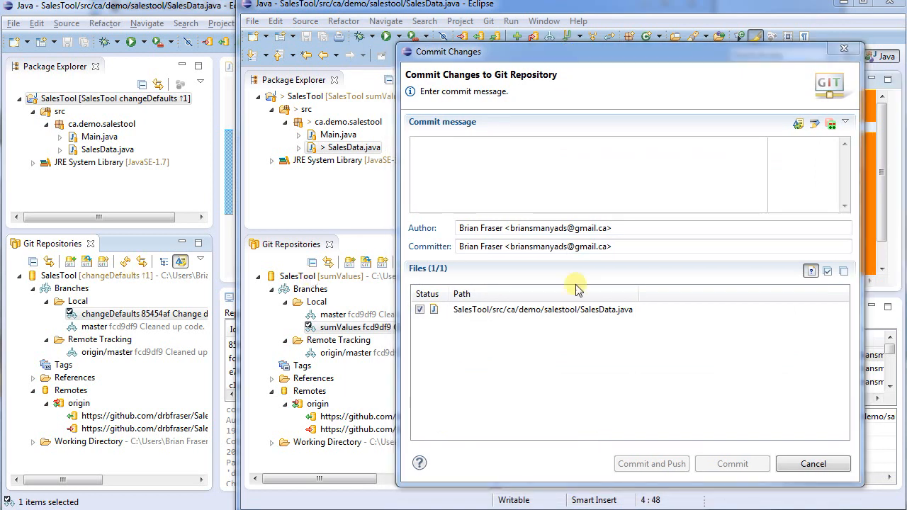
triple_click(536, 227)
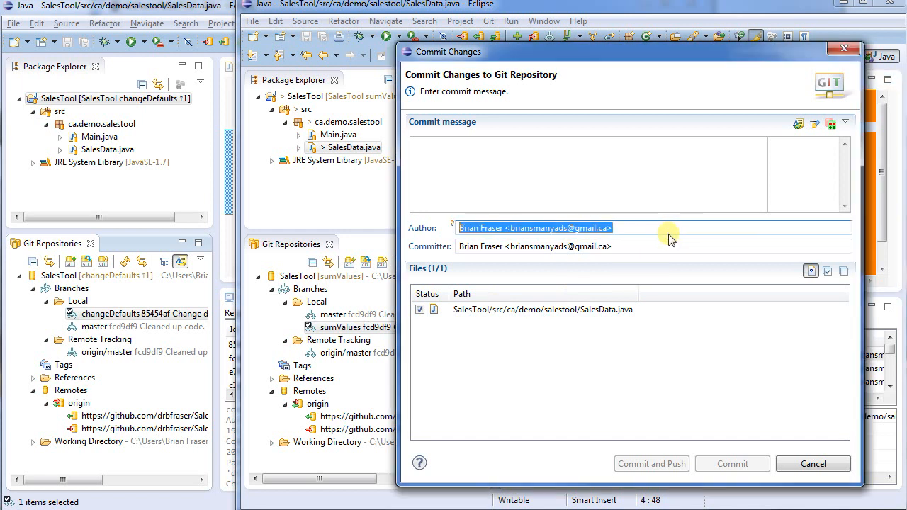
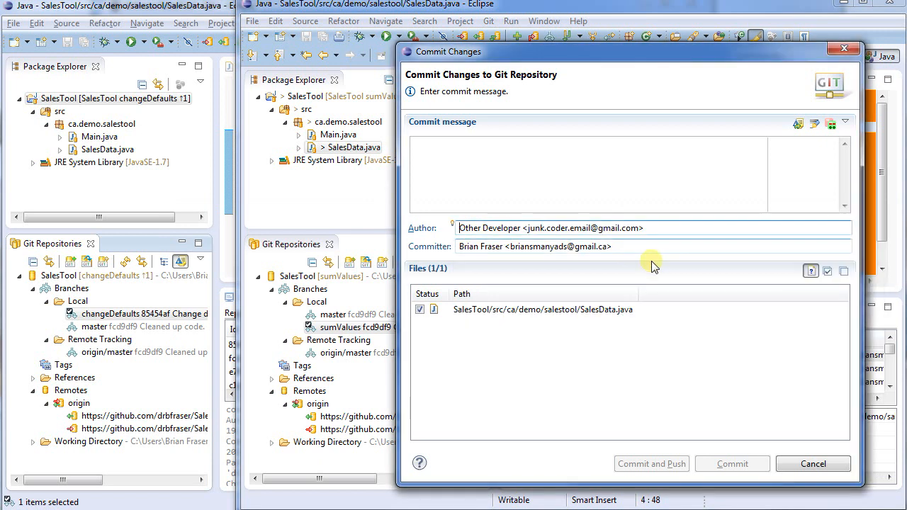
triple_click(551, 227)
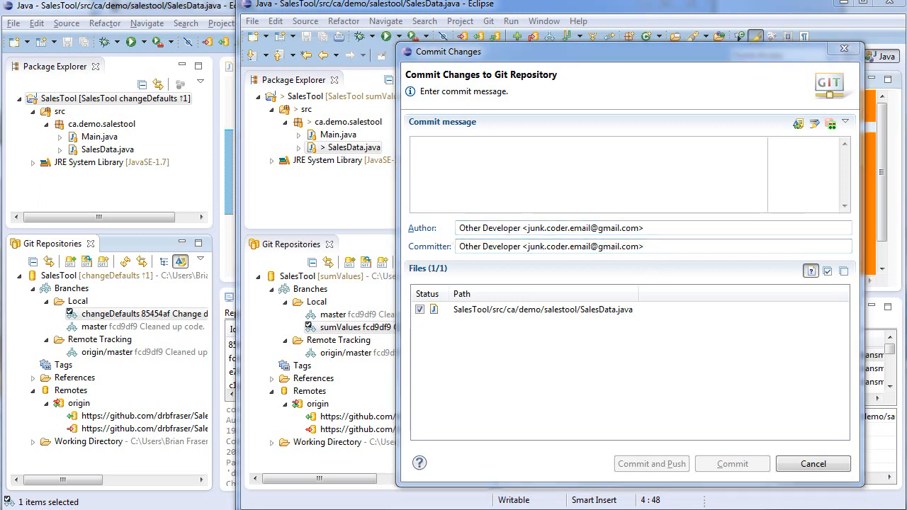
mouse_move(697, 313)
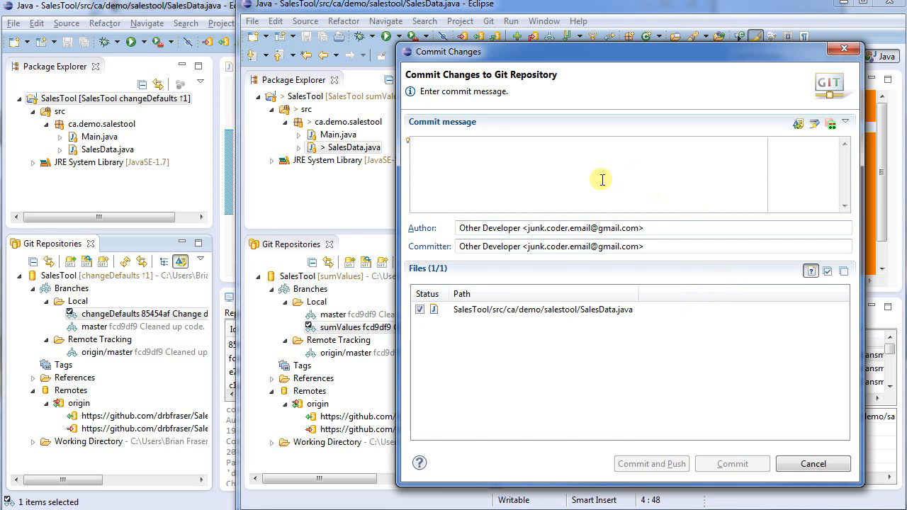
Commit with message "Summed up values when displaying and added class comment.".
text(Summed)
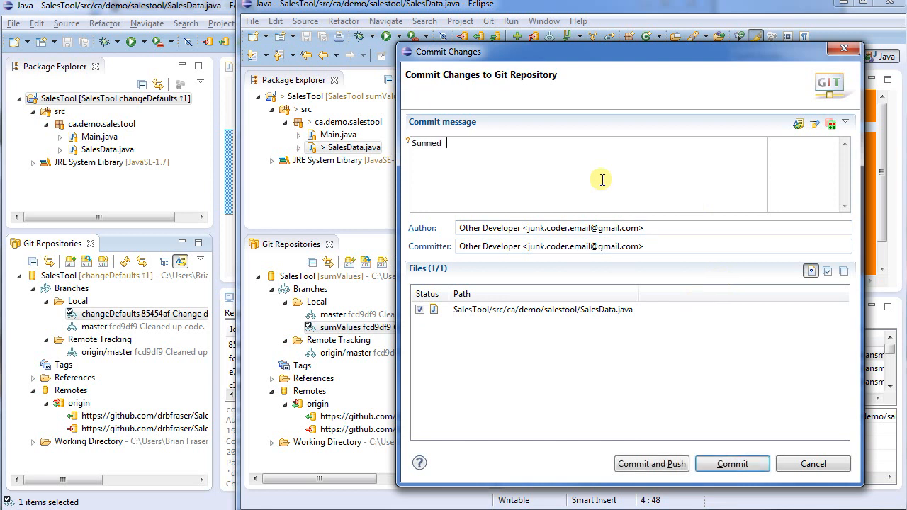
text(up values when)
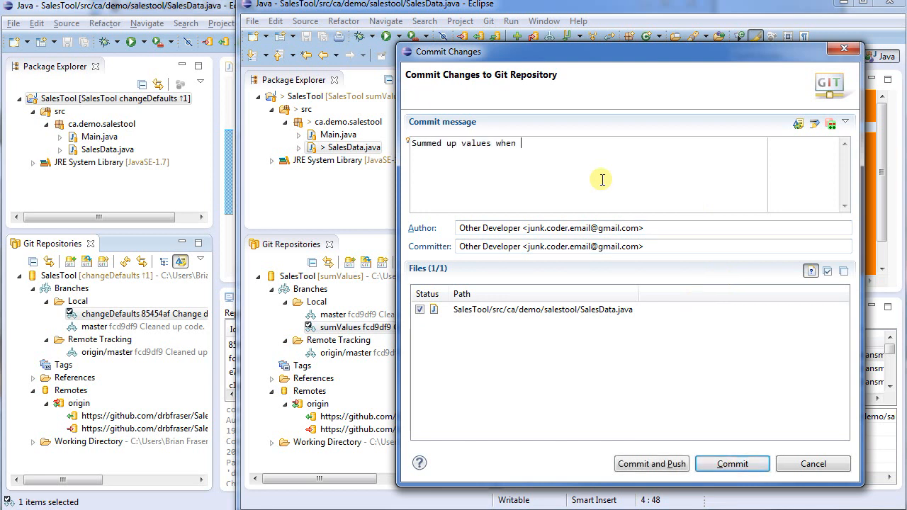
text(displaying.)
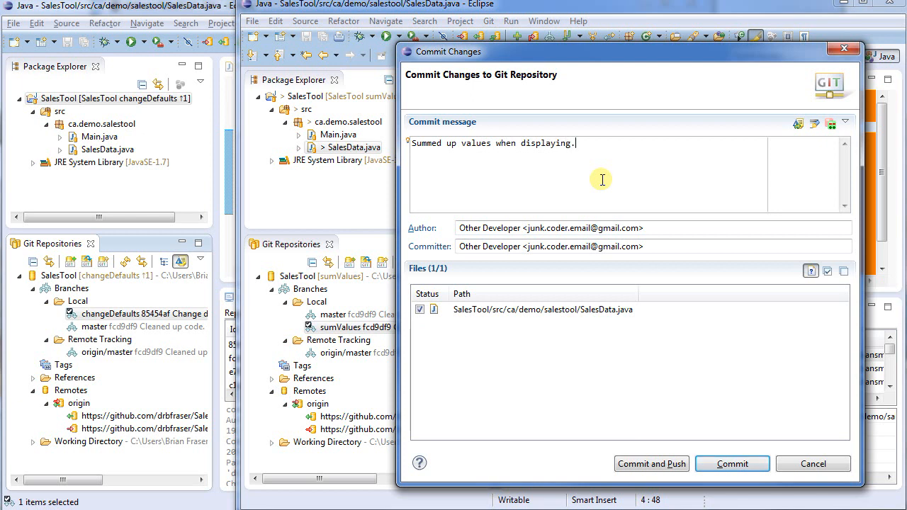
text(and added class comment)
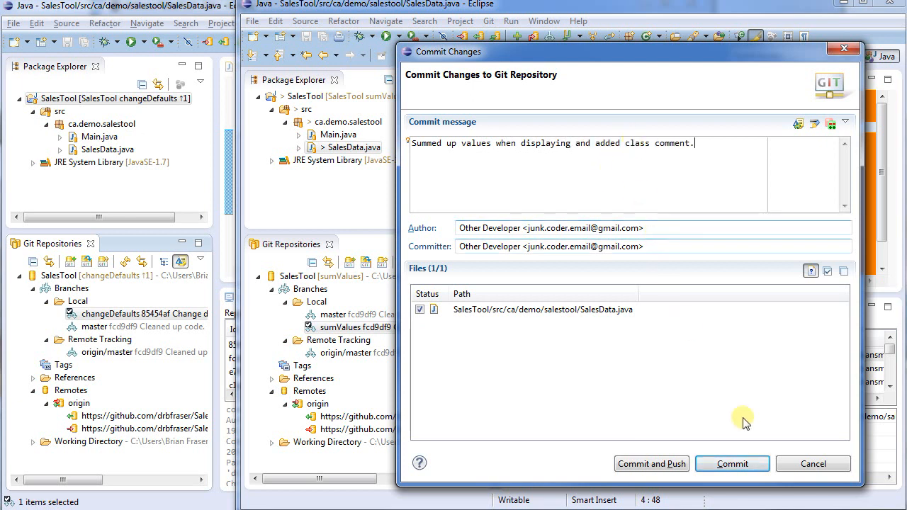
click(731, 464)
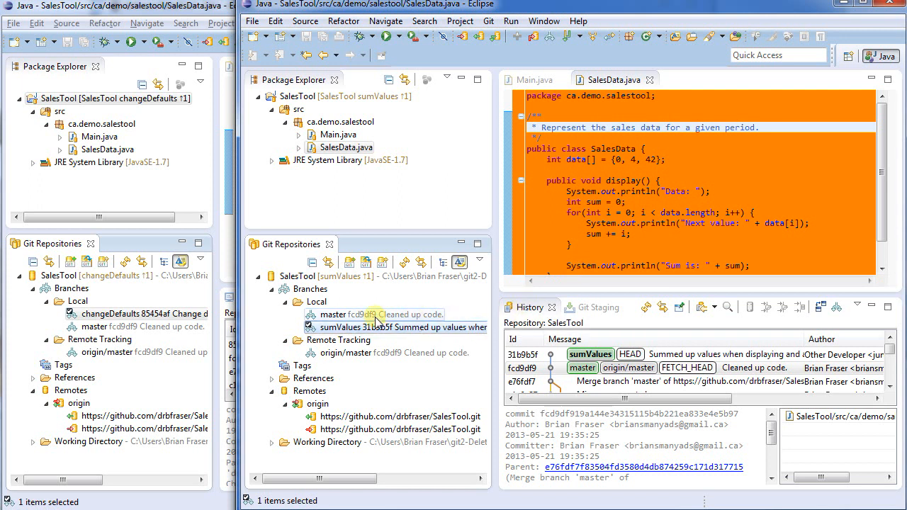
Check out the local master branch in the second workspace.
double_click(337, 315)
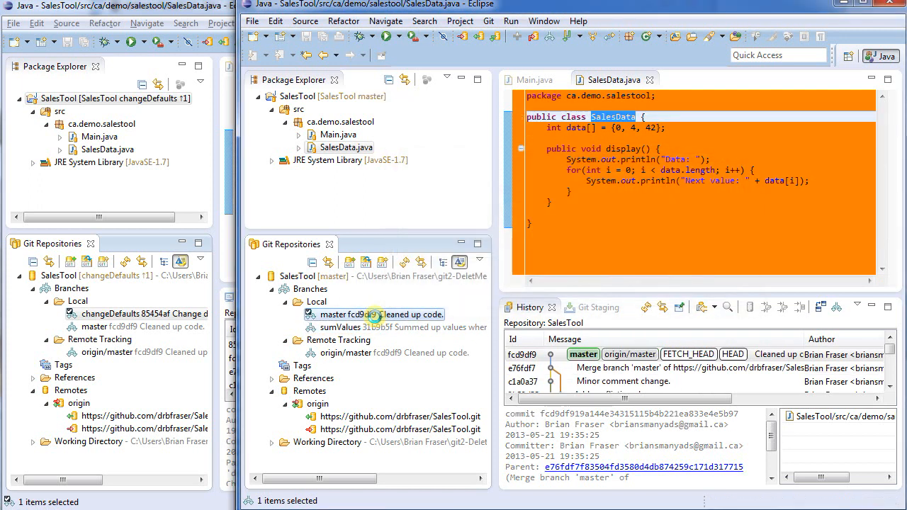
Merge sumValues into master, fast-forwarding it, and reposition the Merge Result window.
right_click(339, 326)
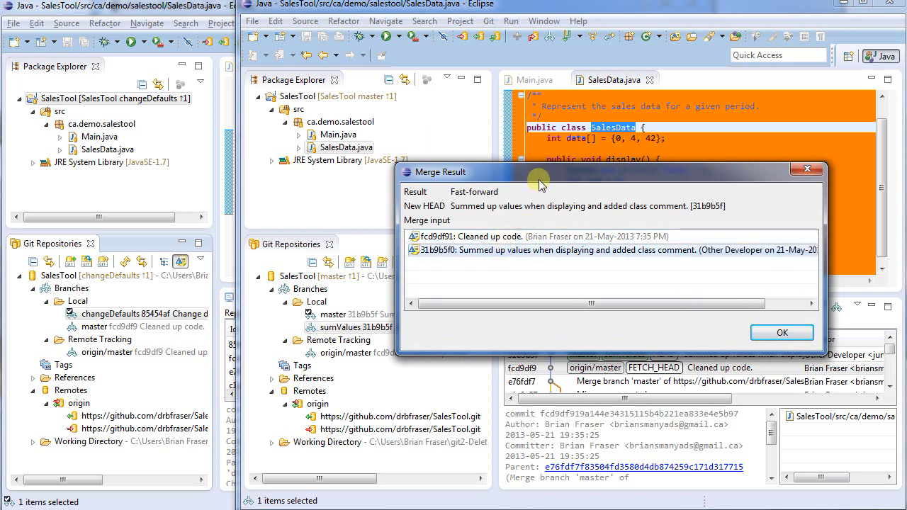
drag(539, 179, 496, 205)
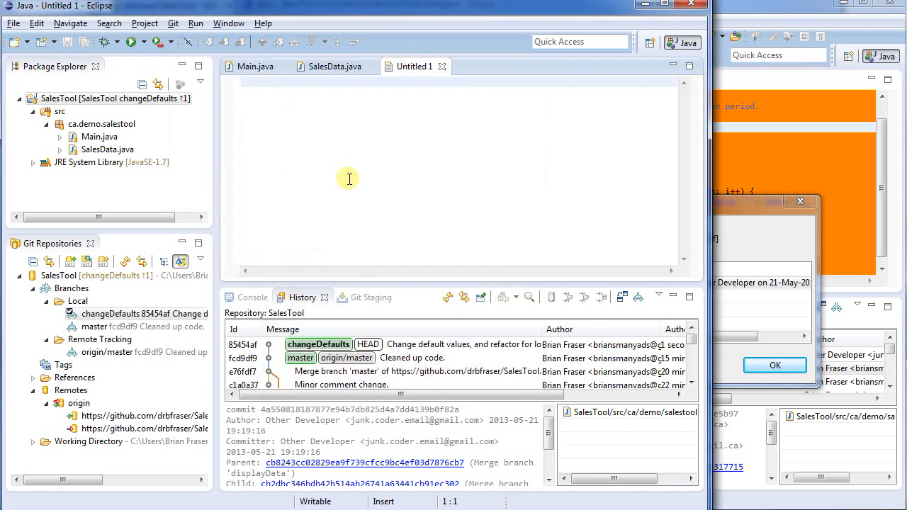
Note 'Version 1 --> Version 2 --> Version 3' and '.. branches' in the untitled editor.
text(VErsion 1)
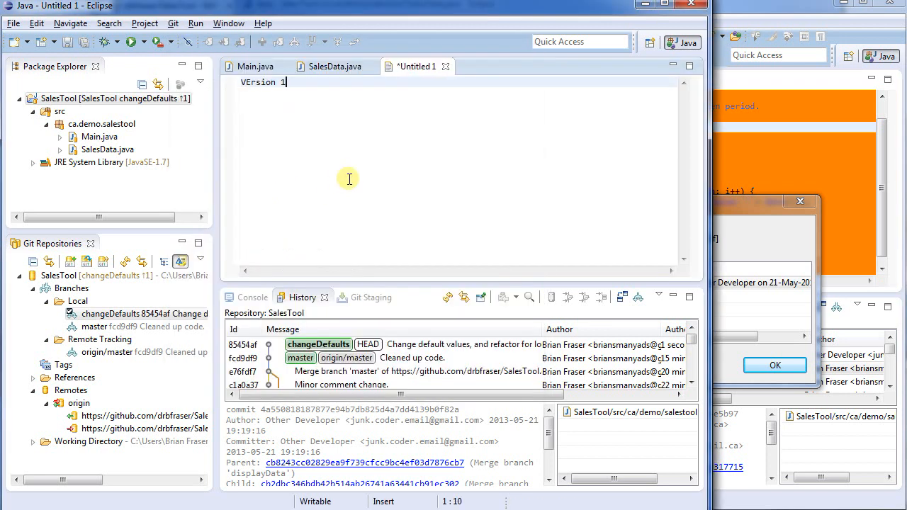
text(--> Version 2 -->)
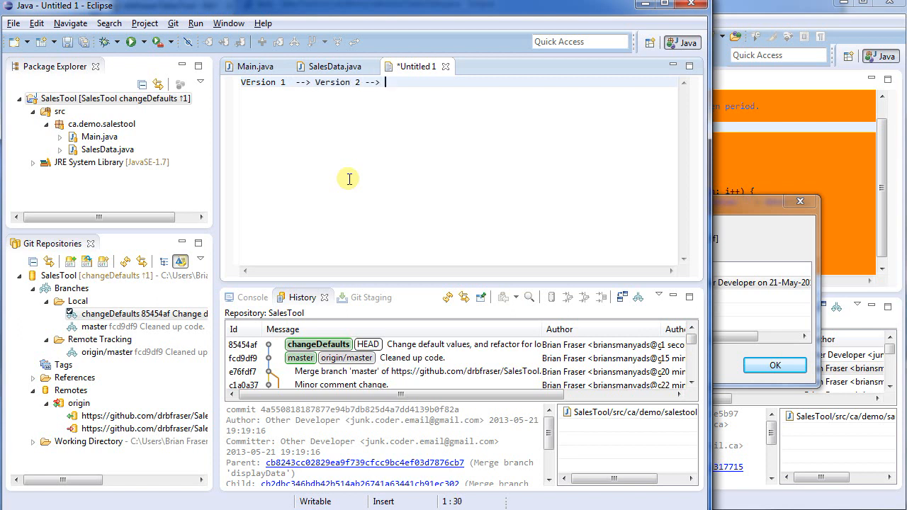
text(Version 3)
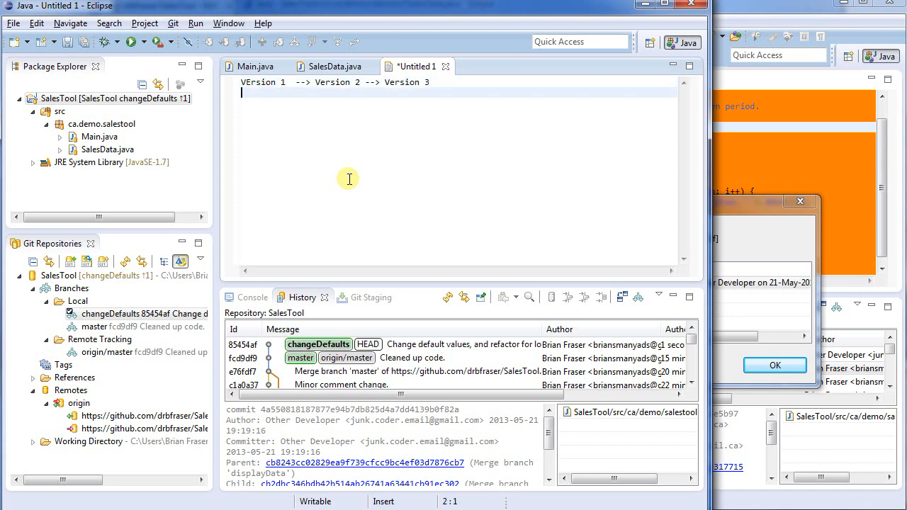
text(..)
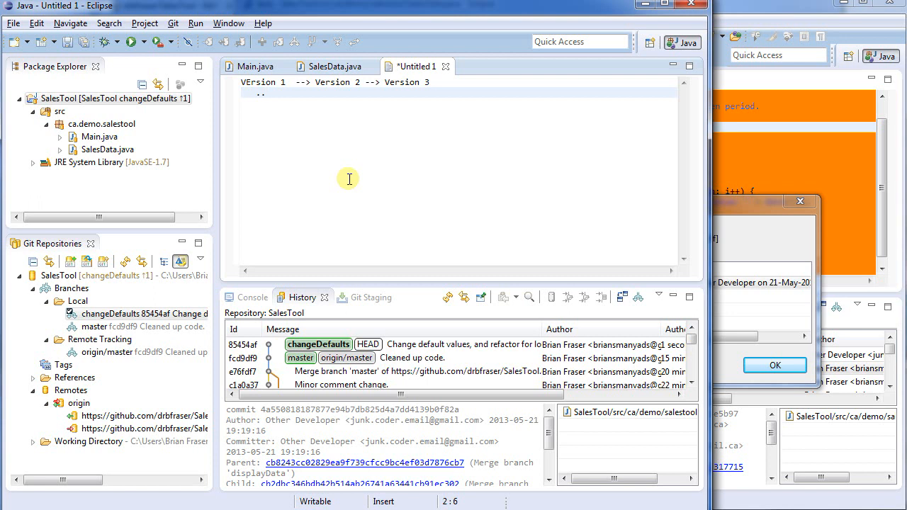
text(branches)
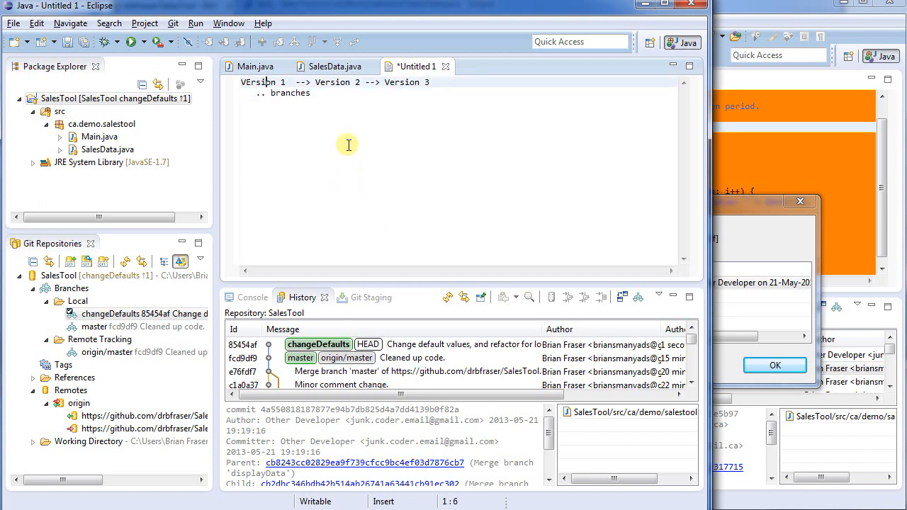
double_click(333, 81)
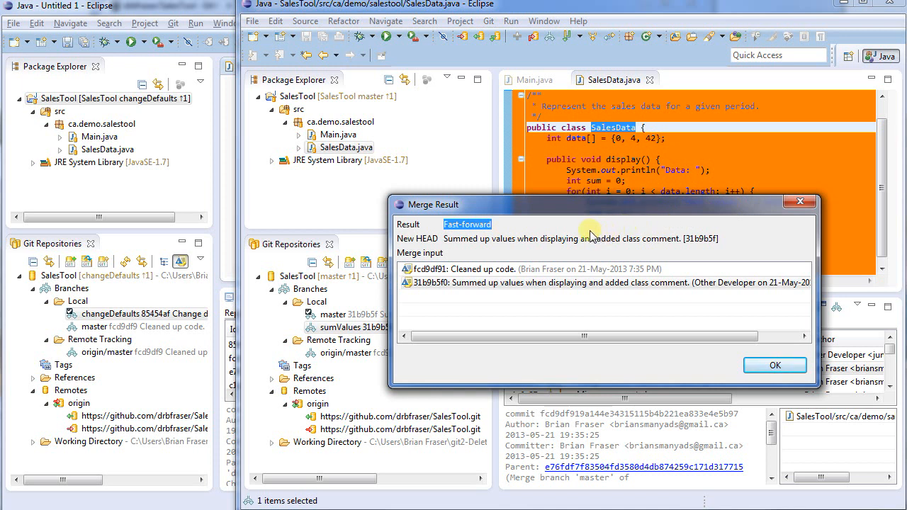
mouse_move(588, 224)
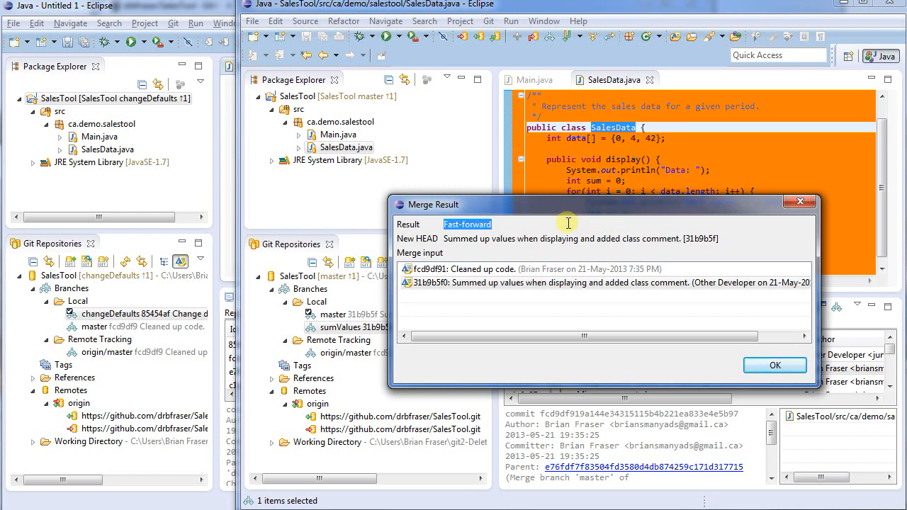
mouse_move(564, 227)
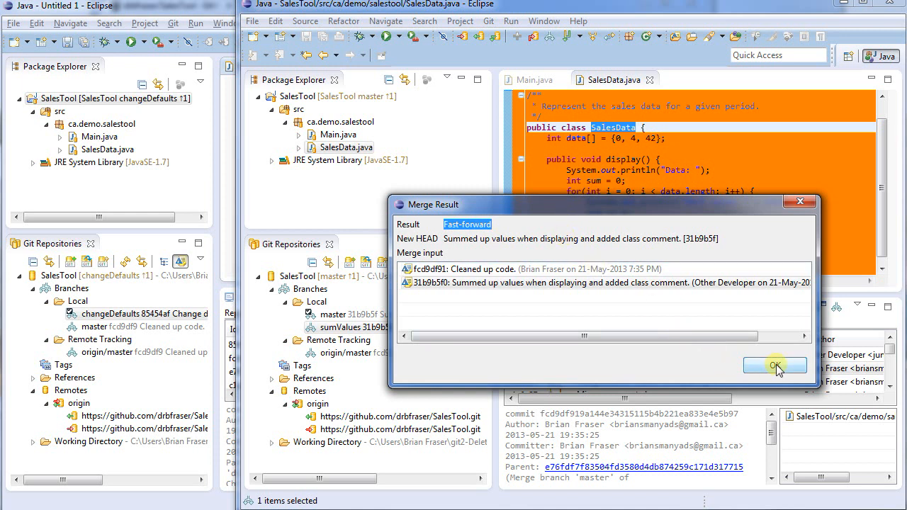
Dismiss the fast-forward Merge Result dialog so the history shows master at 31b8b5f.
click(773, 366)
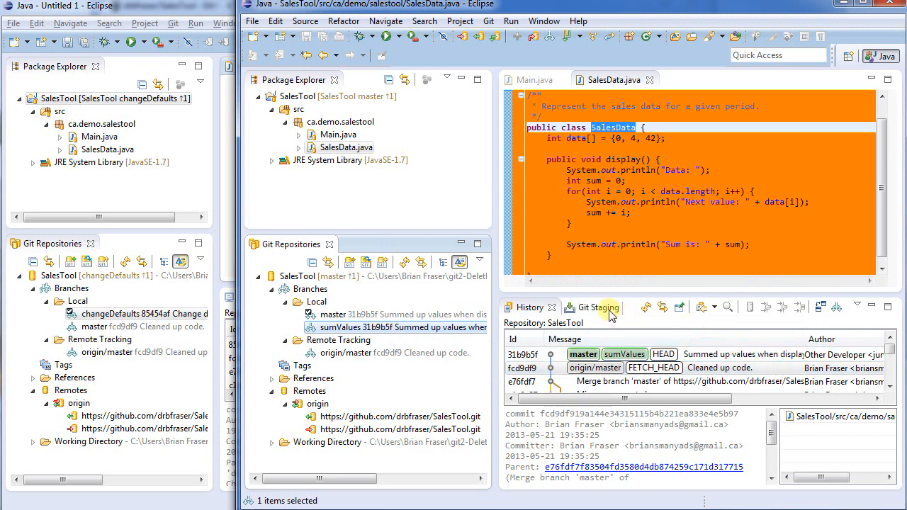
mouse_move(414, 328)
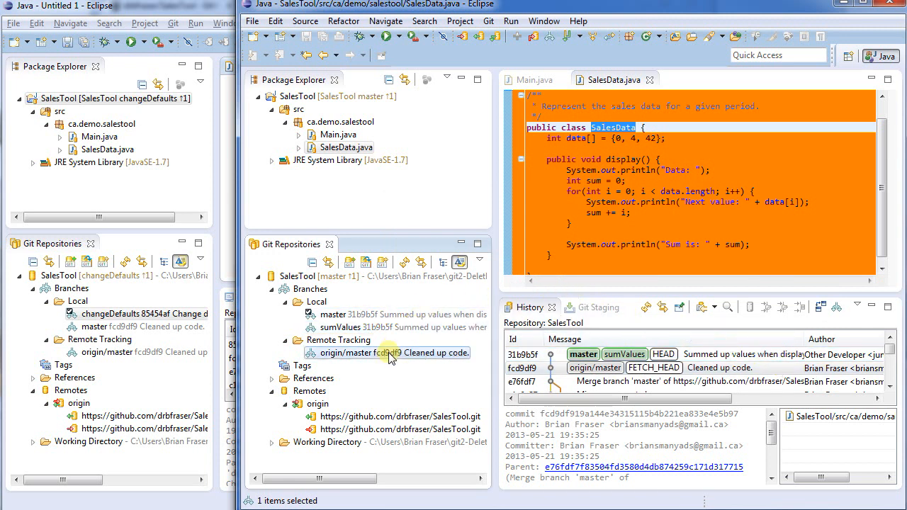
mouse_move(388, 314)
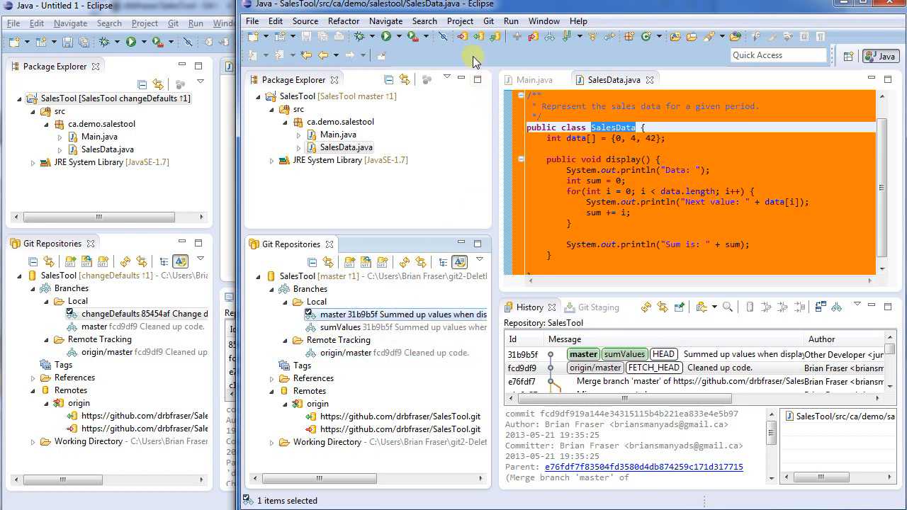
mouse_move(462, 36)
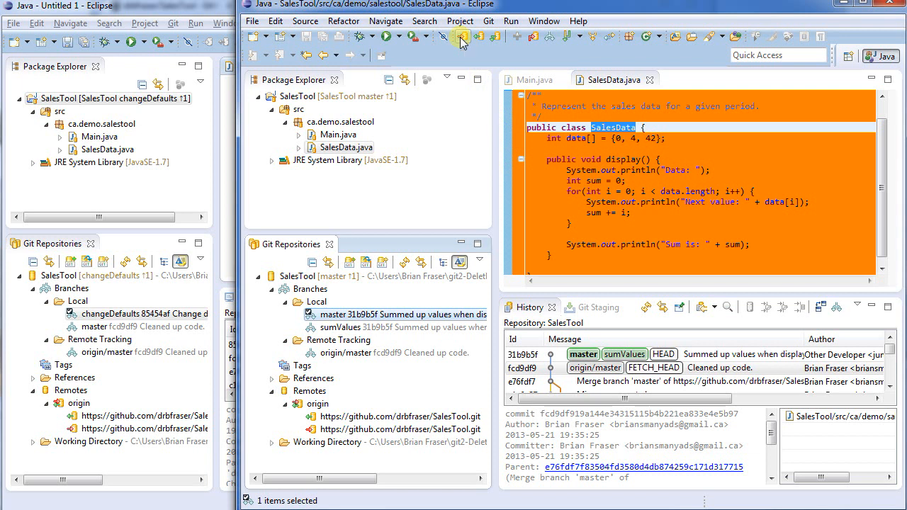
Push master from the second workspace to origin at 31b8b5f and dismiss the results.
click(459, 36)
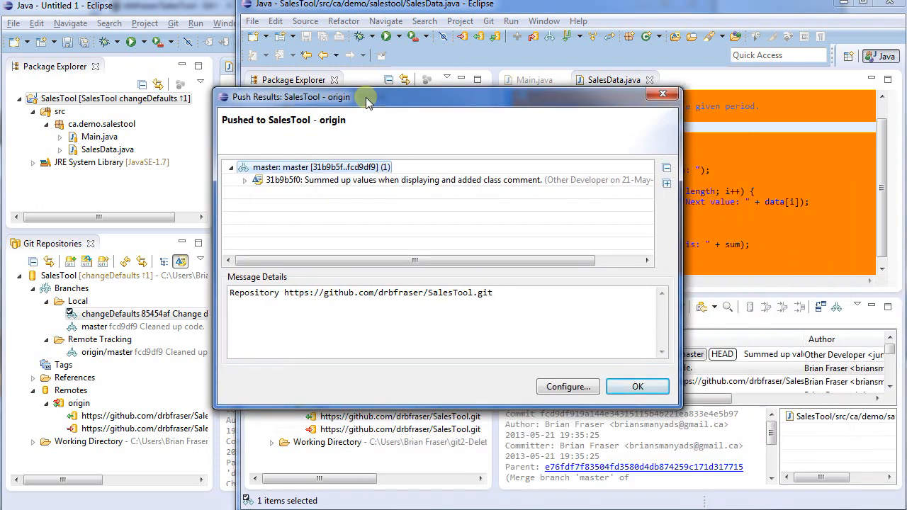
mouse_move(258, 135)
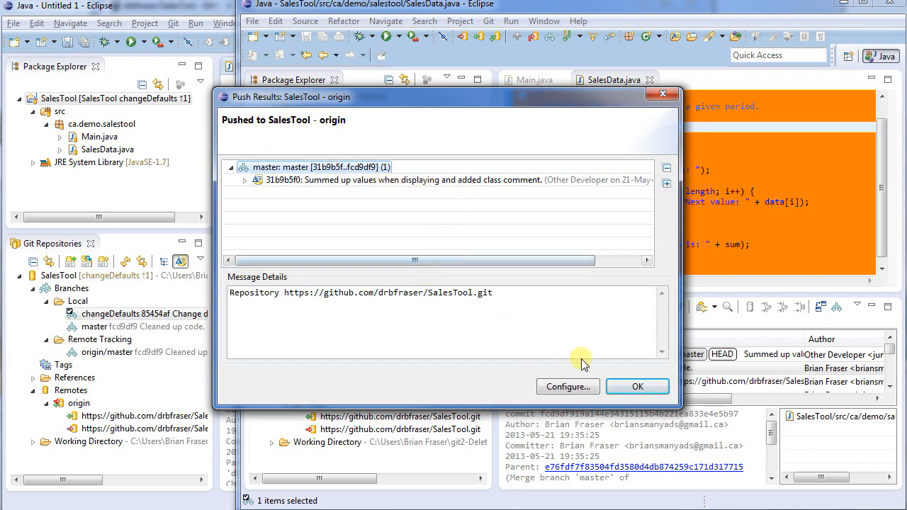
click(637, 386)
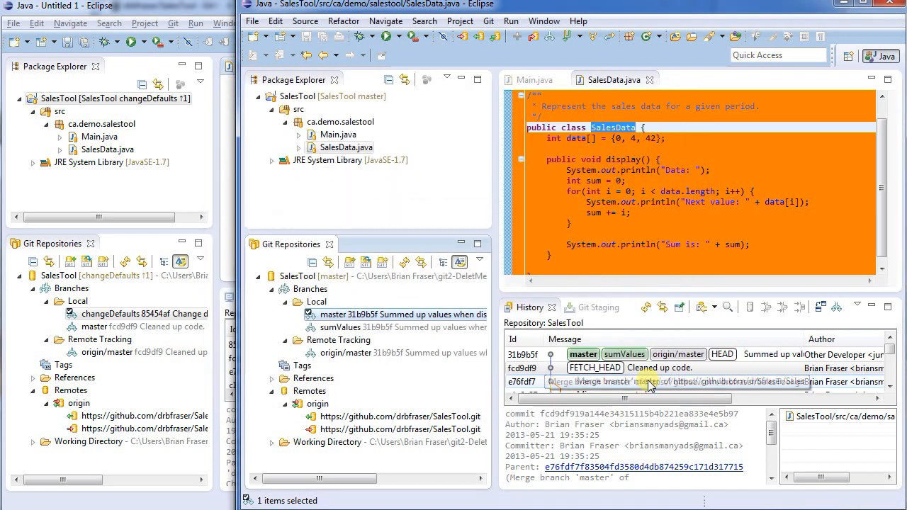
mouse_move(611, 267)
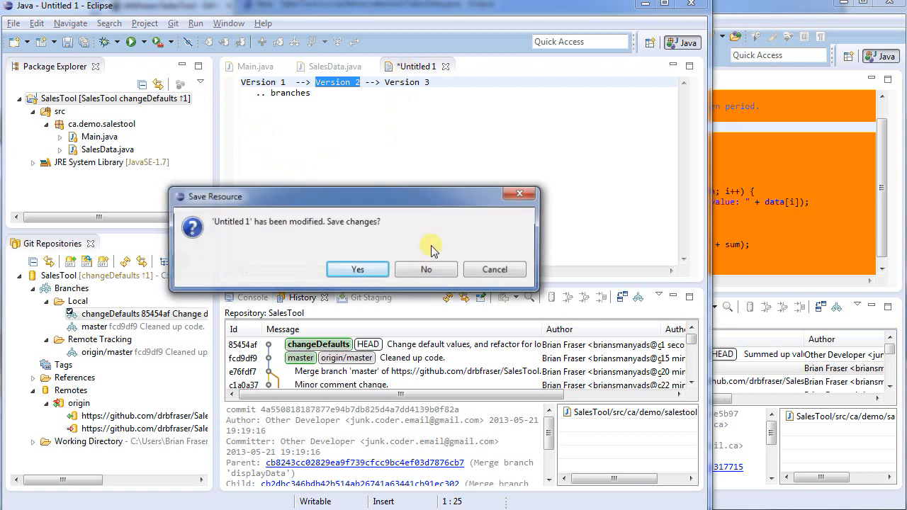
click(425, 269)
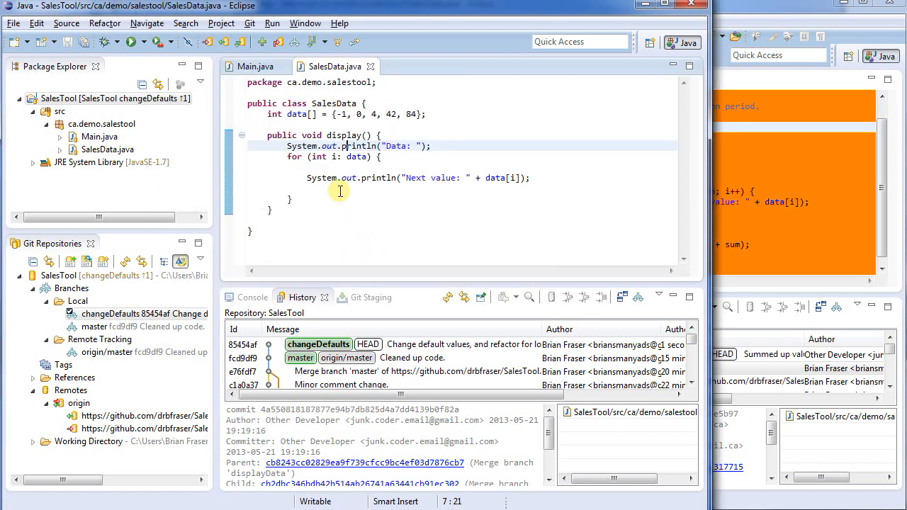
mouse_move(312, 235)
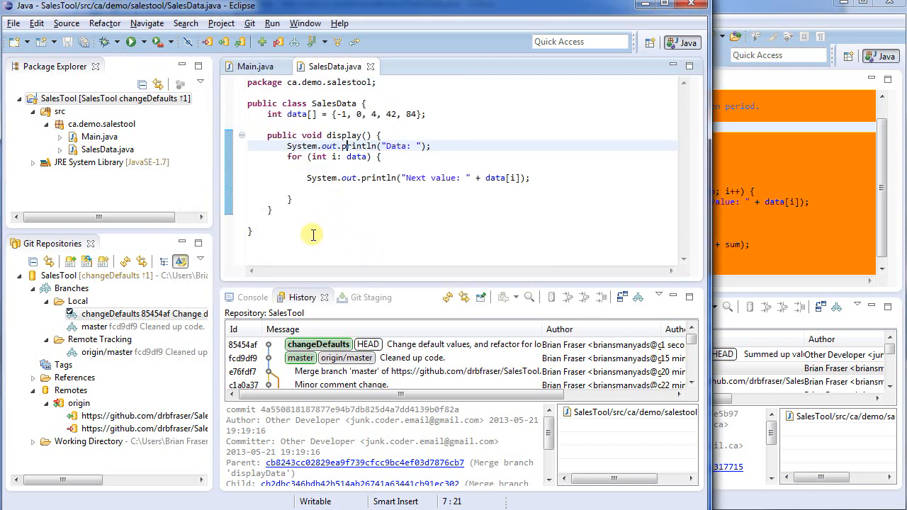
Check out local master and fast-forward merge changeDefaults into it, reaching commit 85454af.
click(125, 326)
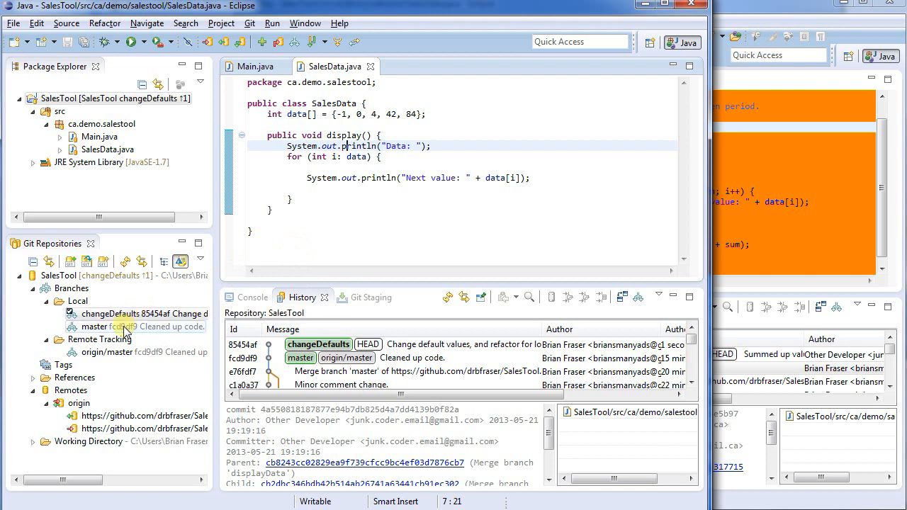
double_click(94, 326)
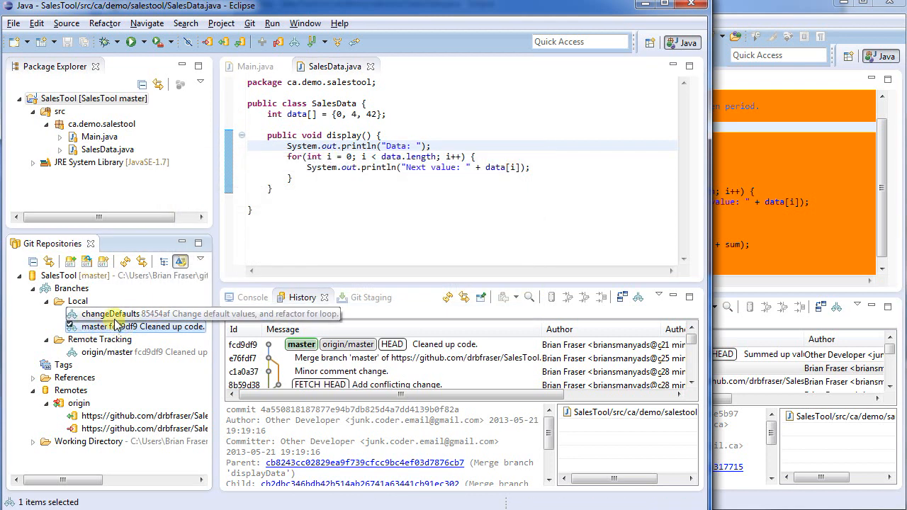
right_click(107, 313)
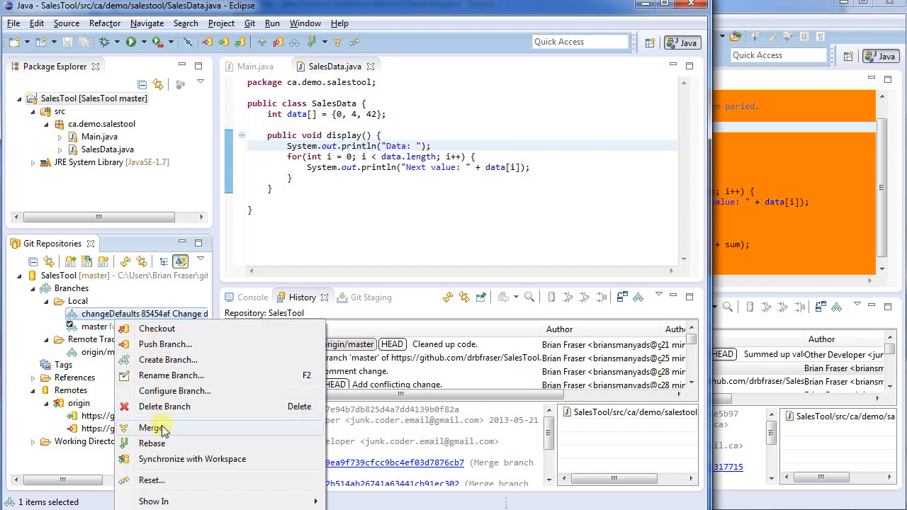
click(150, 428)
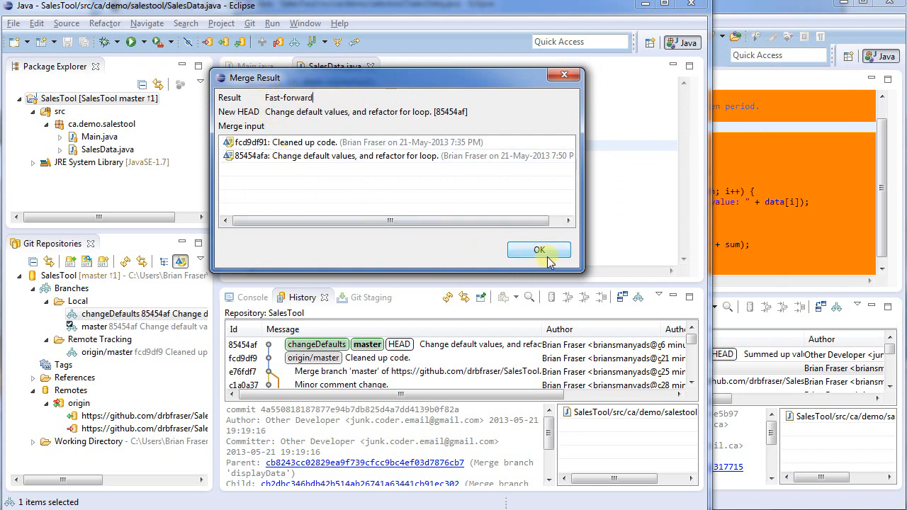
click(538, 250)
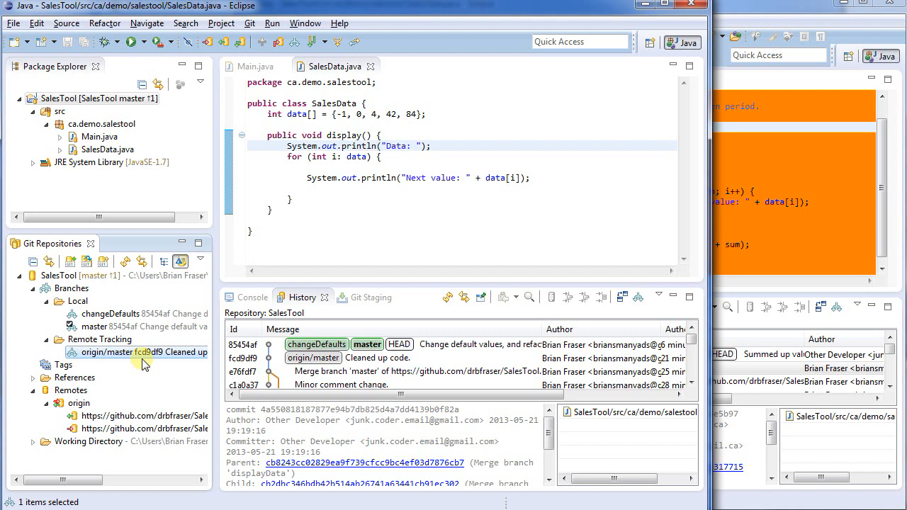
mouse_move(612, 212)
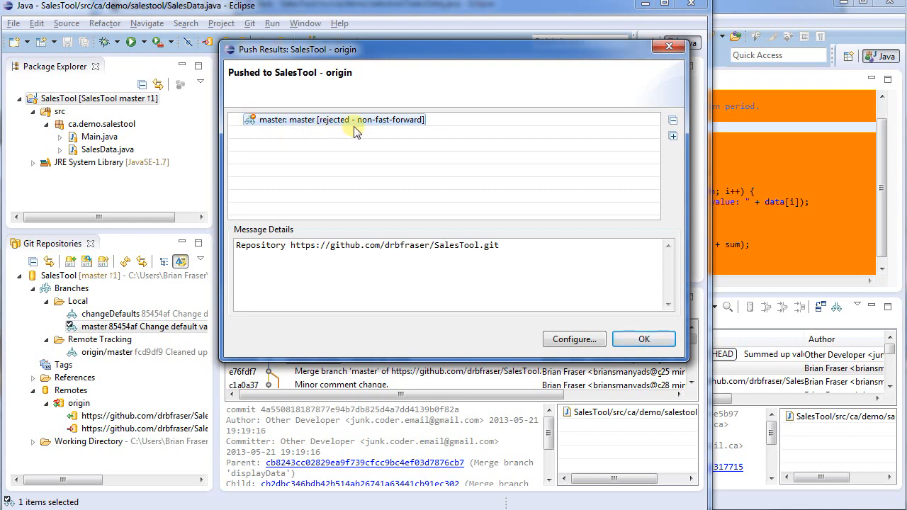
mouse_move(397, 134)
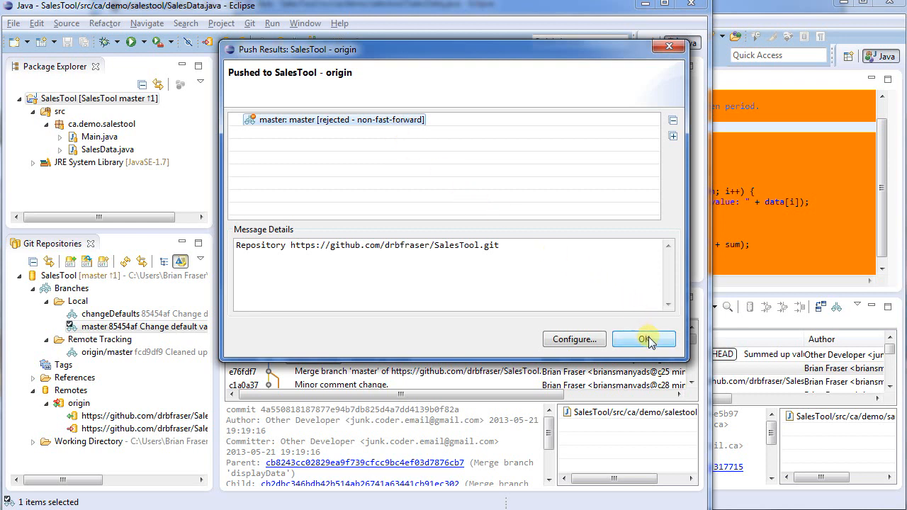
Dismiss the 'rejected - non-fast-forward' push result for master.
click(643, 339)
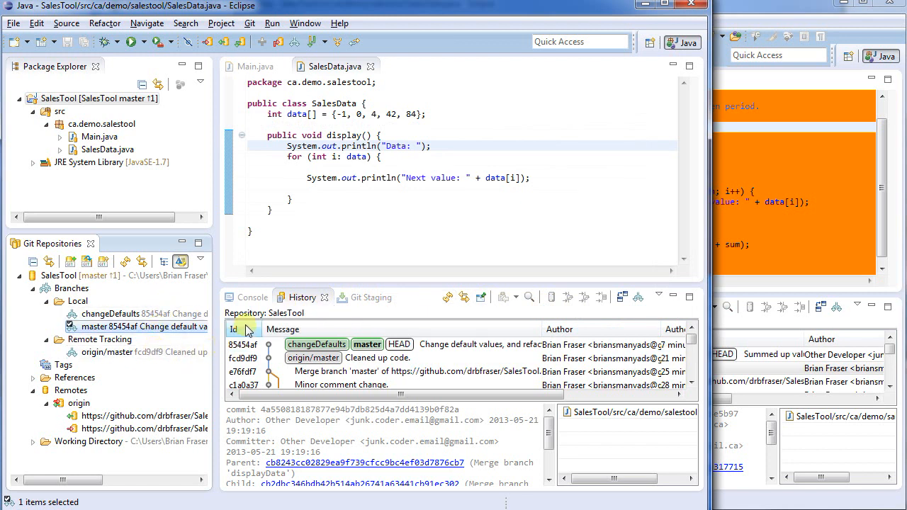
mouse_move(224, 41)
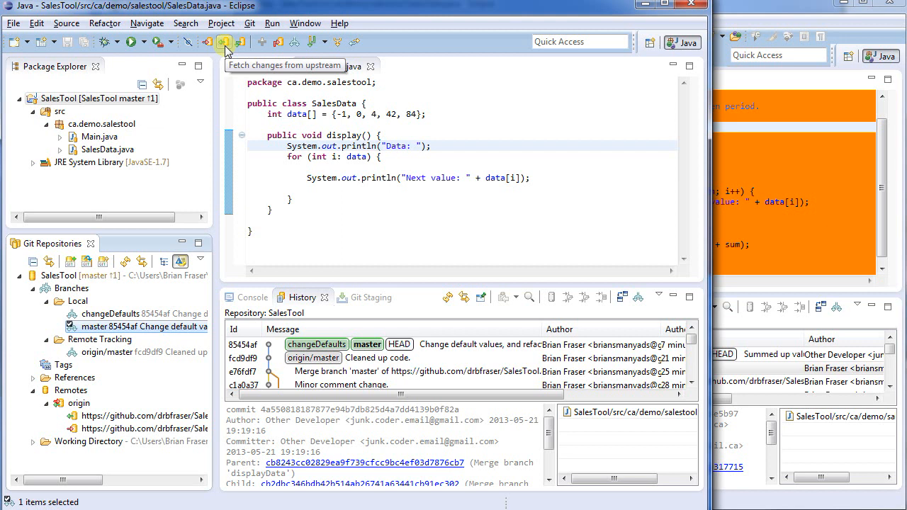
mouse_move(224, 43)
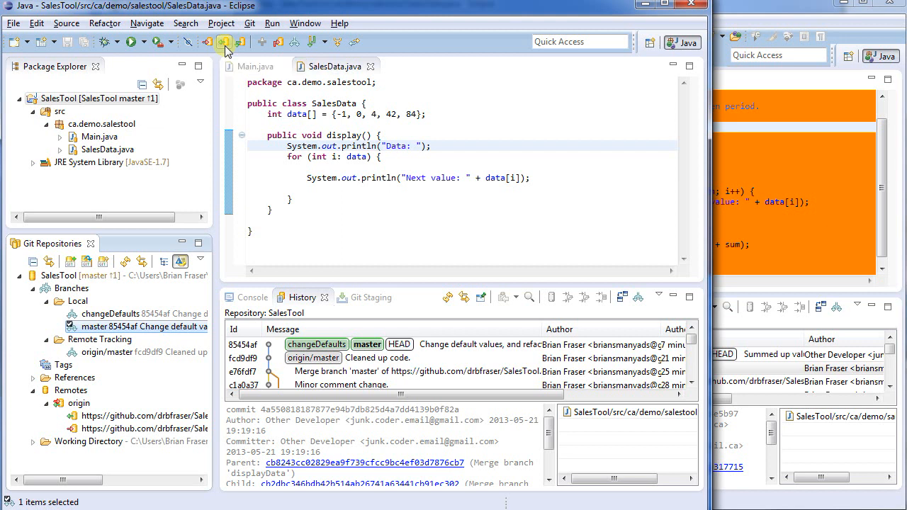
mouse_move(157, 345)
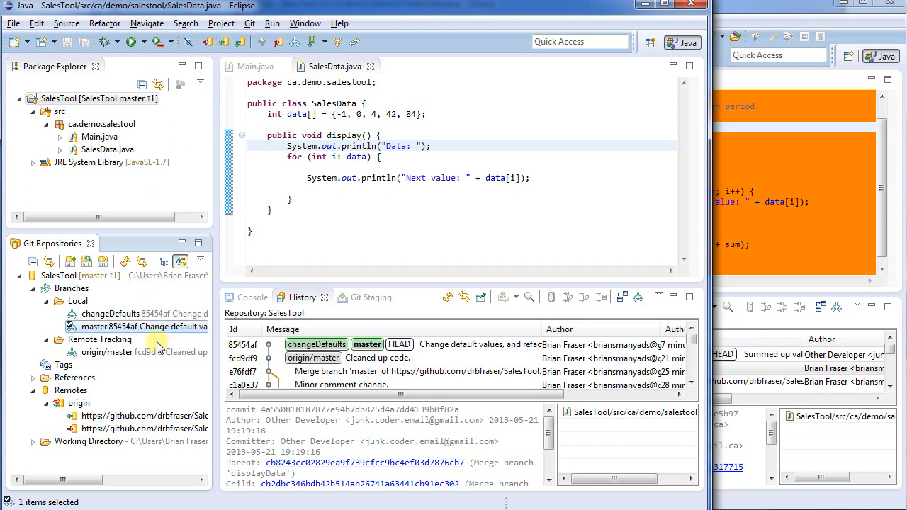
mouse_move(282, 67)
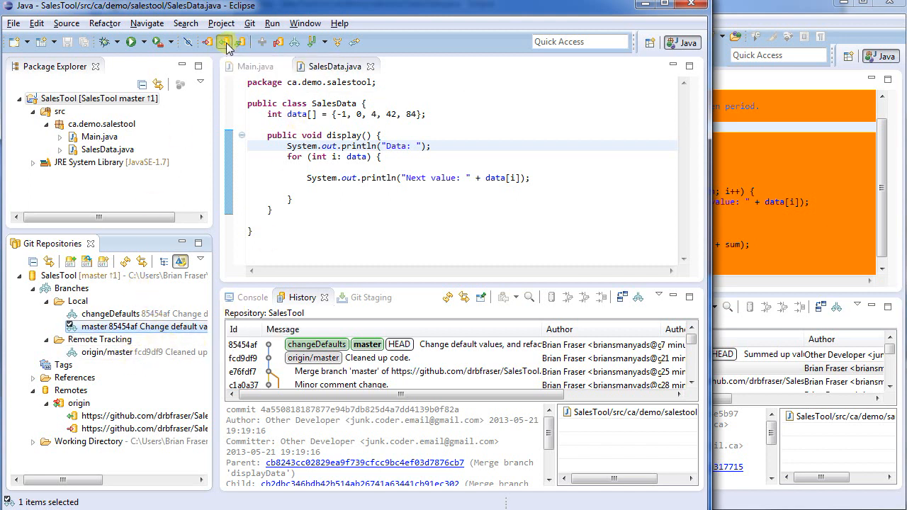
Fetch origin so origin/master sits at 31b8b5f and compare it with master's history.
click(225, 42)
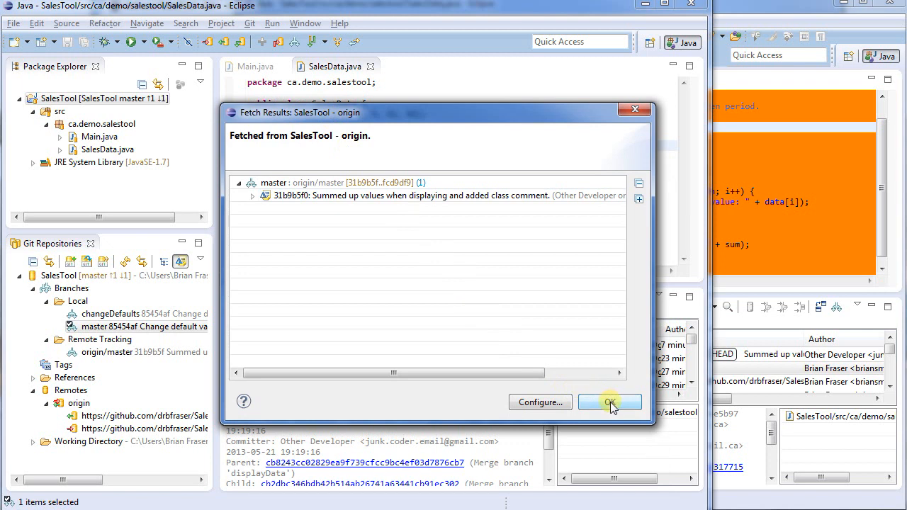
click(609, 403)
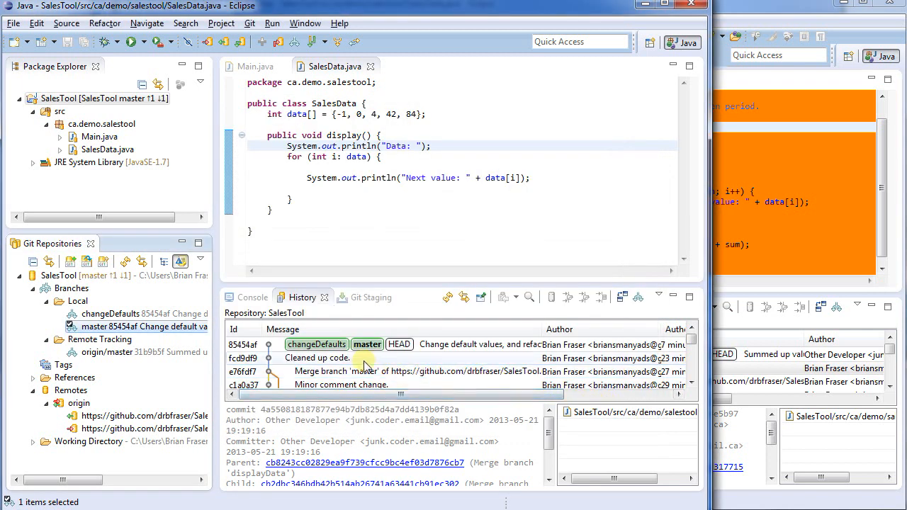
mouse_move(110, 351)
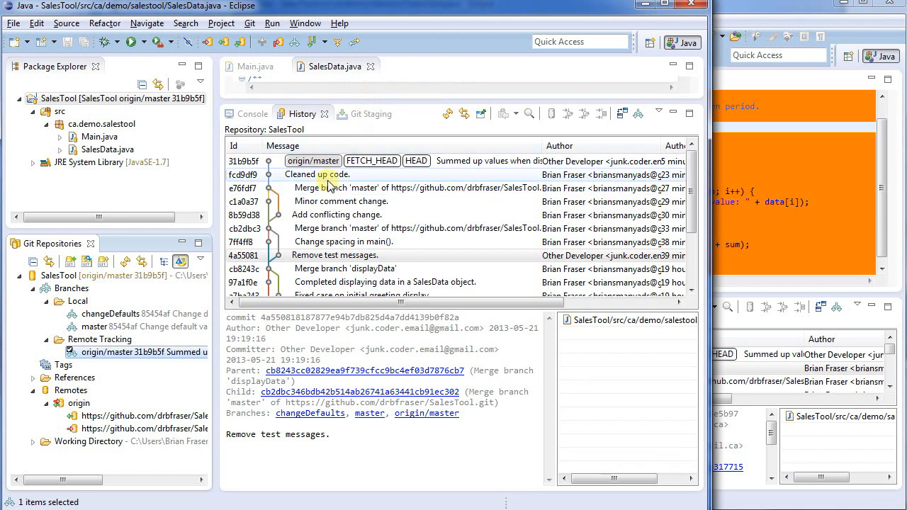
click(314, 174)
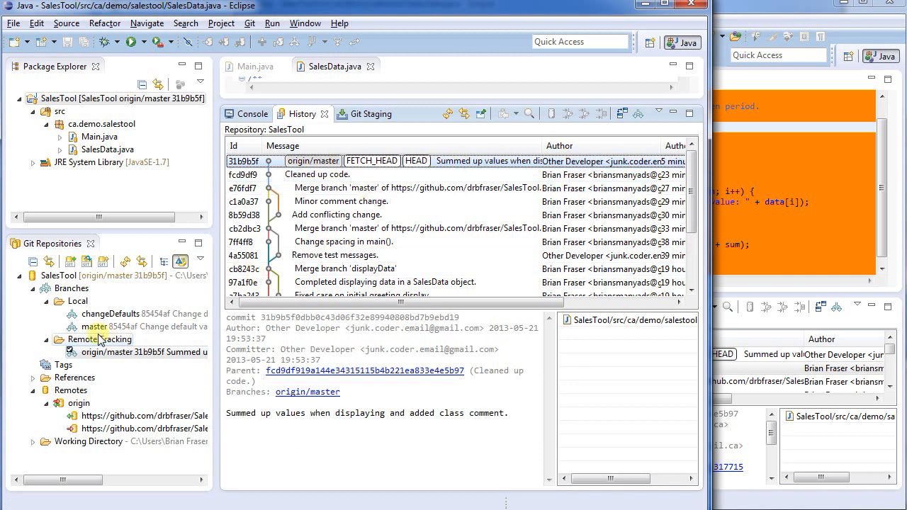
click(97, 325)
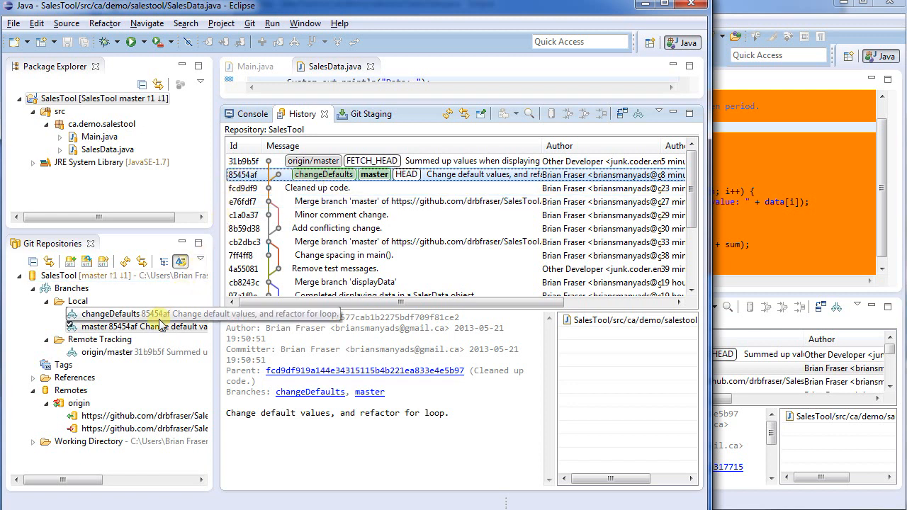
Pull origin into master, accepting the conflicting result in SalesData.java.
click(111, 313)
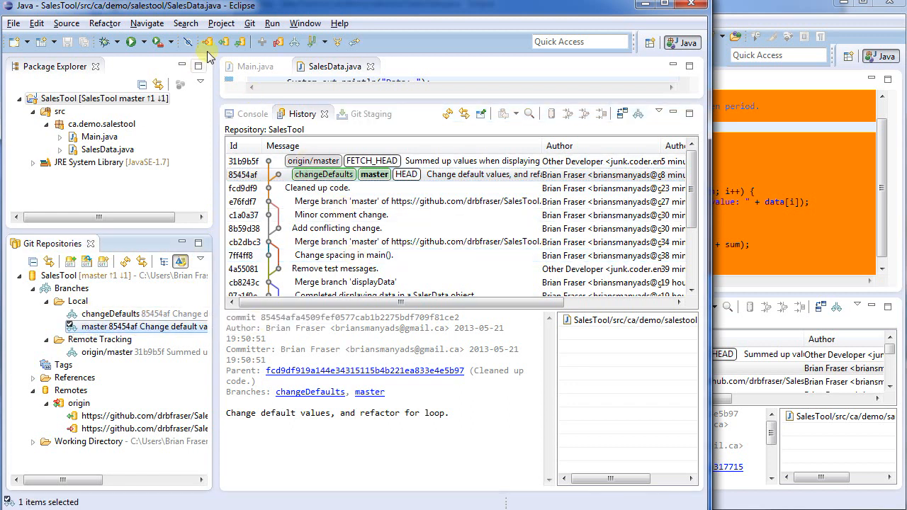
mouse_move(241, 41)
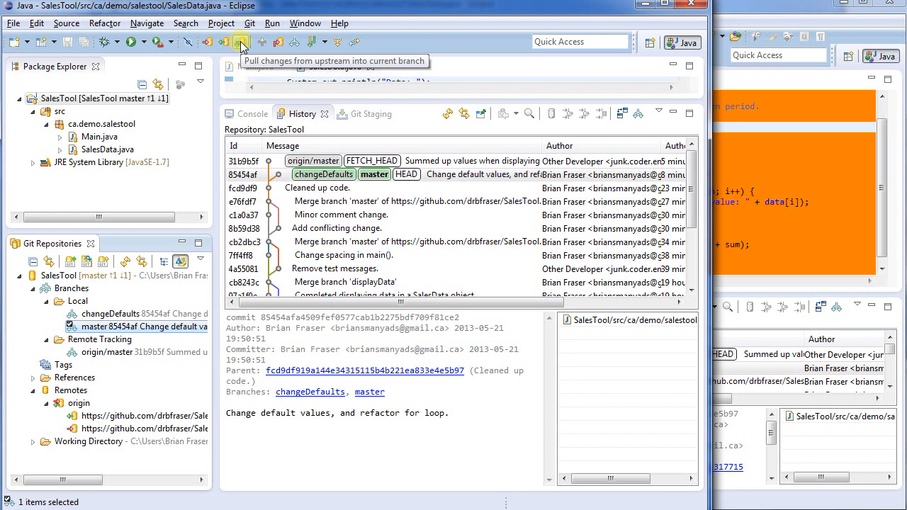
click(241, 41)
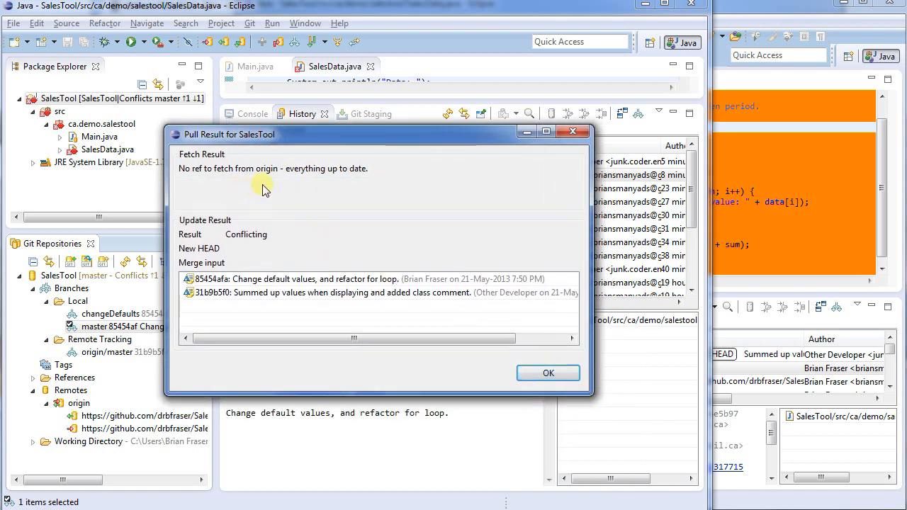
mouse_move(385, 339)
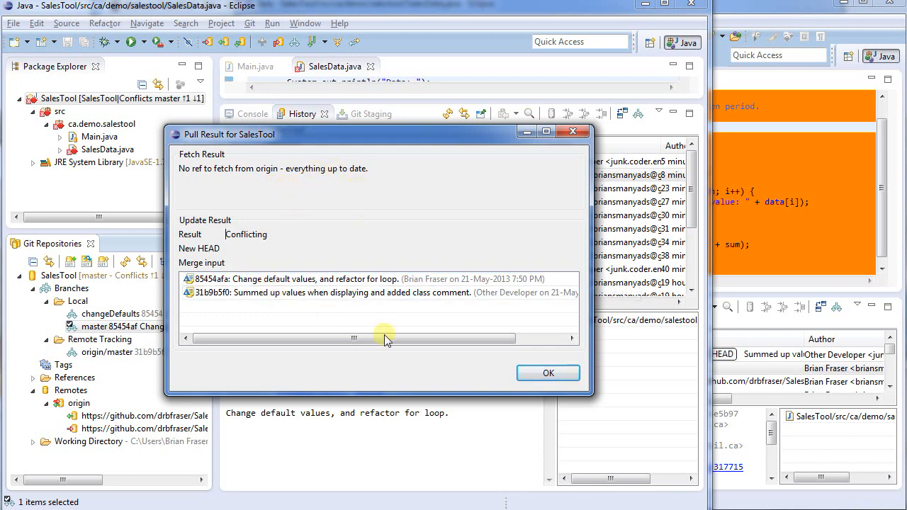
mouse_move(234, 244)
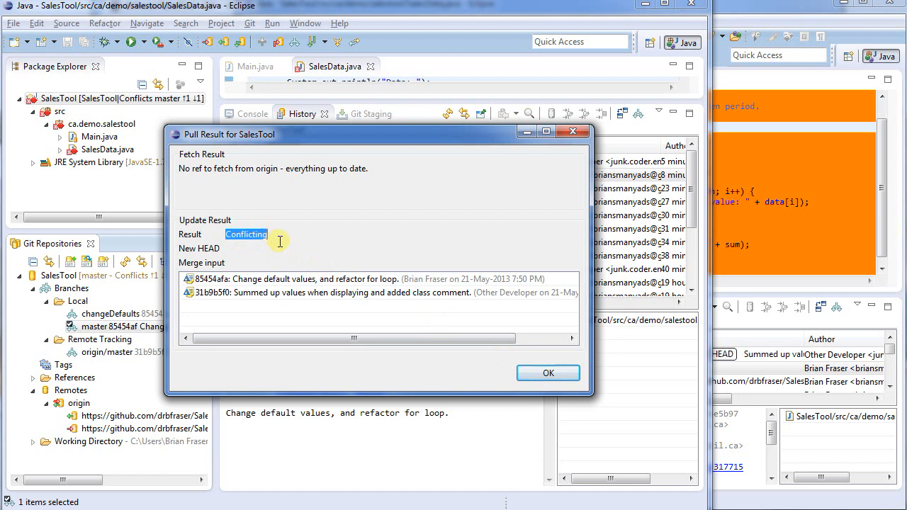
mouse_move(216, 187)
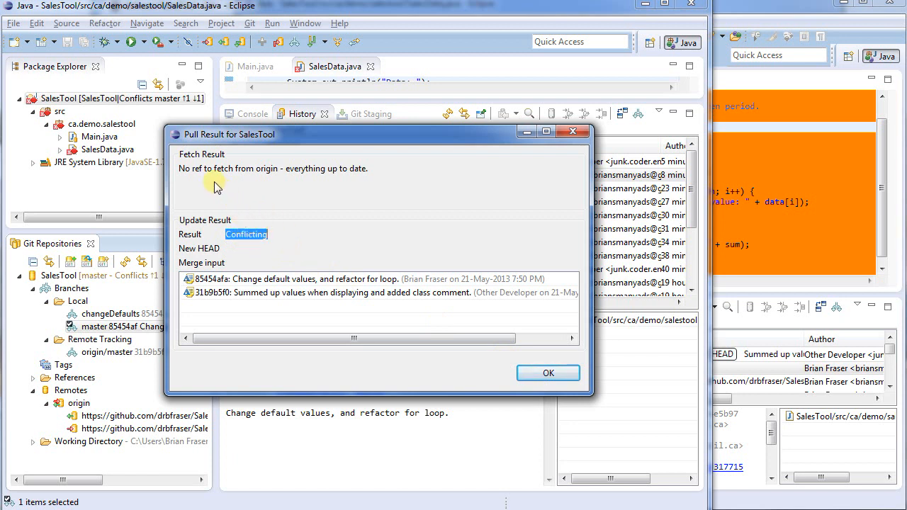
mouse_move(218, 173)
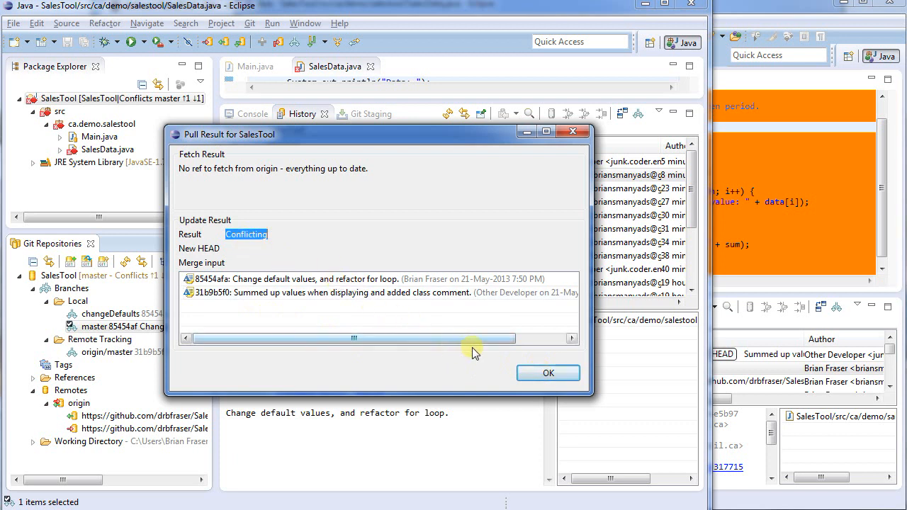
click(547, 373)
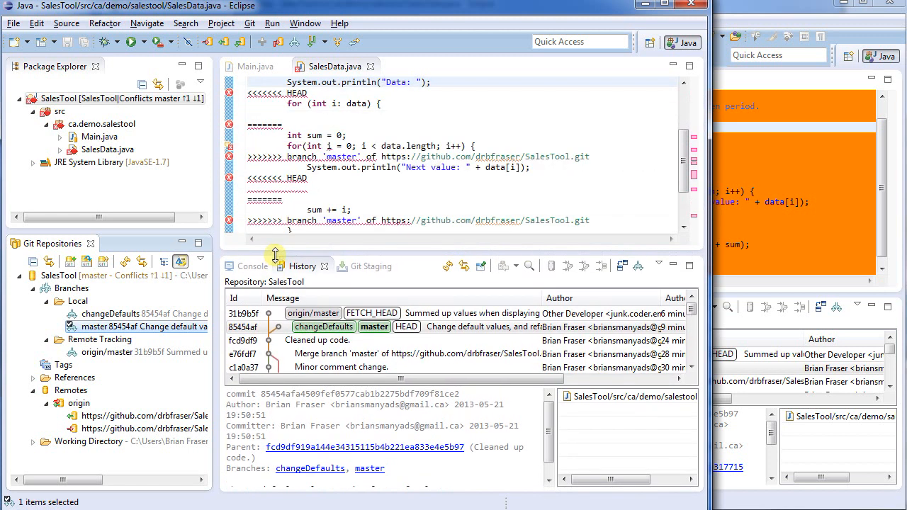
click(78, 98)
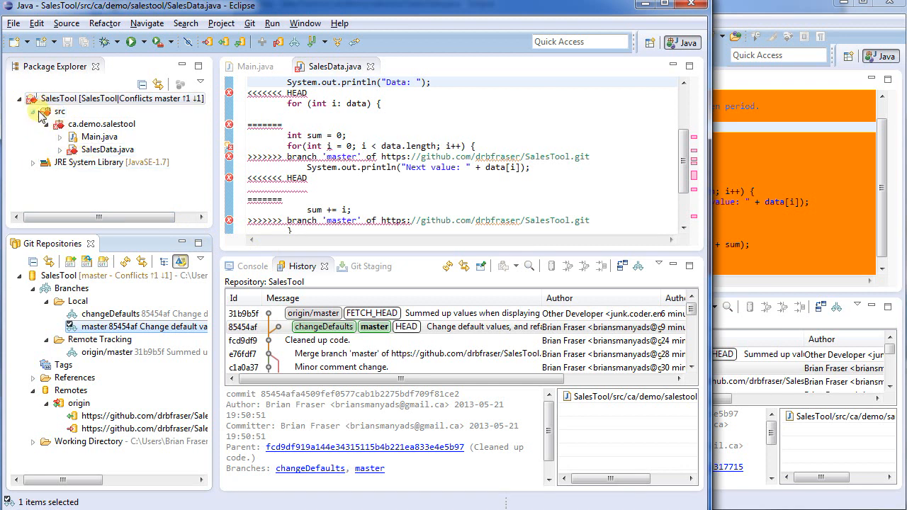
click(108, 148)
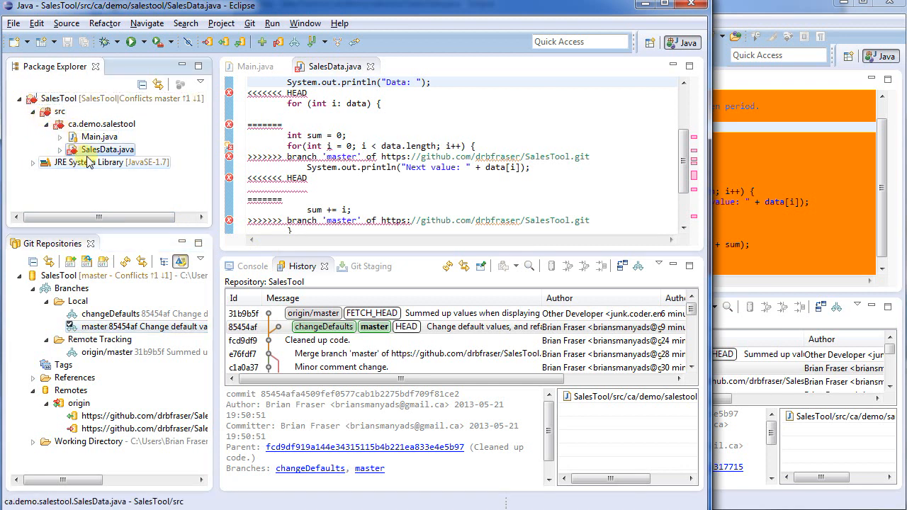
click(352, 146)
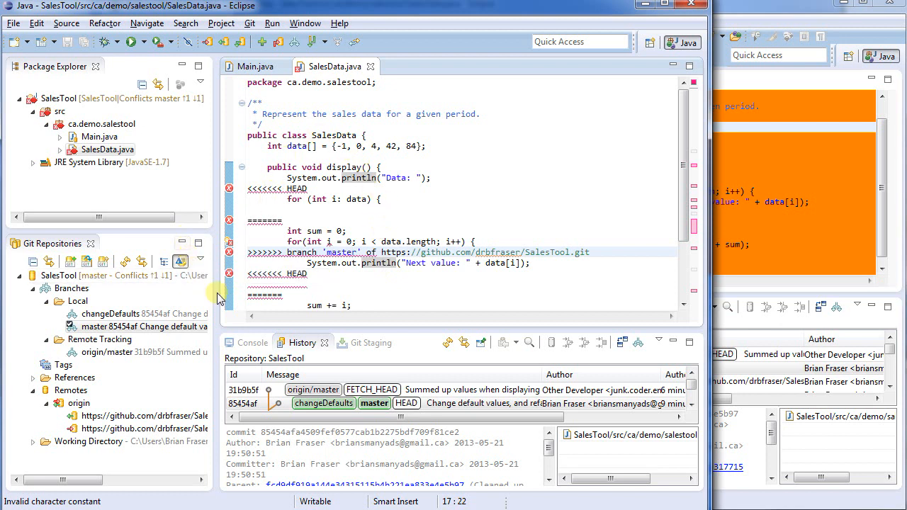
mouse_move(366, 343)
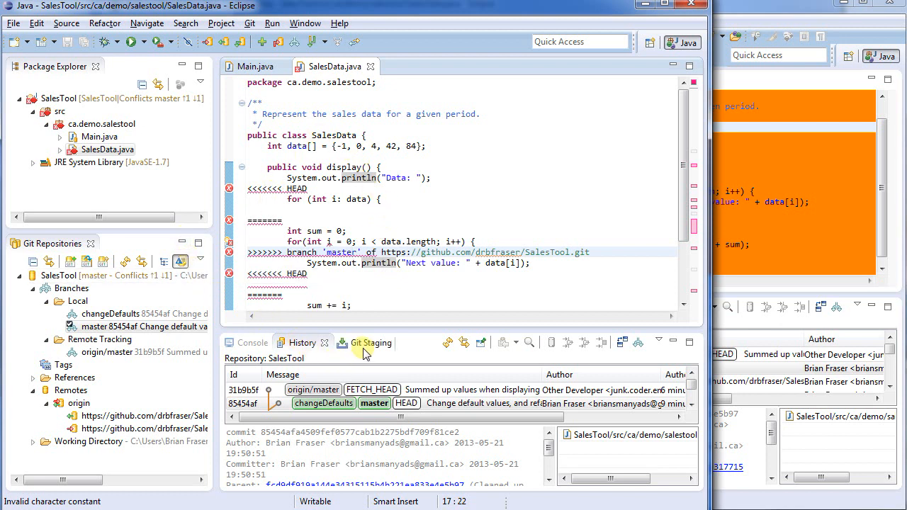
Show the Git Staging view via Show View > Other filtered by 'git'.
click(362, 342)
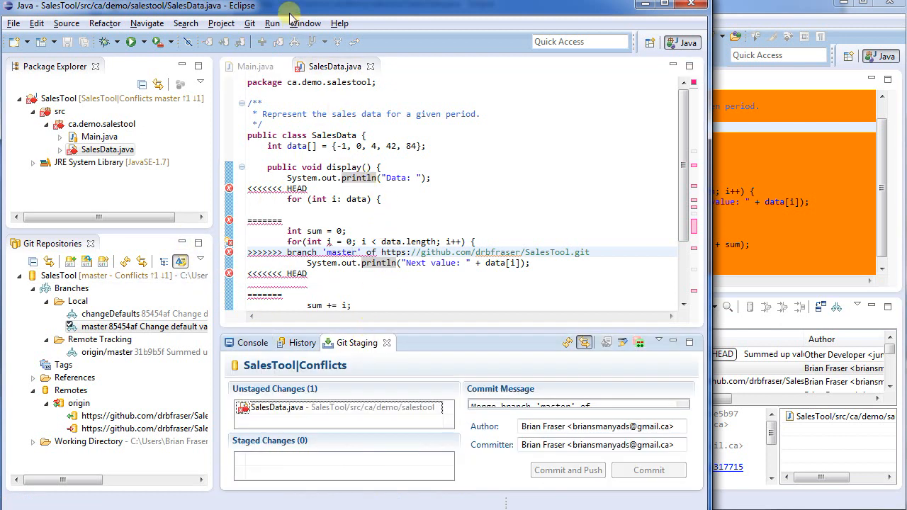
click(304, 22)
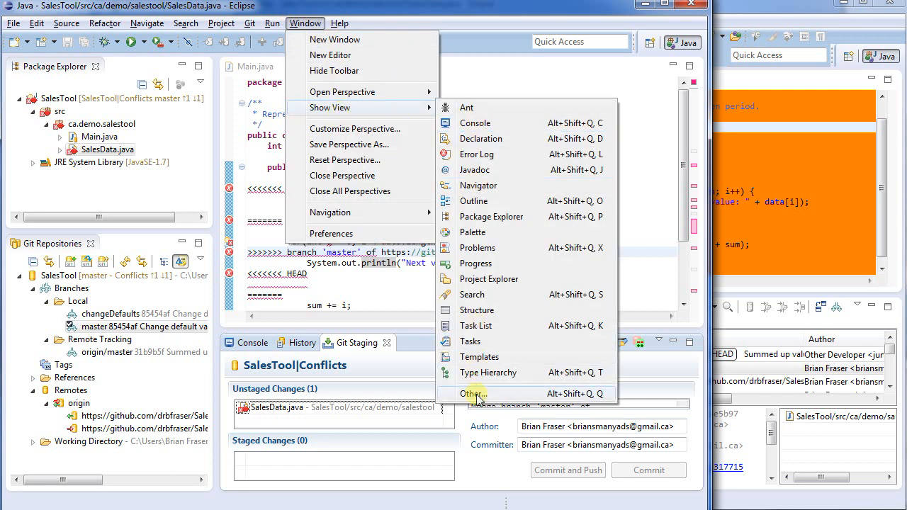
click(473, 394)
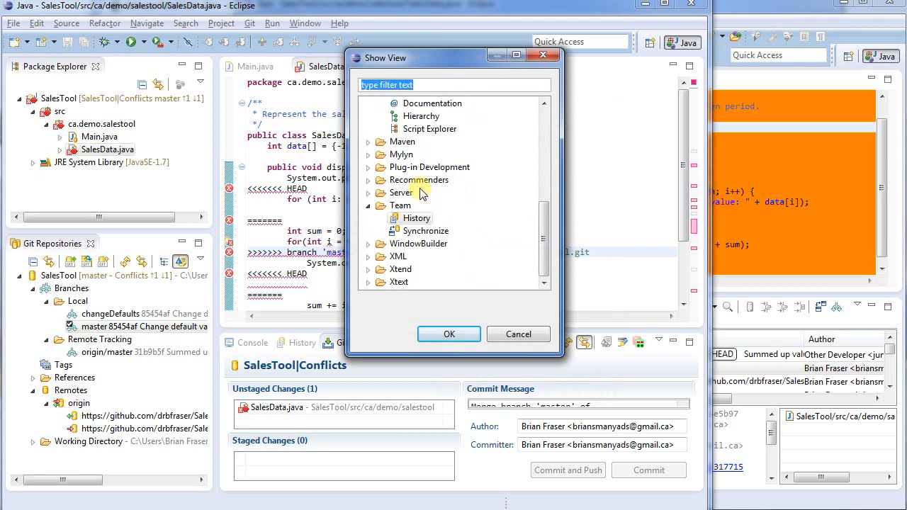
text(git)
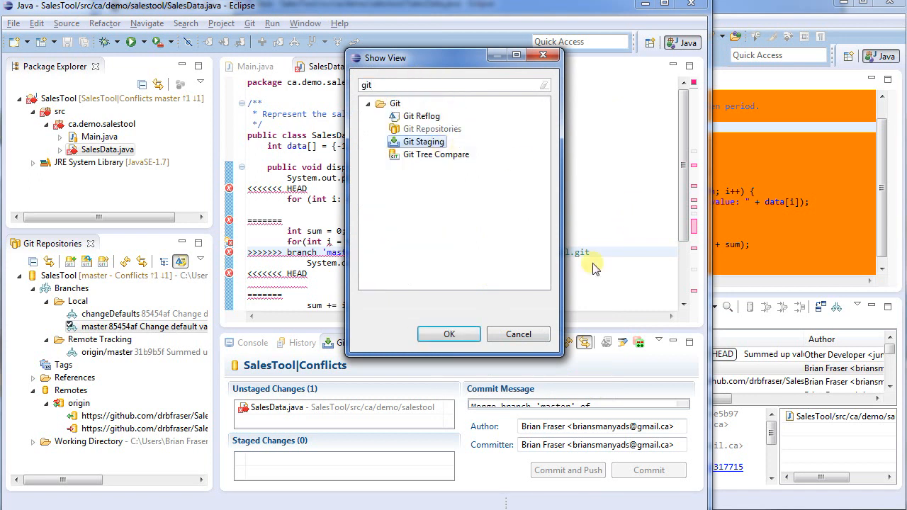
click(448, 334)
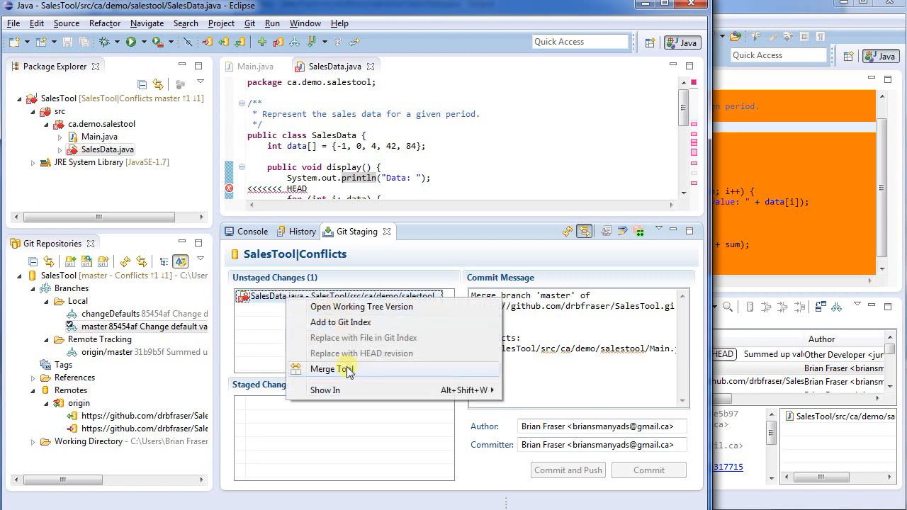
Launch the Merge Tool on SalesData.java using the pre-merged workspace version.
click(331, 369)
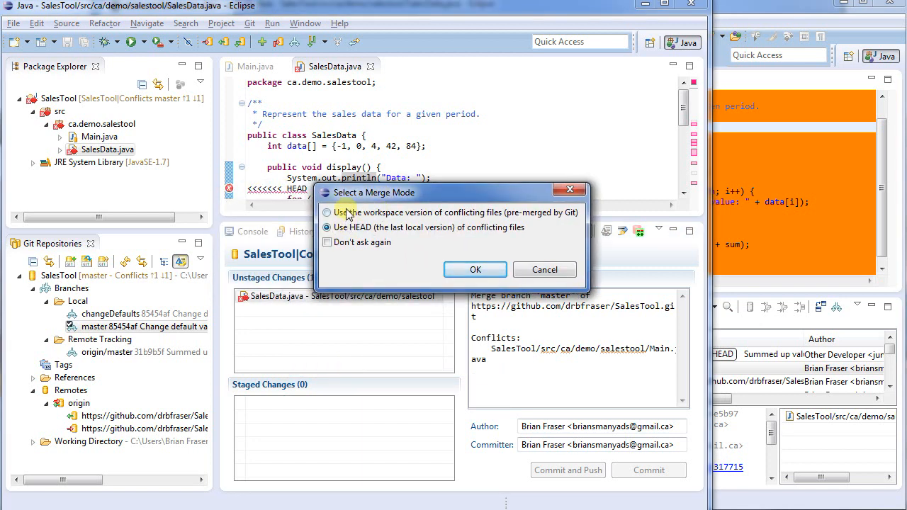
click(326, 212)
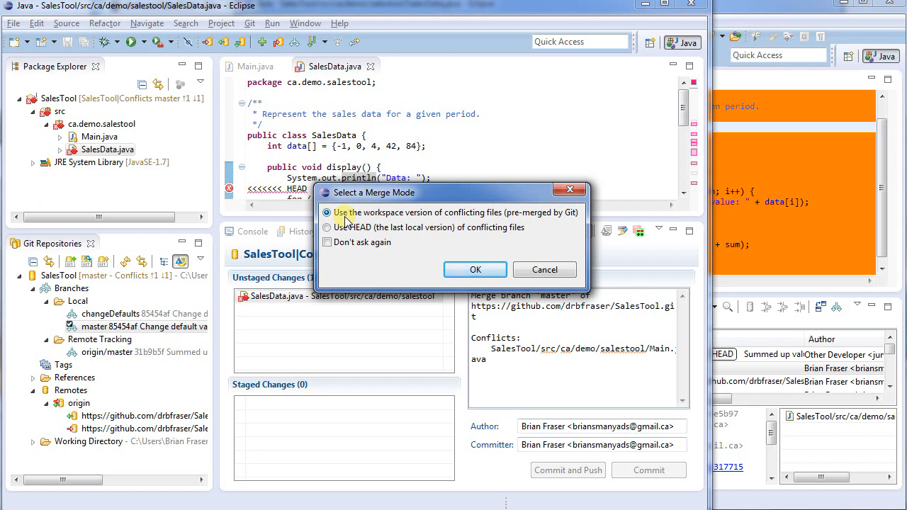
click(474, 269)
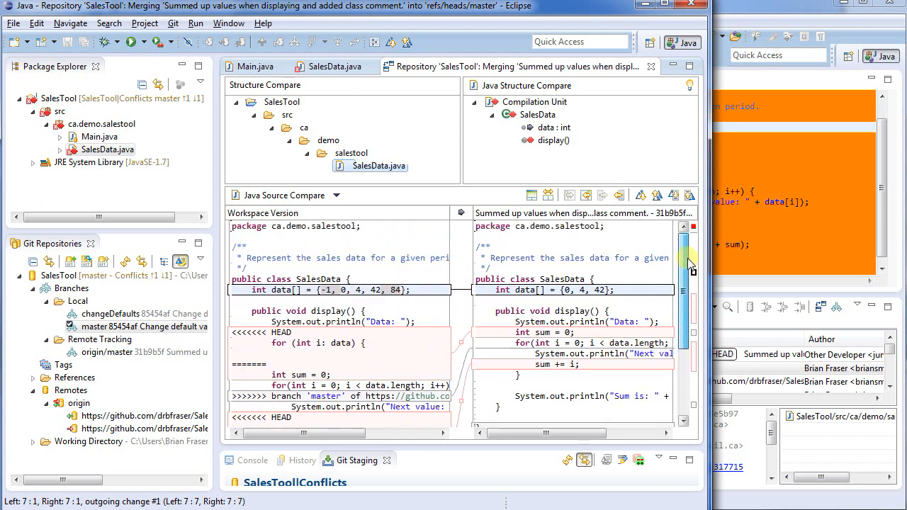
mouse_move(624, 269)
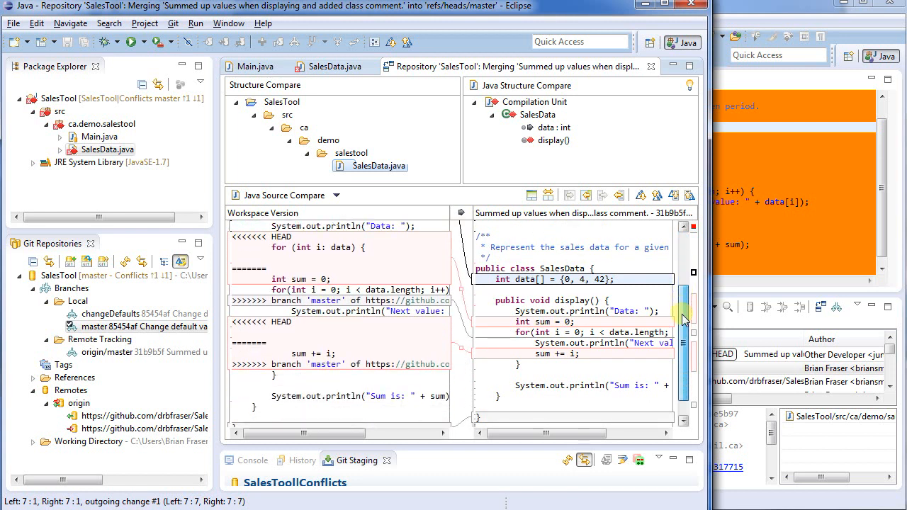
Edit the workspace display() loop to keep the for-each with sum += i and no markers.
scroll(down, 3)
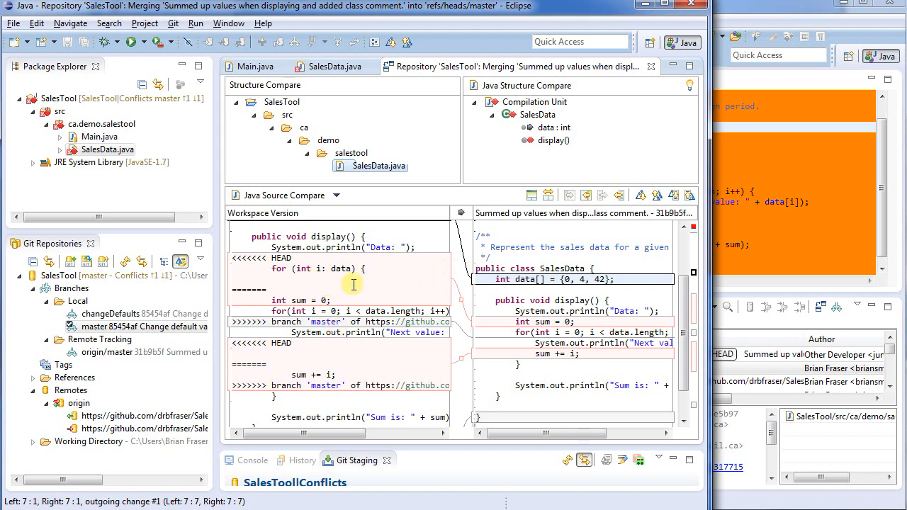
mouse_move(319, 275)
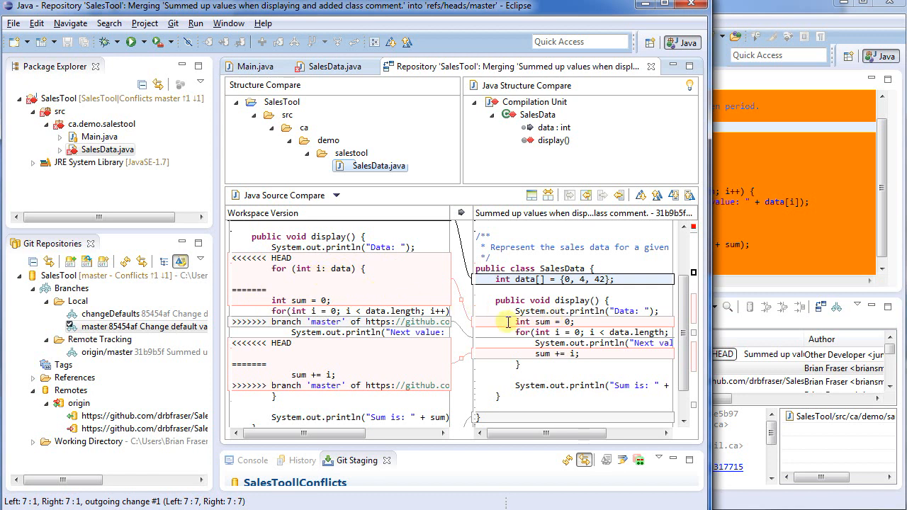
click(553, 320)
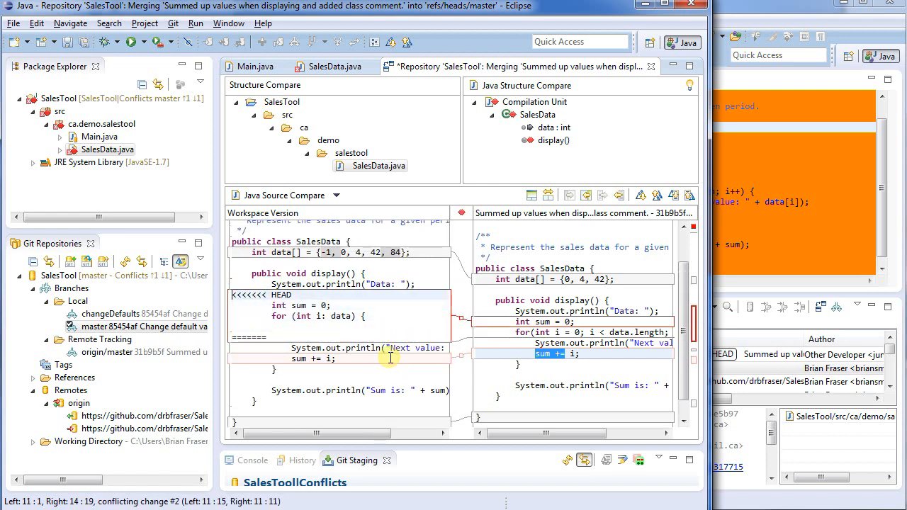
click(283, 293)
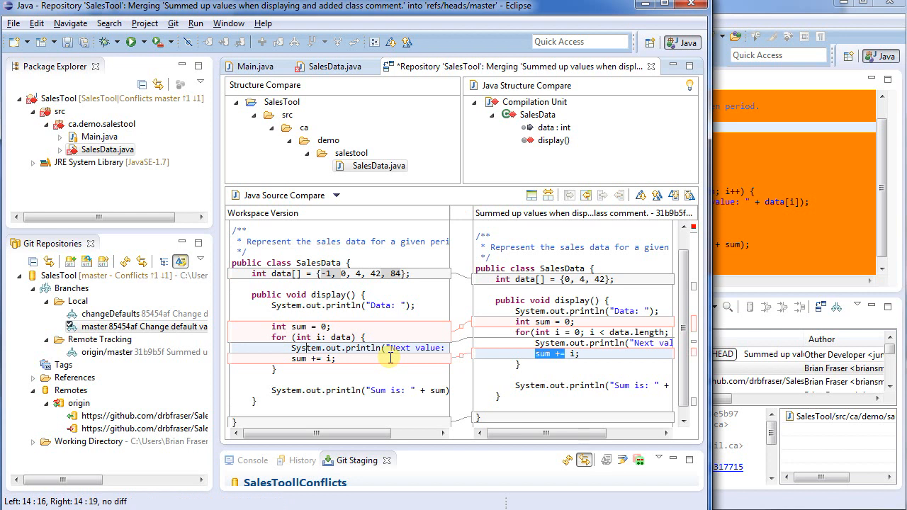
mouse_move(312, 361)
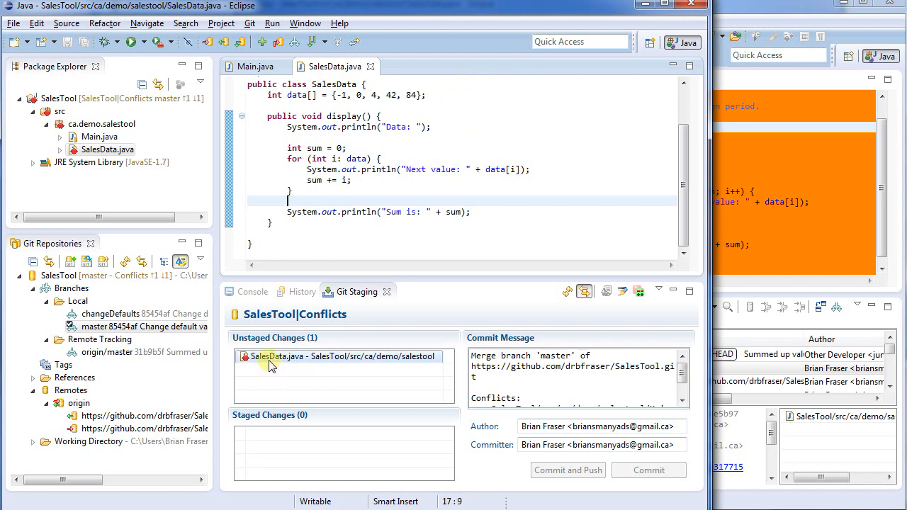
Stage the resolved SalesData.java via the project's Git actions (Add to Index).
right_click(106, 150)
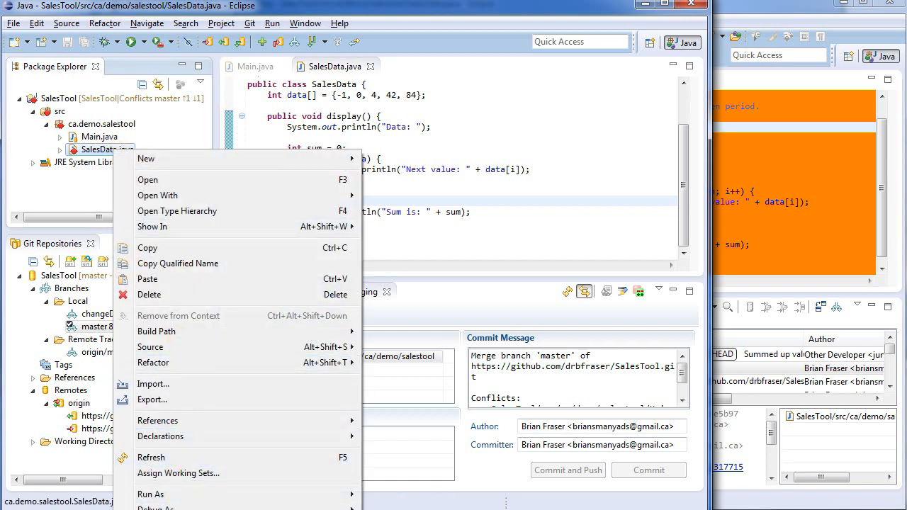
mouse_move(454, 190)
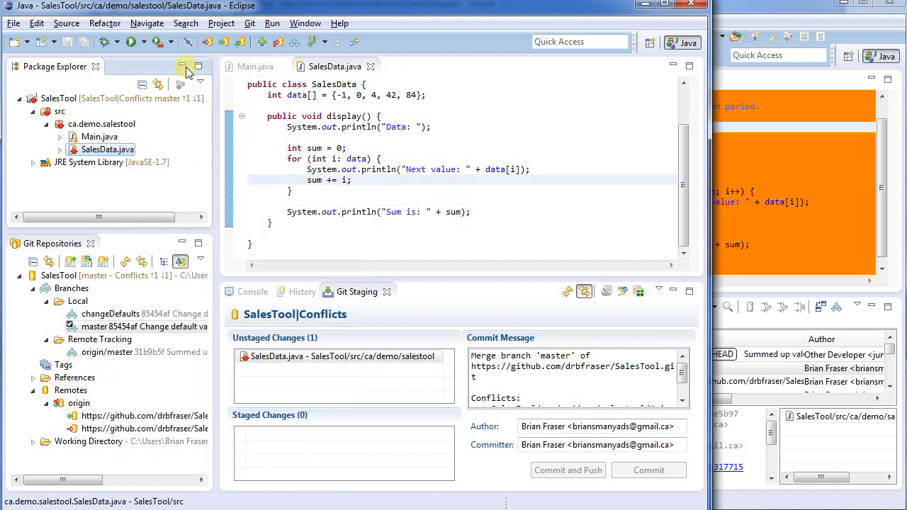
click(249, 23)
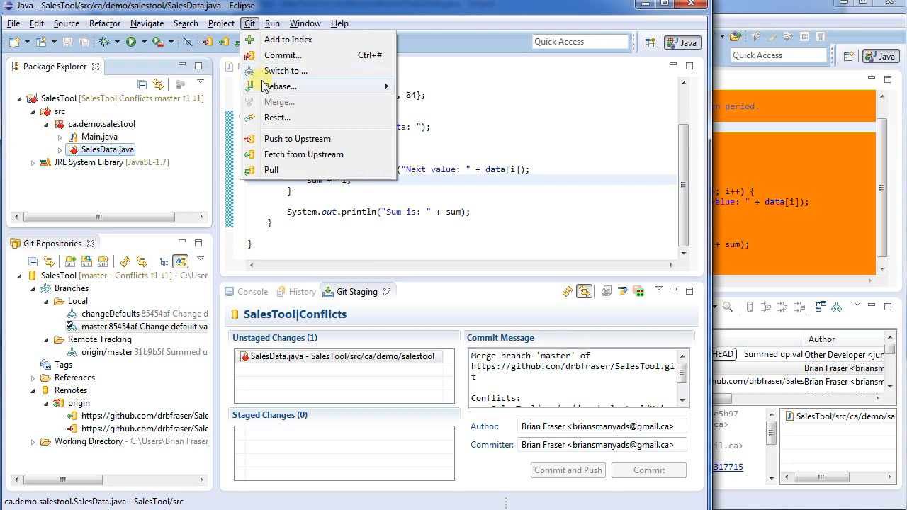
mouse_move(287, 39)
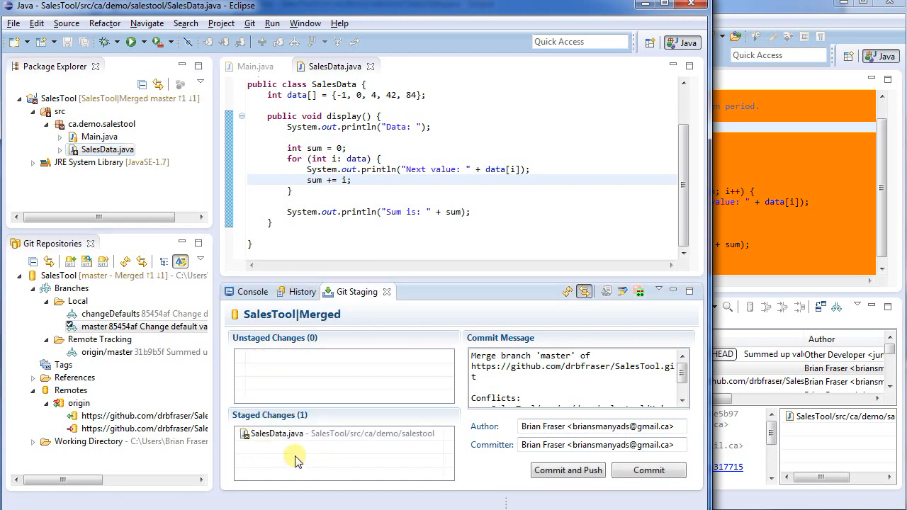
Commit the merge as 'Merge branch master' (394cb56) and select local master to view history.
click(476, 375)
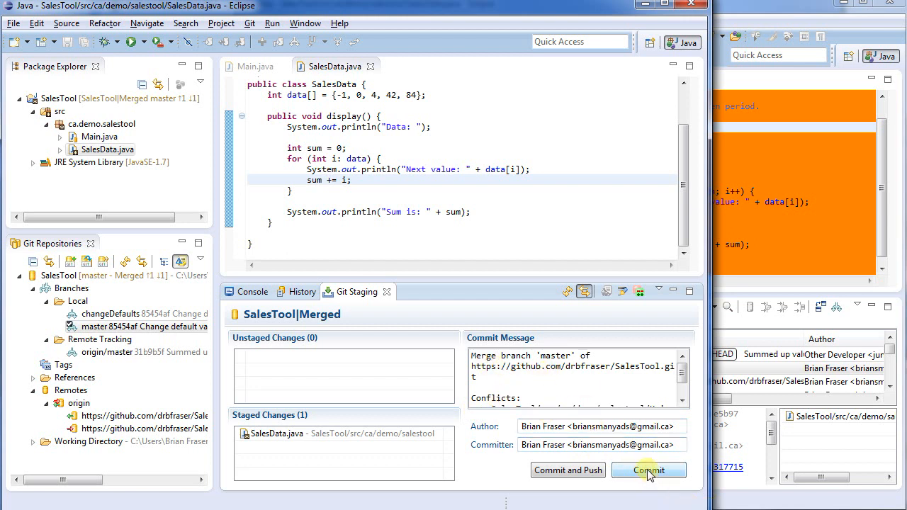
click(650, 470)
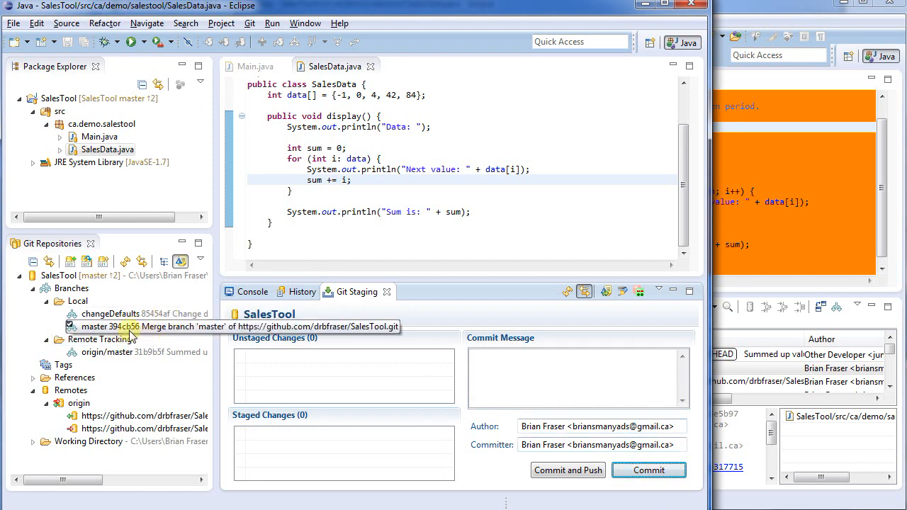
click(138, 326)
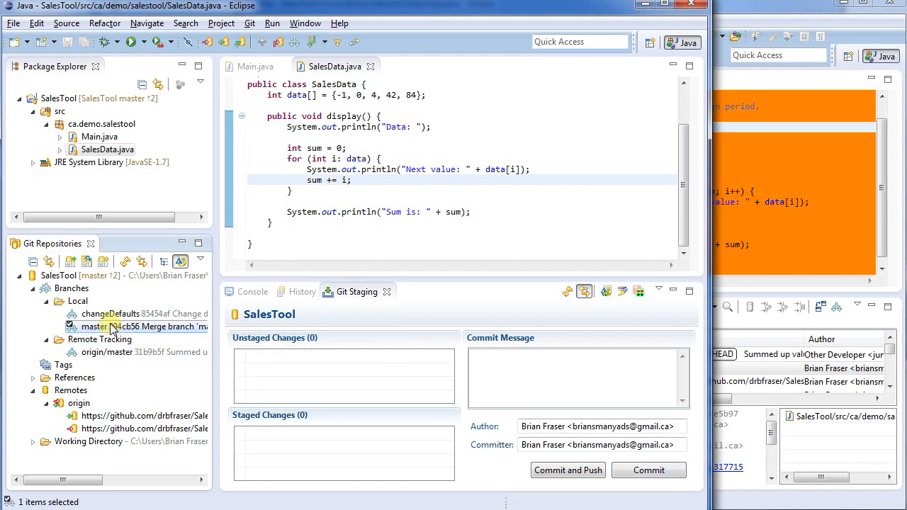
click(301, 292)
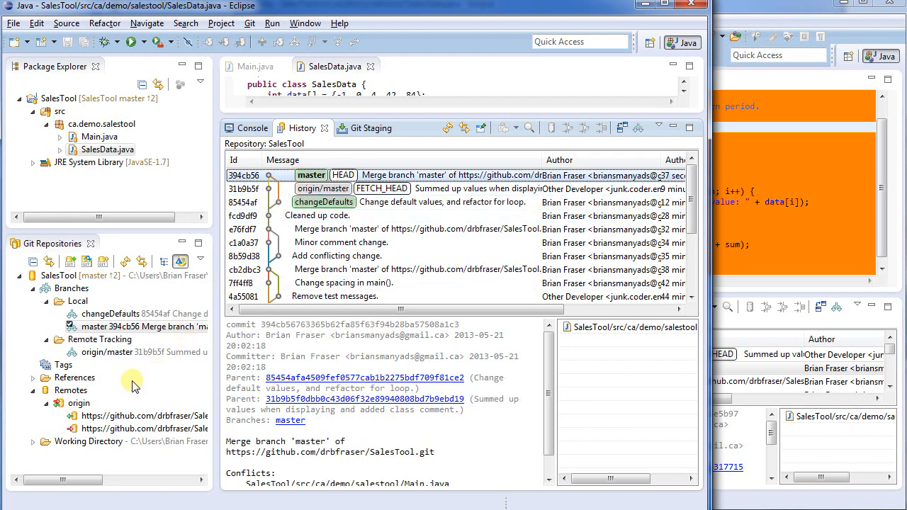
Confirm the push so origin/master points at merge commit 394cb56 alongside local master.
click(126, 326)
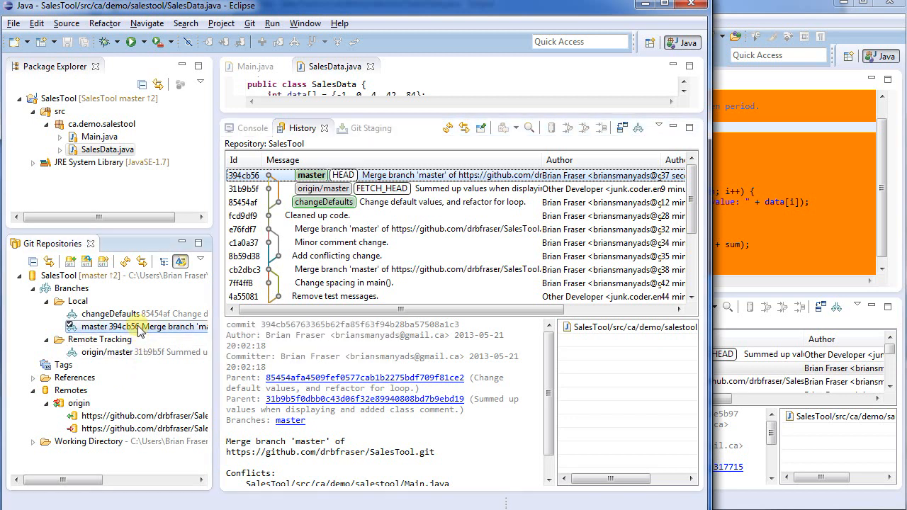
click(211, 41)
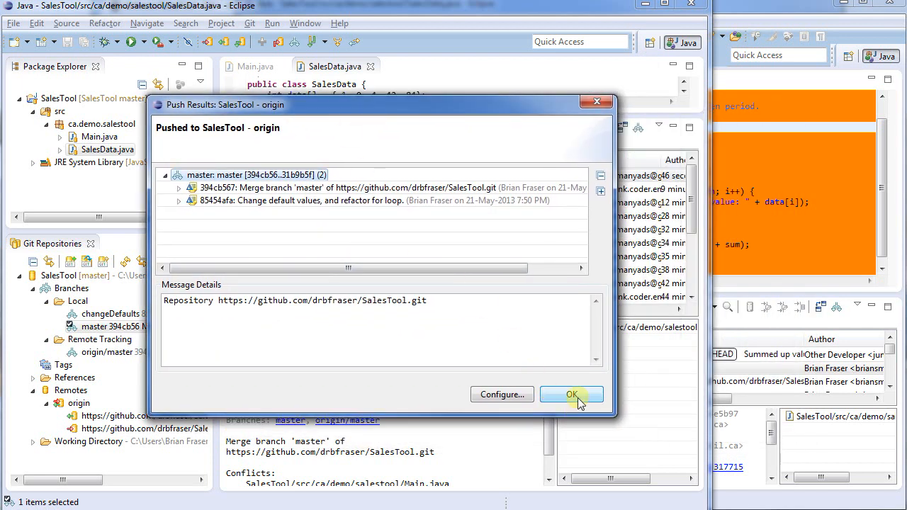
click(572, 394)
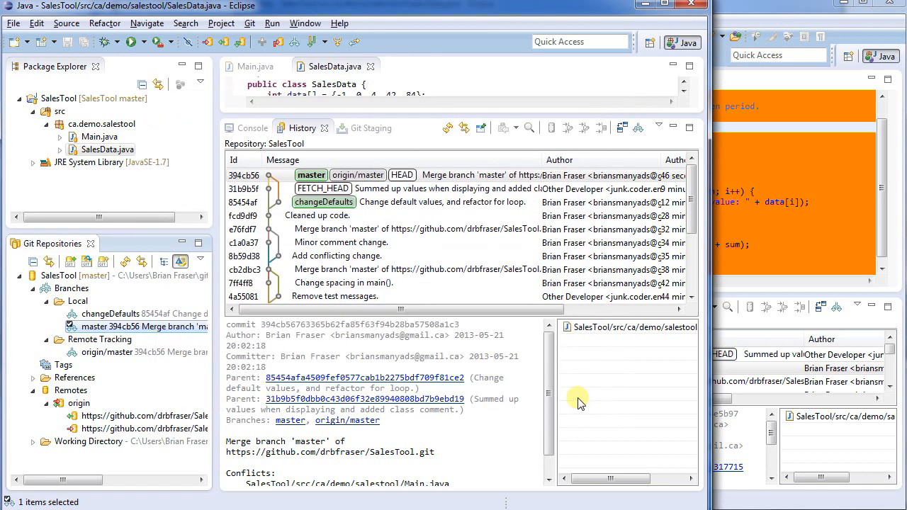
mouse_move(139, 351)
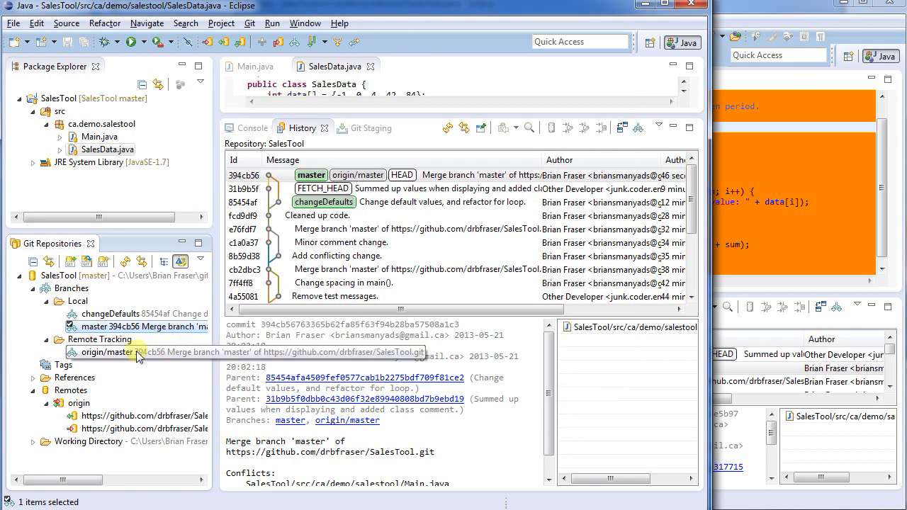
click(128, 352)
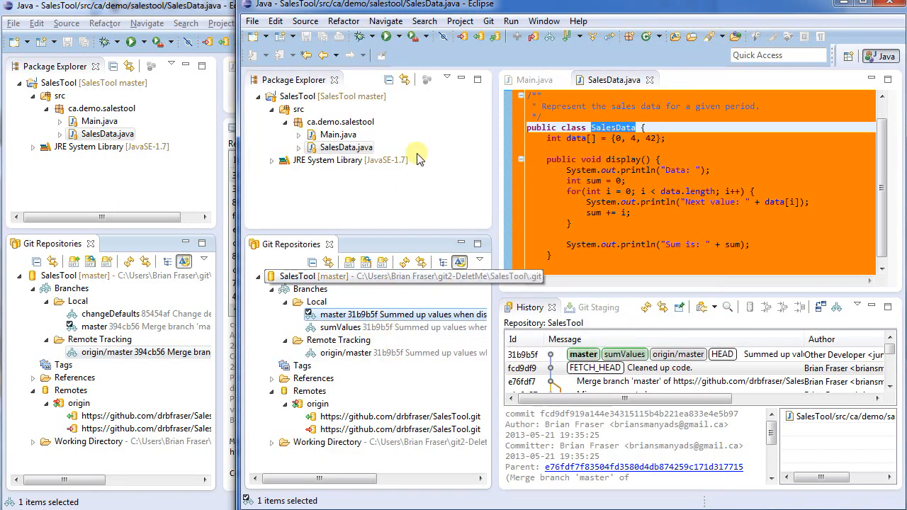
mouse_move(480, 37)
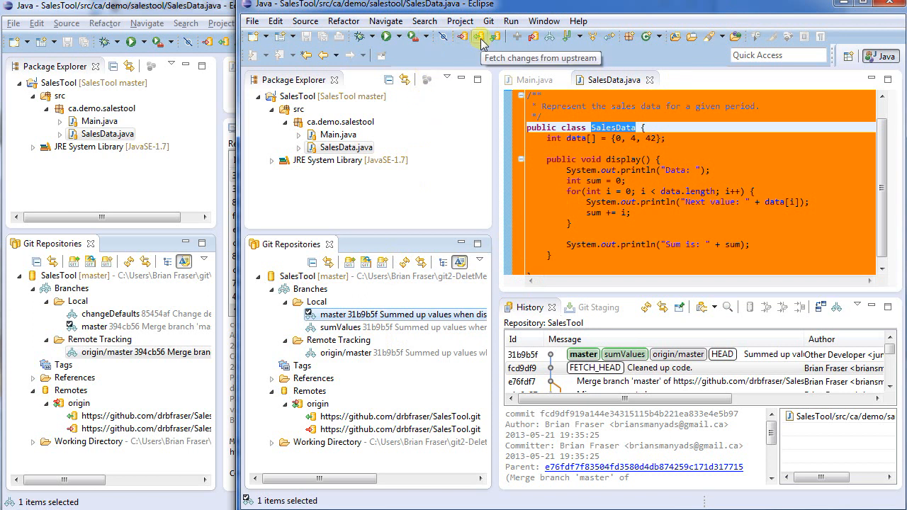
Fetch from origin and pull, fast-forwarding the second workspace's master to 394cb56.
click(481, 37)
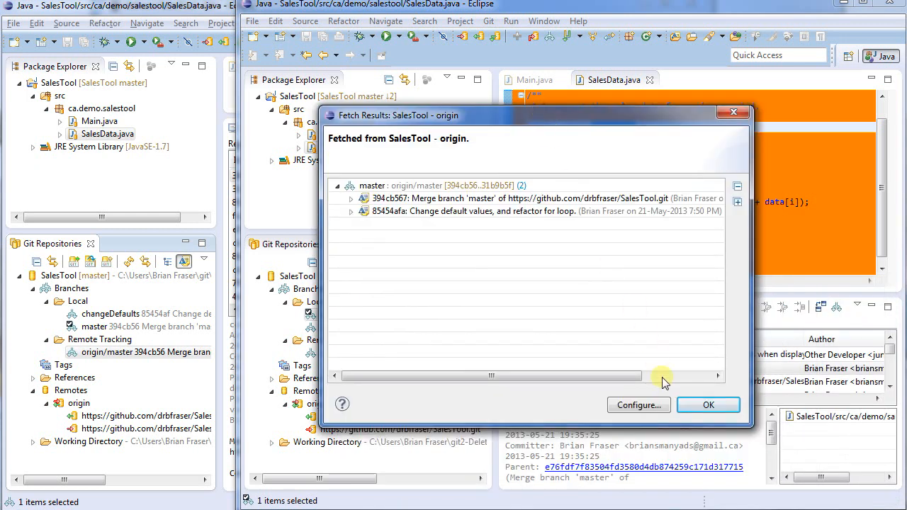
click(707, 405)
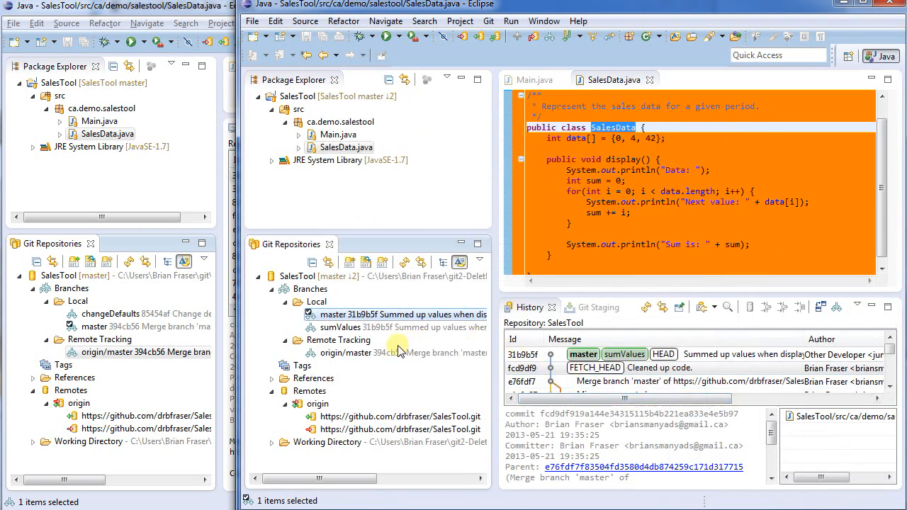
mouse_move(390, 352)
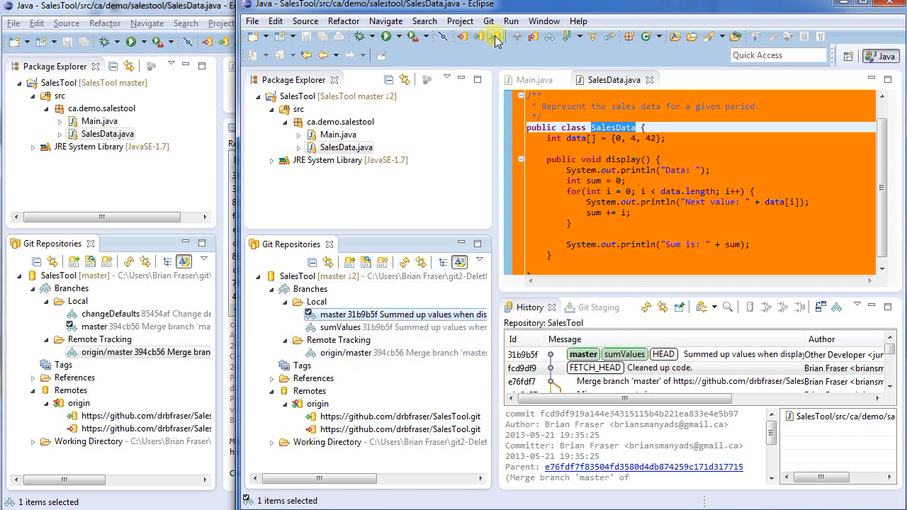
click(496, 37)
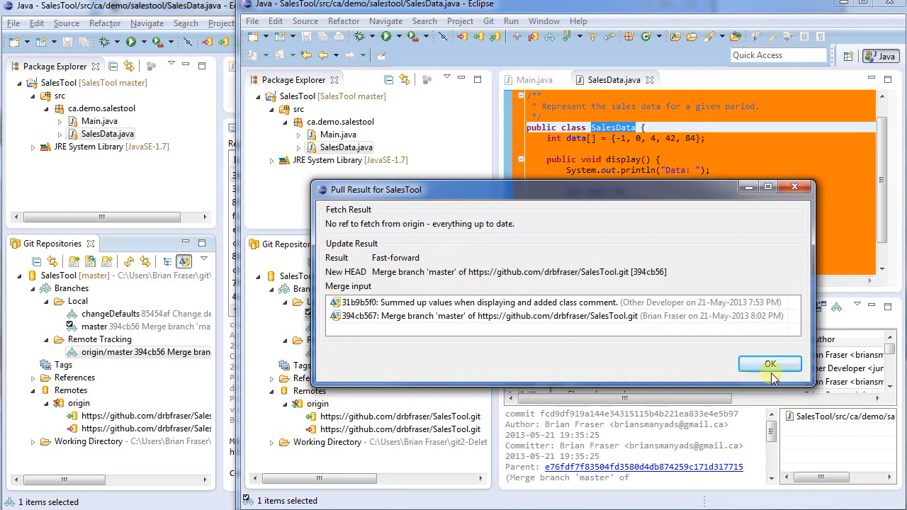
click(770, 363)
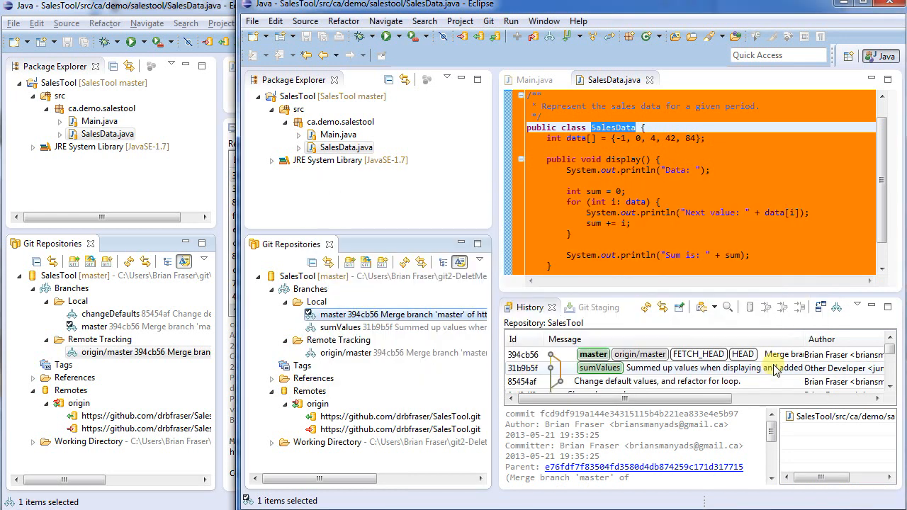
Verify sumValues still points at 31b8b5f and pull again to confirm master is current.
click(398, 351)
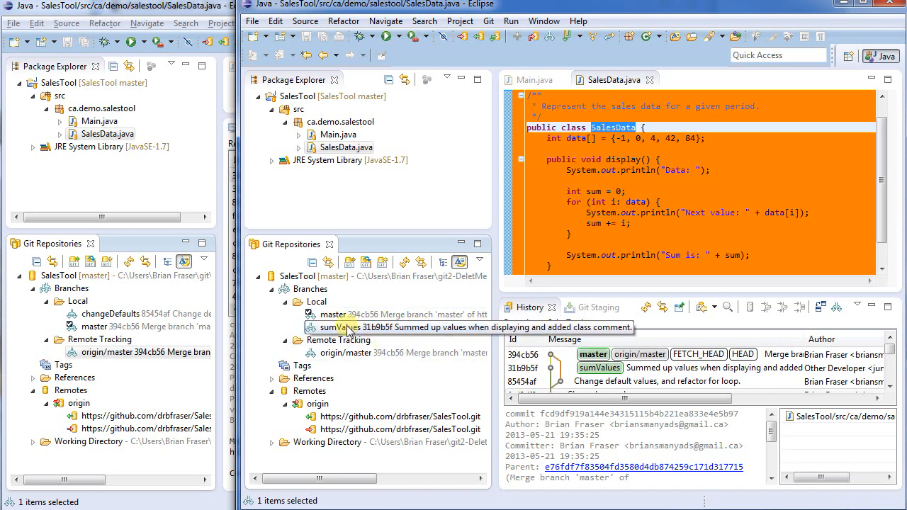
click(340, 326)
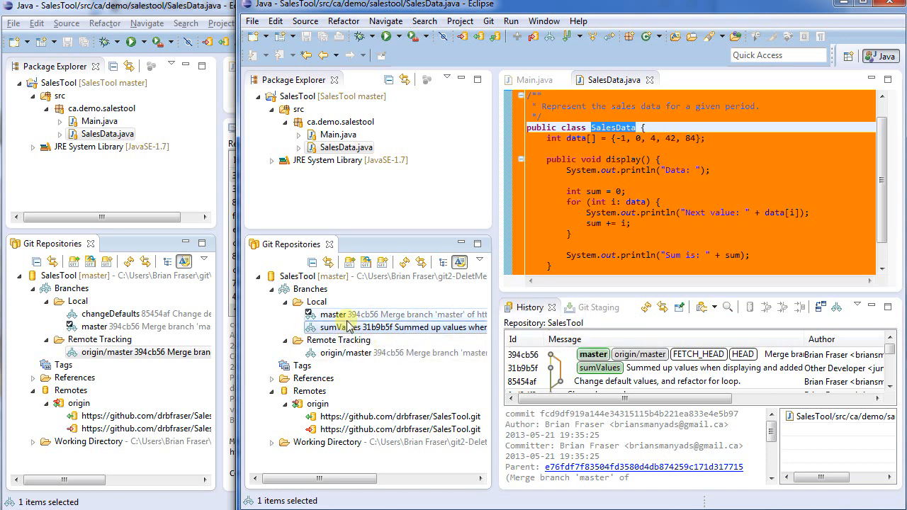
click(495, 37)
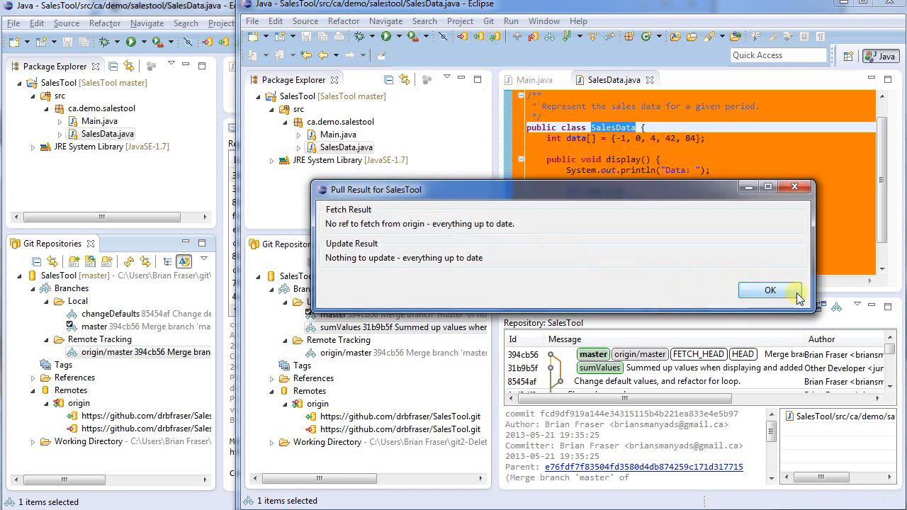
click(771, 290)
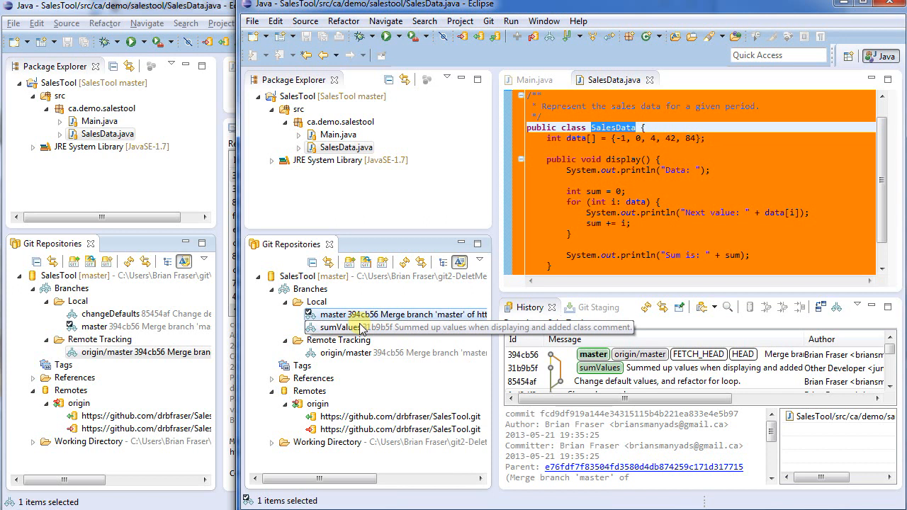
right_click(340, 326)
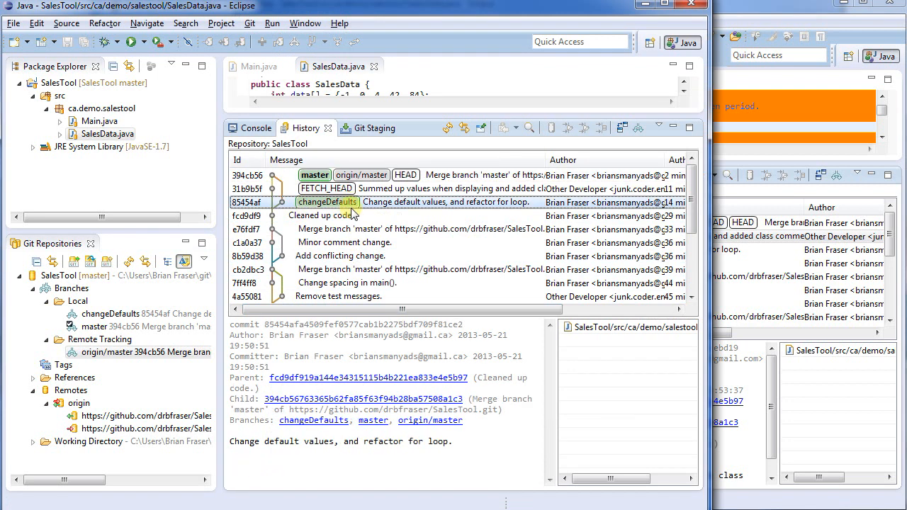
mouse_move(227, 340)
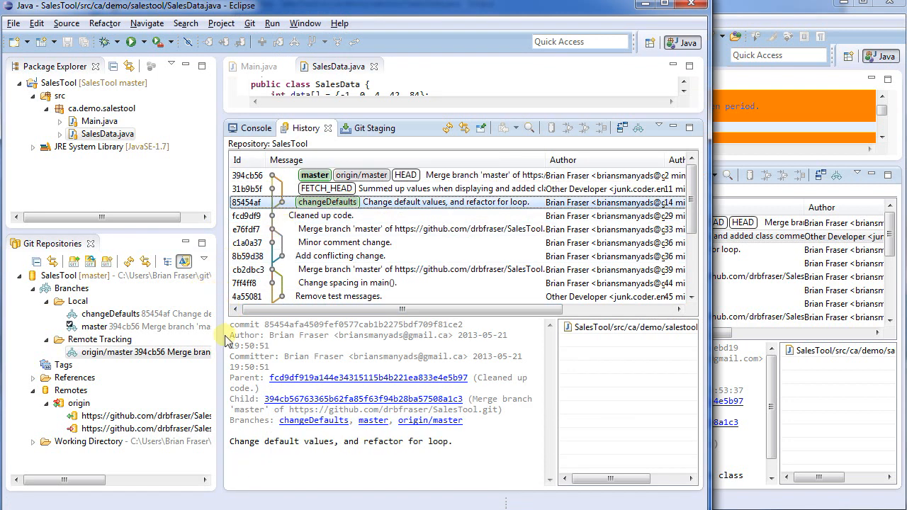
Select the local changeDefaults branch and bring up Delete Branch for it.
click(102, 326)
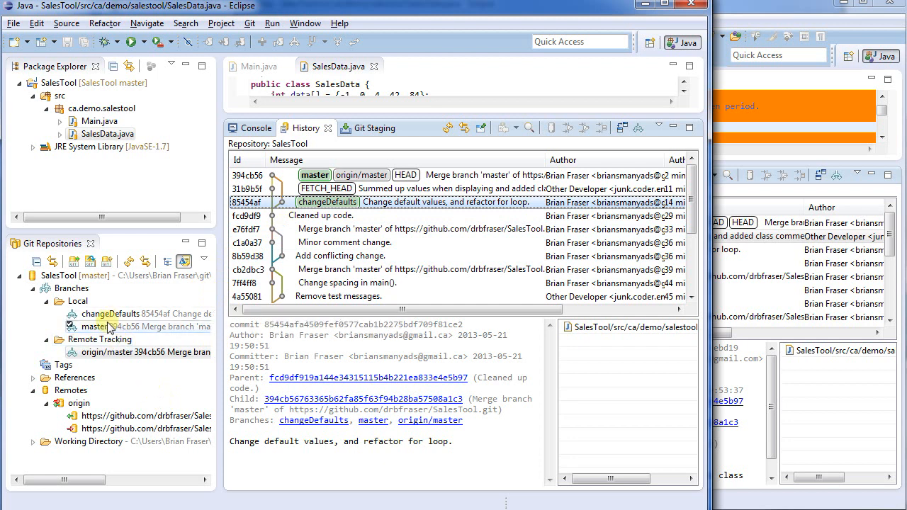
click(96, 314)
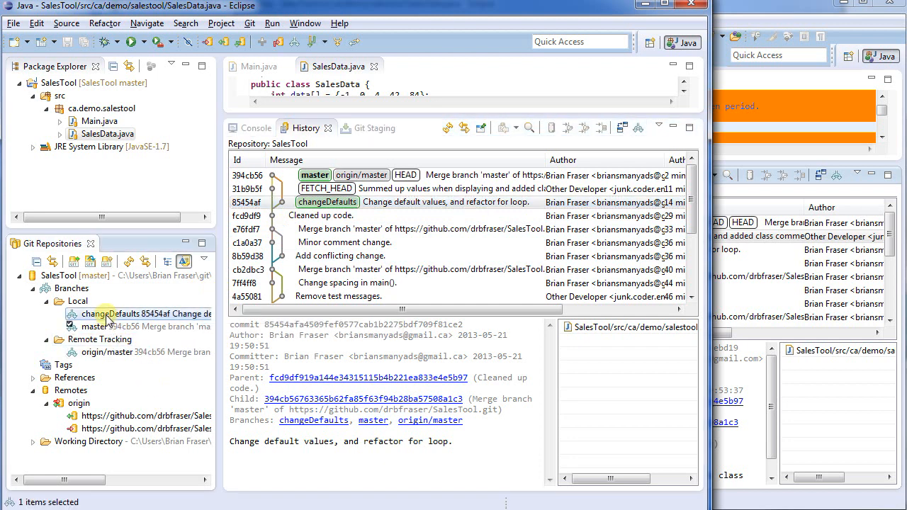
right_click(102, 315)
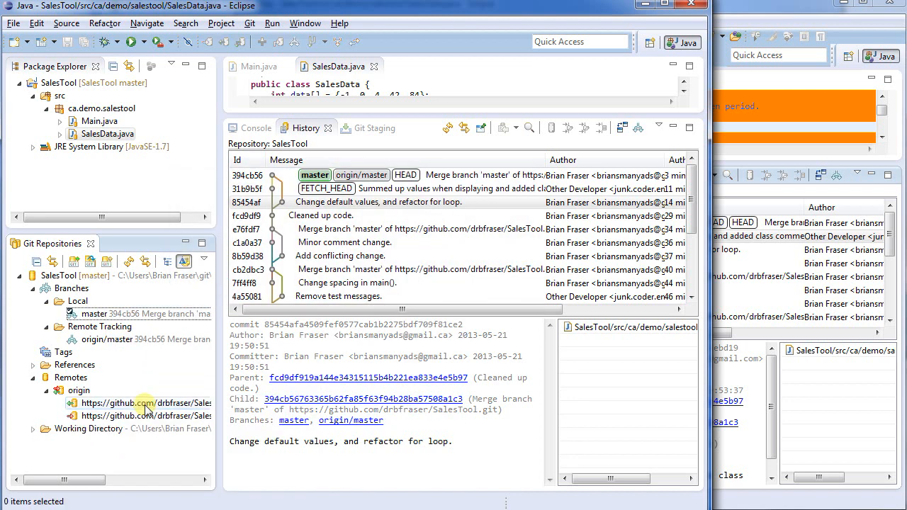
mouse_move(154, 365)
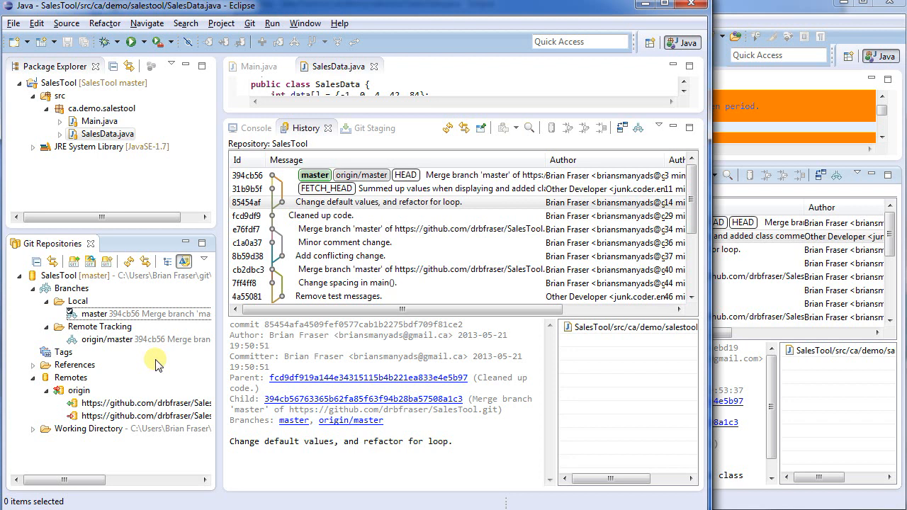
mouse_move(374, 130)
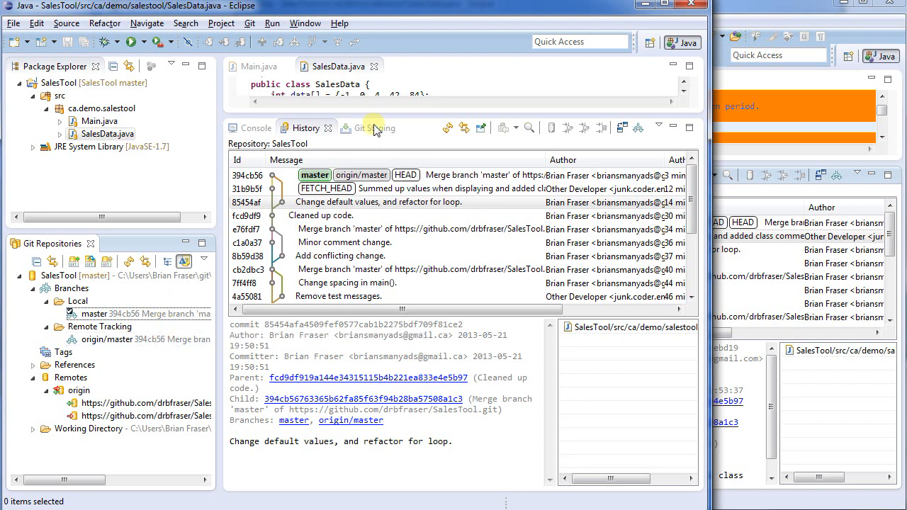
click(360, 127)
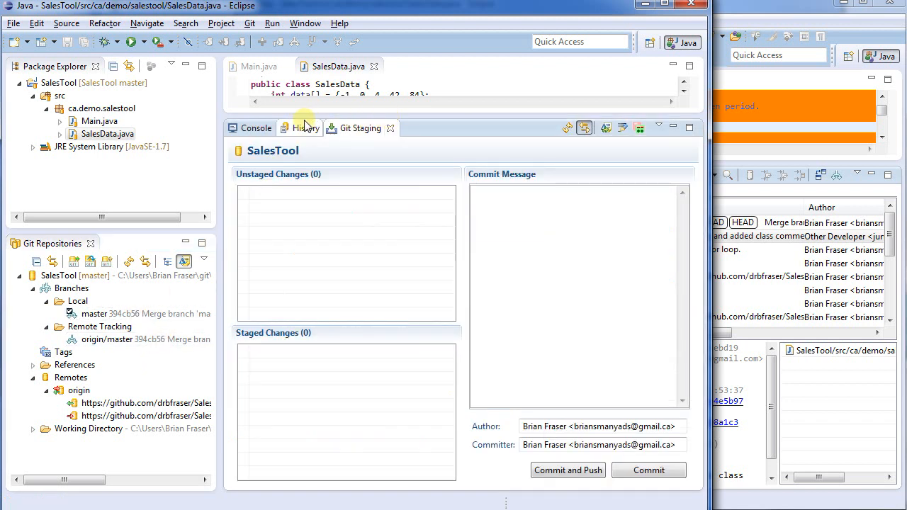
click(306, 128)
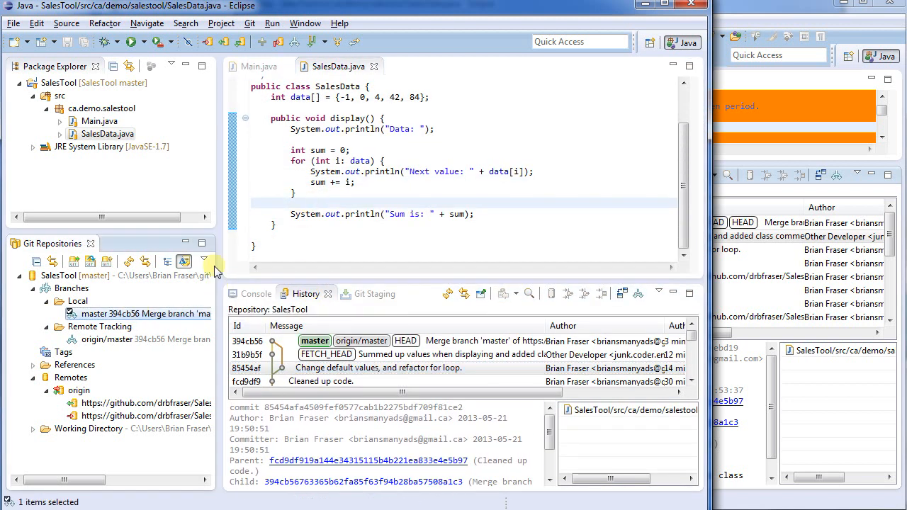
mouse_move(242, 43)
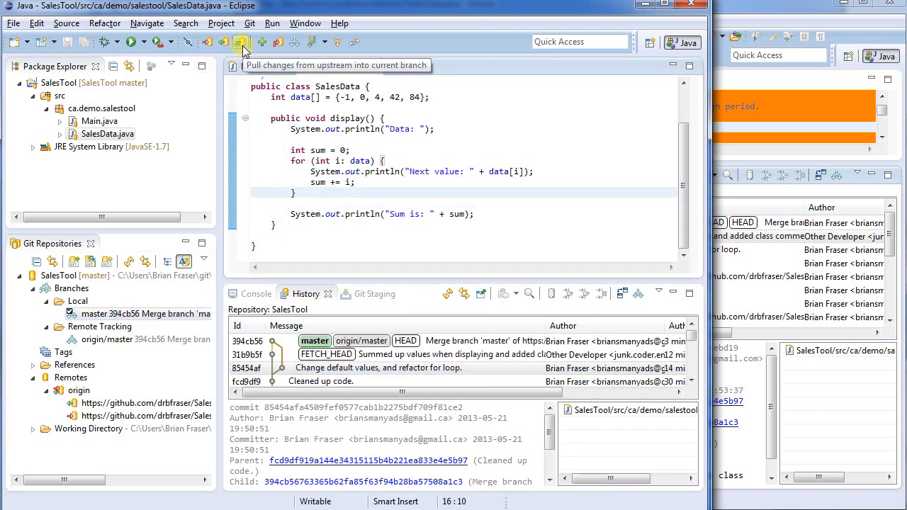
click(242, 42)
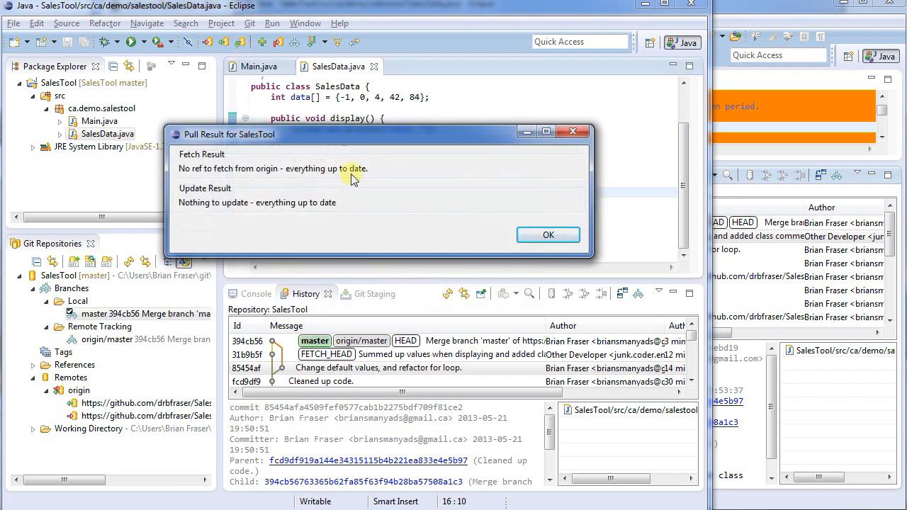
click(547, 235)
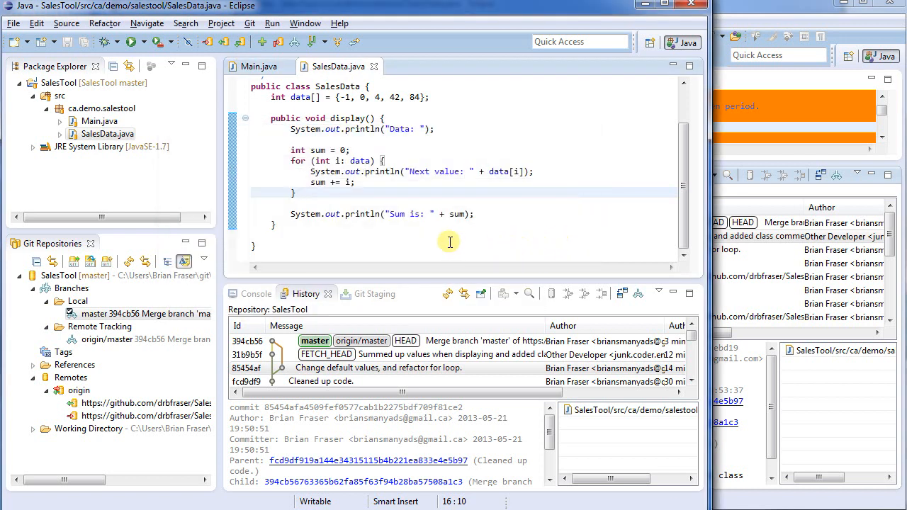
mouse_move(437, 228)
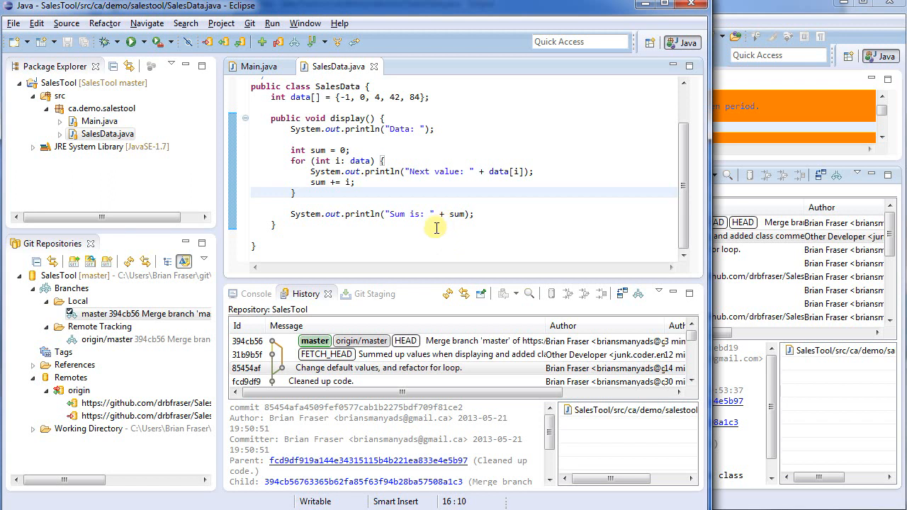